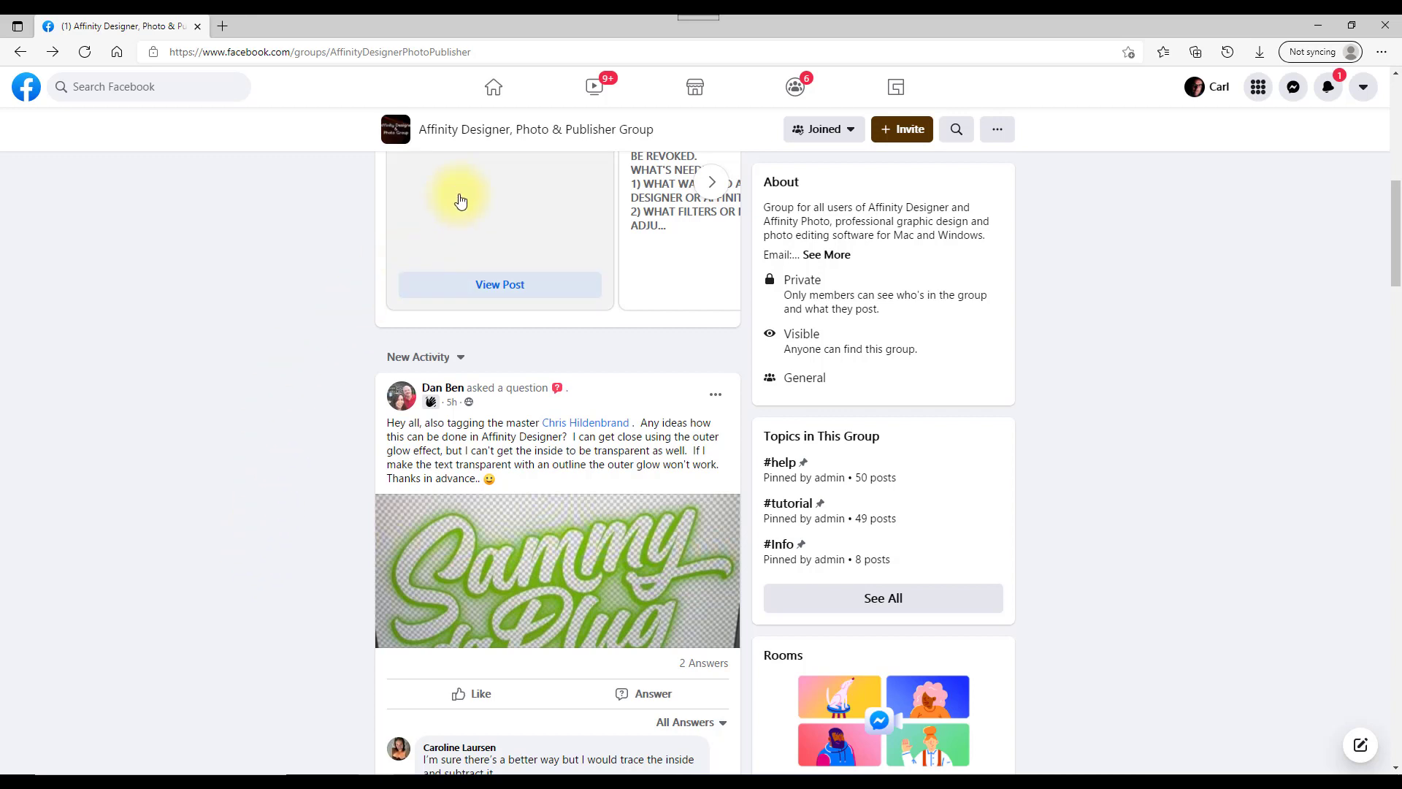
{"action": "mouse_move", "coordinate": [463, 145]}
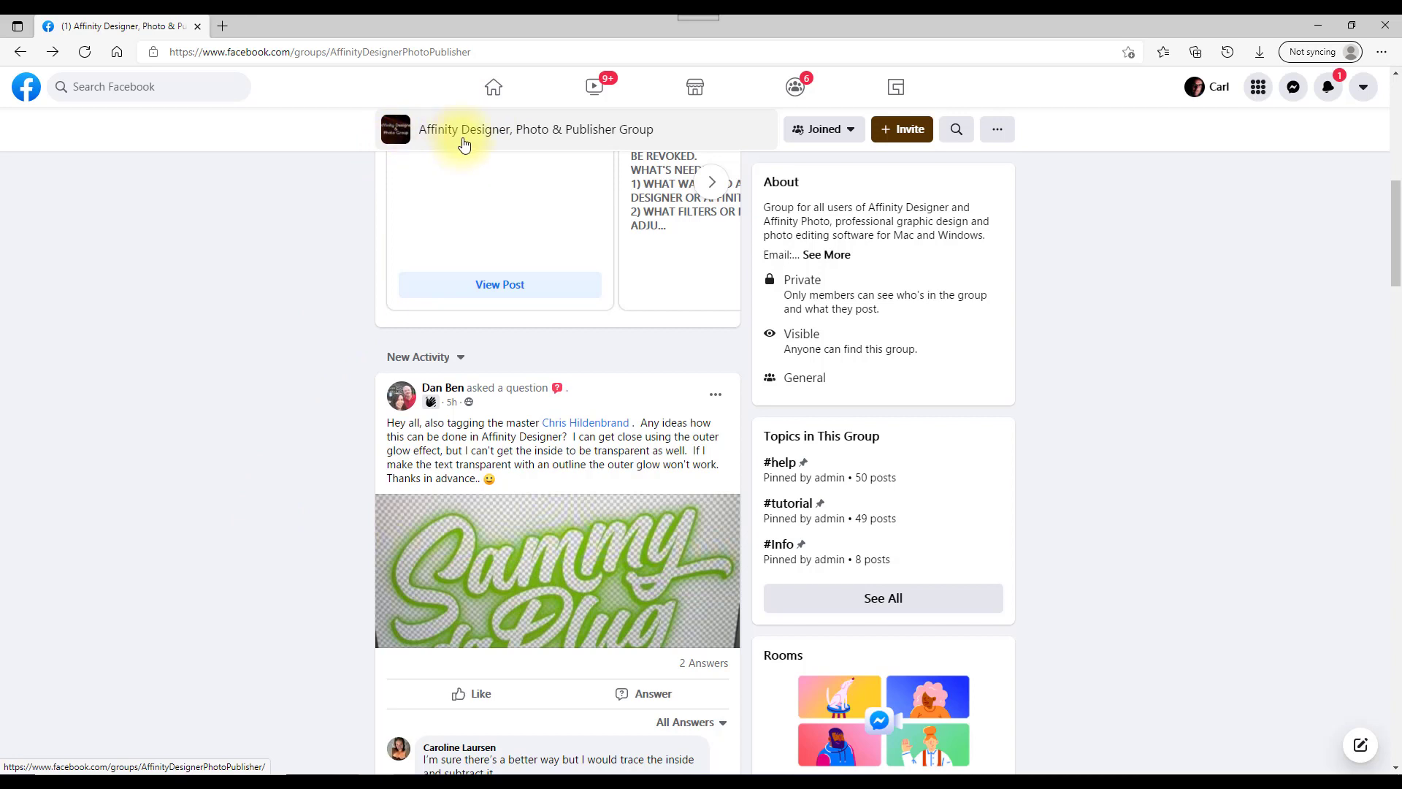
{"action": "mouse_move", "coordinate": [603, 150]}
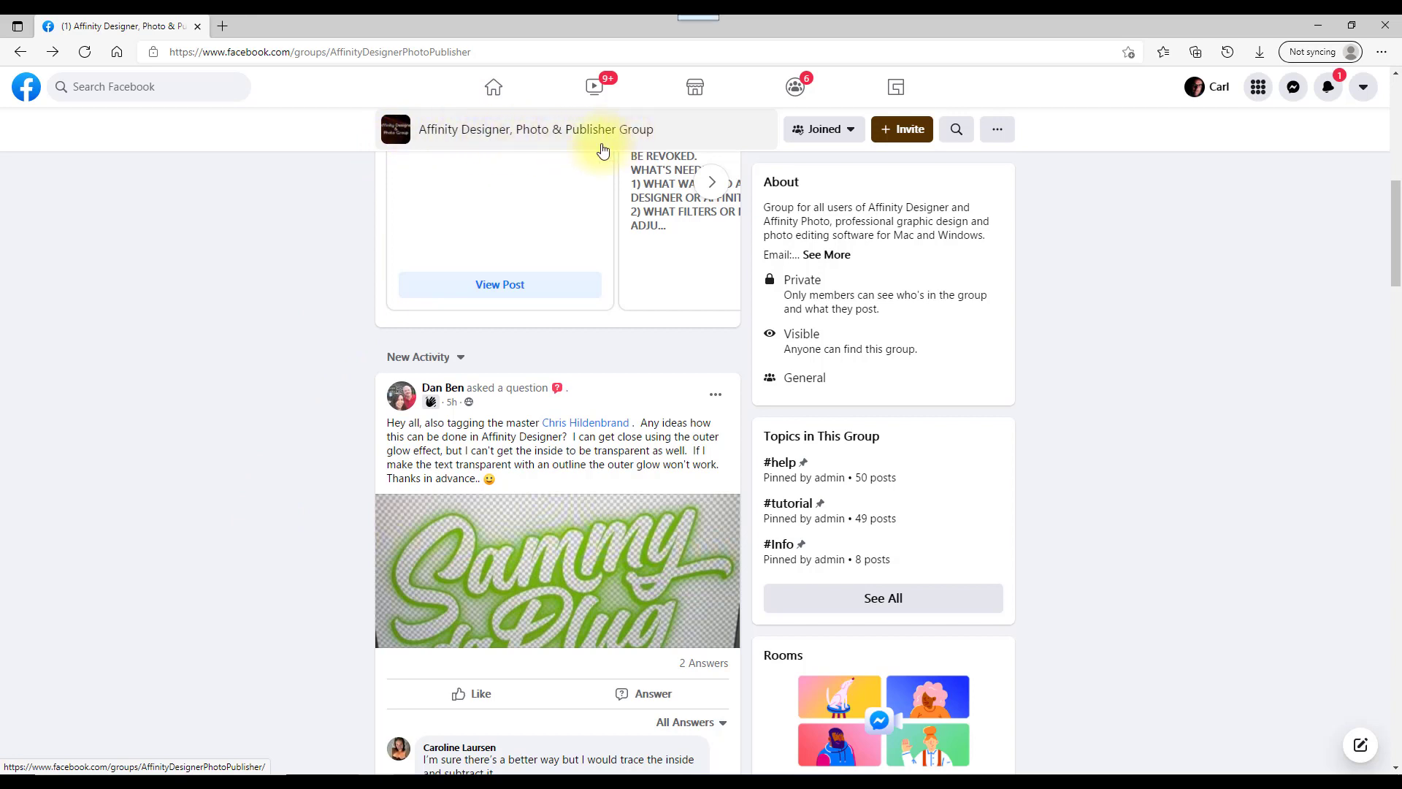
{"action": "mouse_move", "coordinate": [616, 457]}
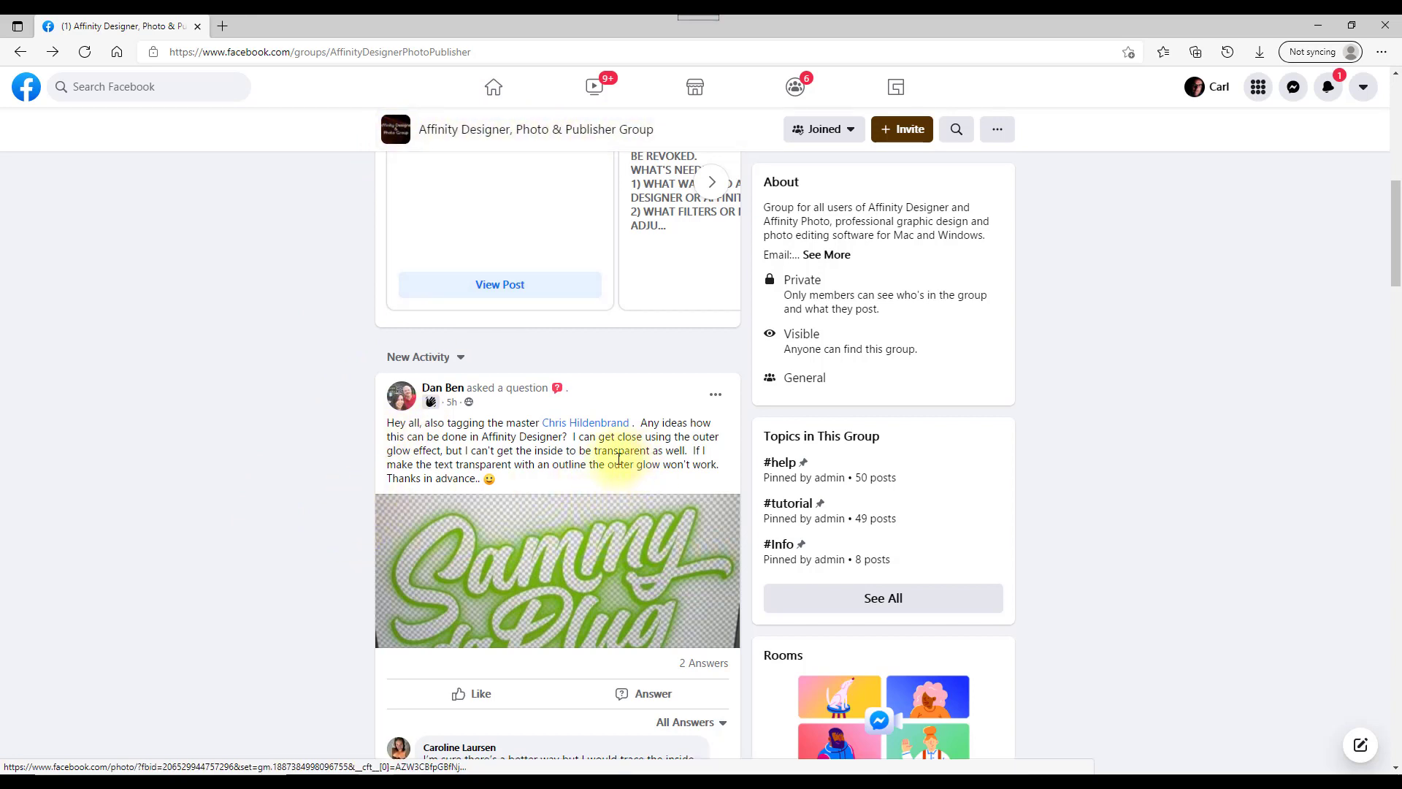
{"action": "mouse_move", "coordinate": [687, 511]}
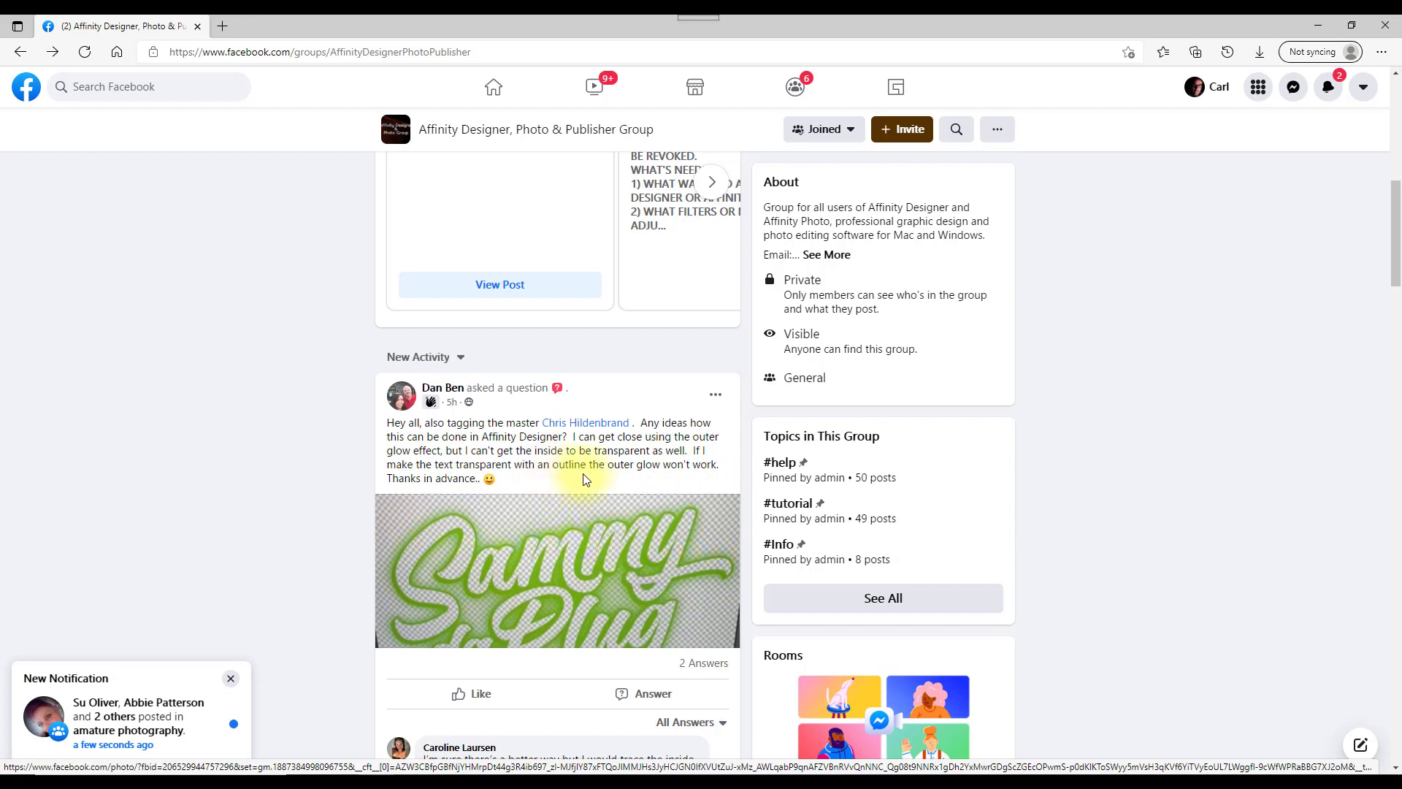
{"action": "mouse_move", "coordinate": [674, 479]}
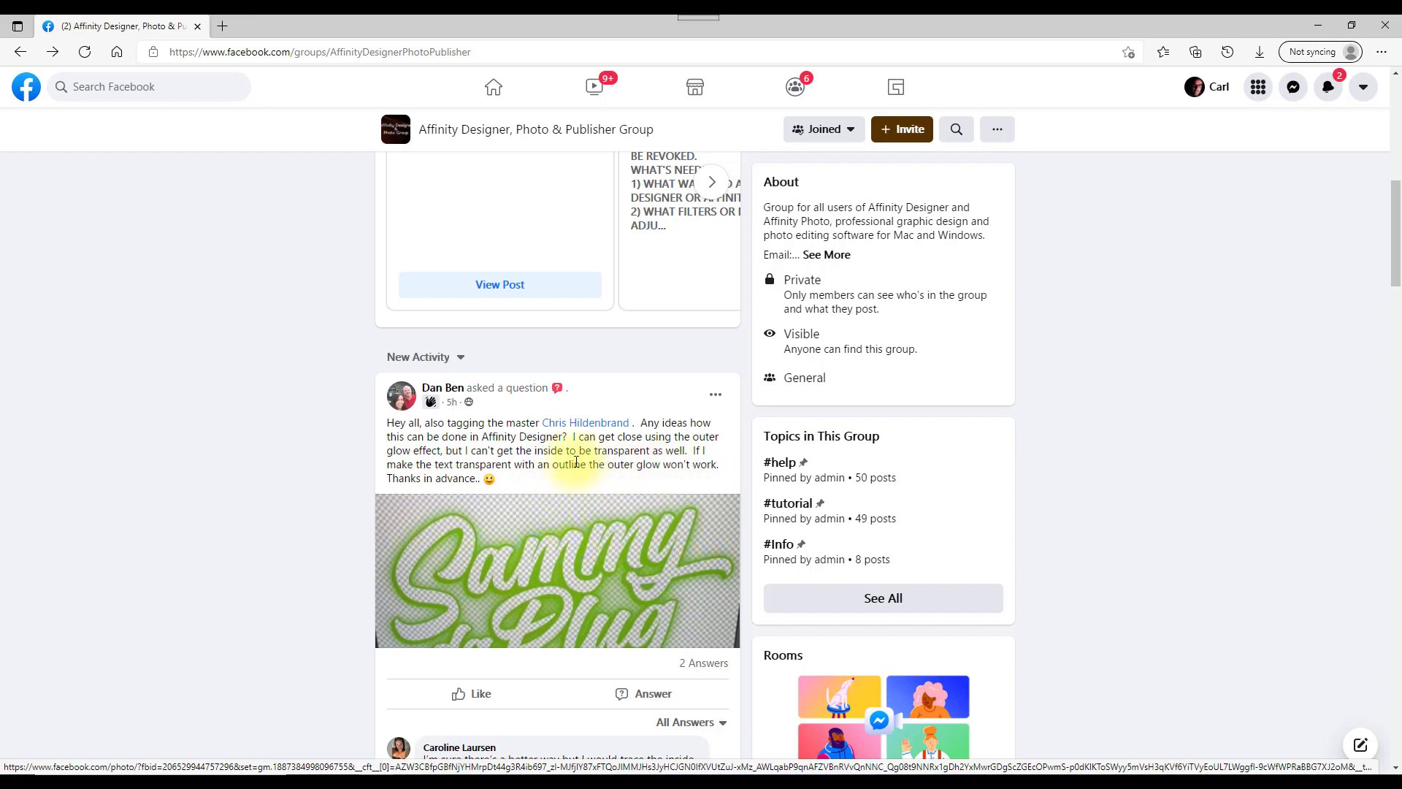
Step: View the group question's green-glow lettering photo in full size with its answers
{"action": "left_click", "coordinate": [556, 569]}
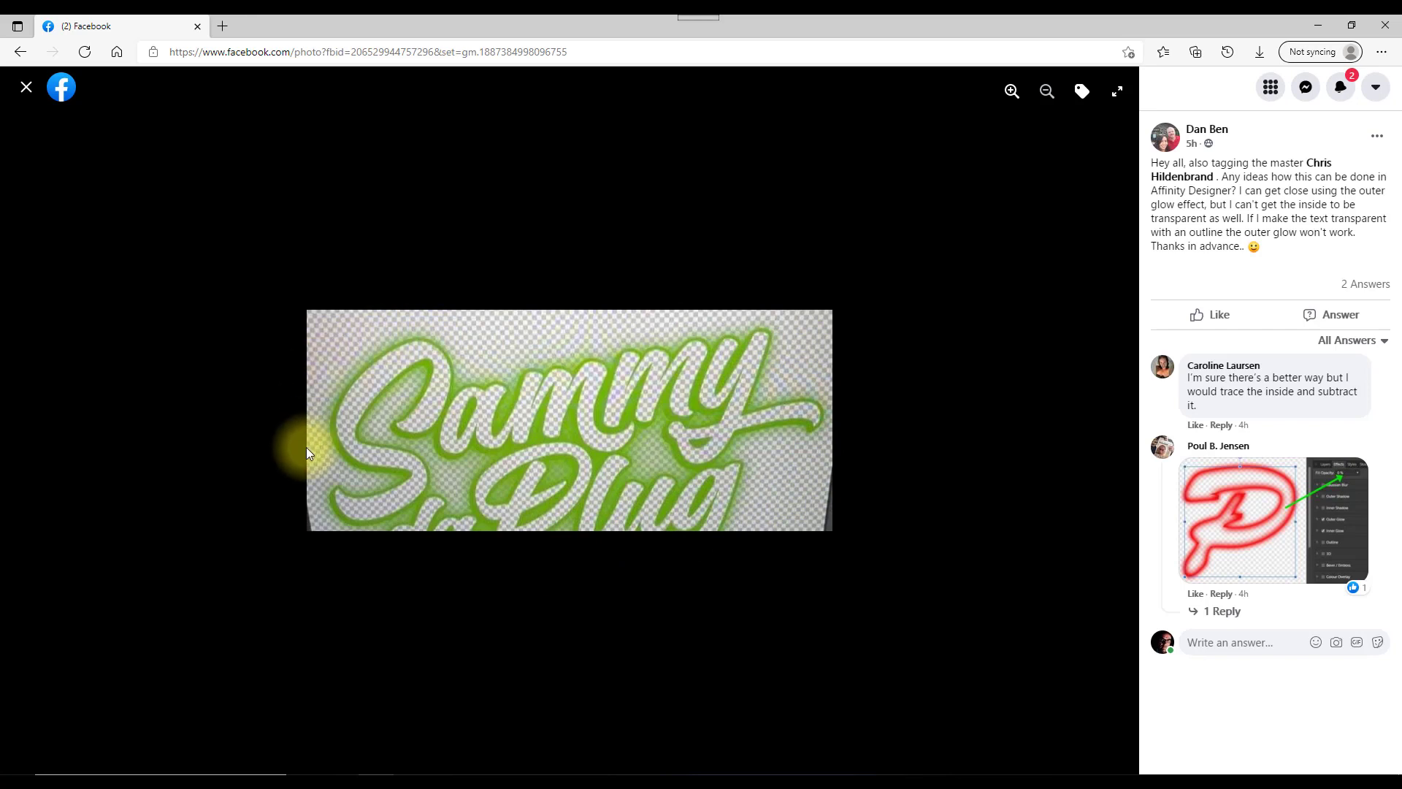
{"action": "mouse_move", "coordinate": [429, 444]}
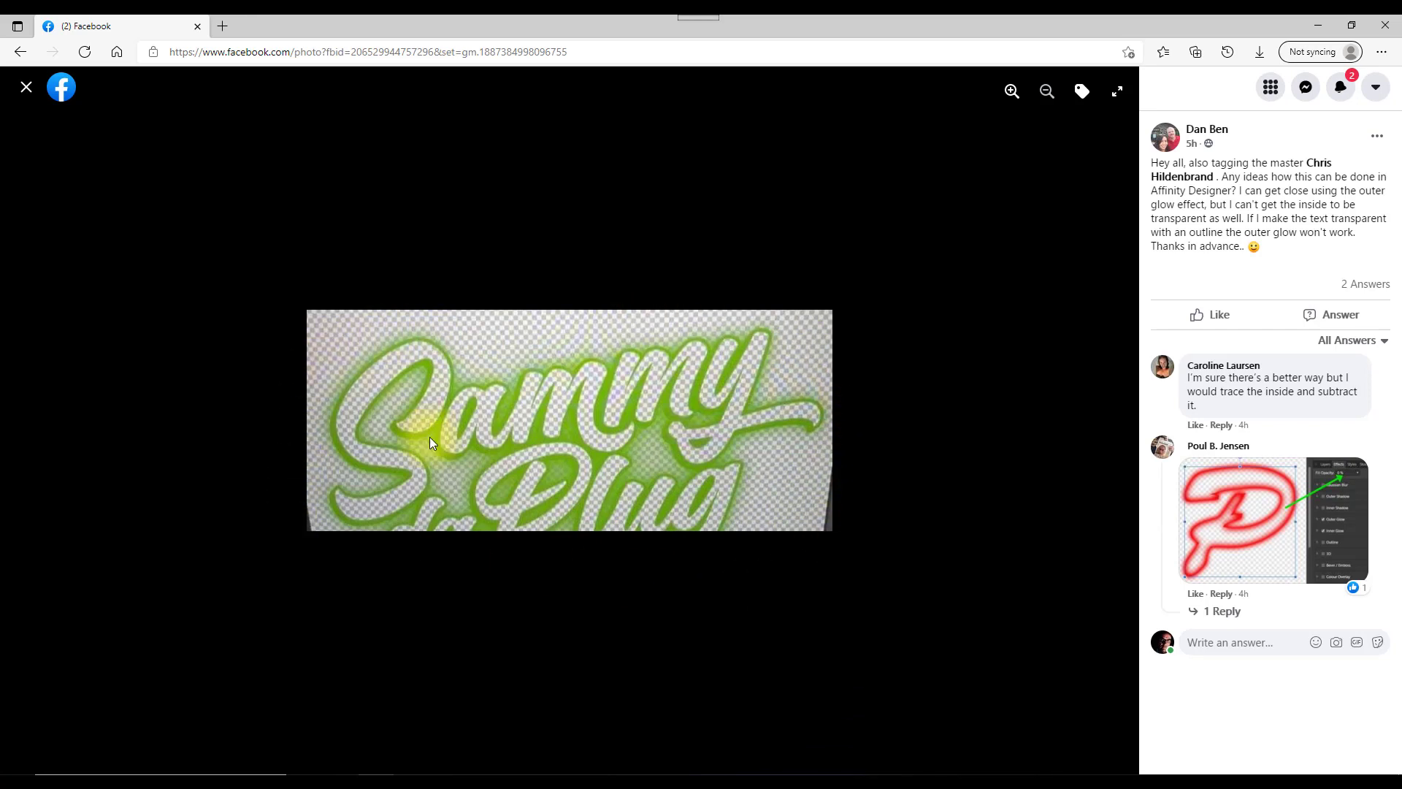
{"action": "mouse_move", "coordinate": [572, 418]}
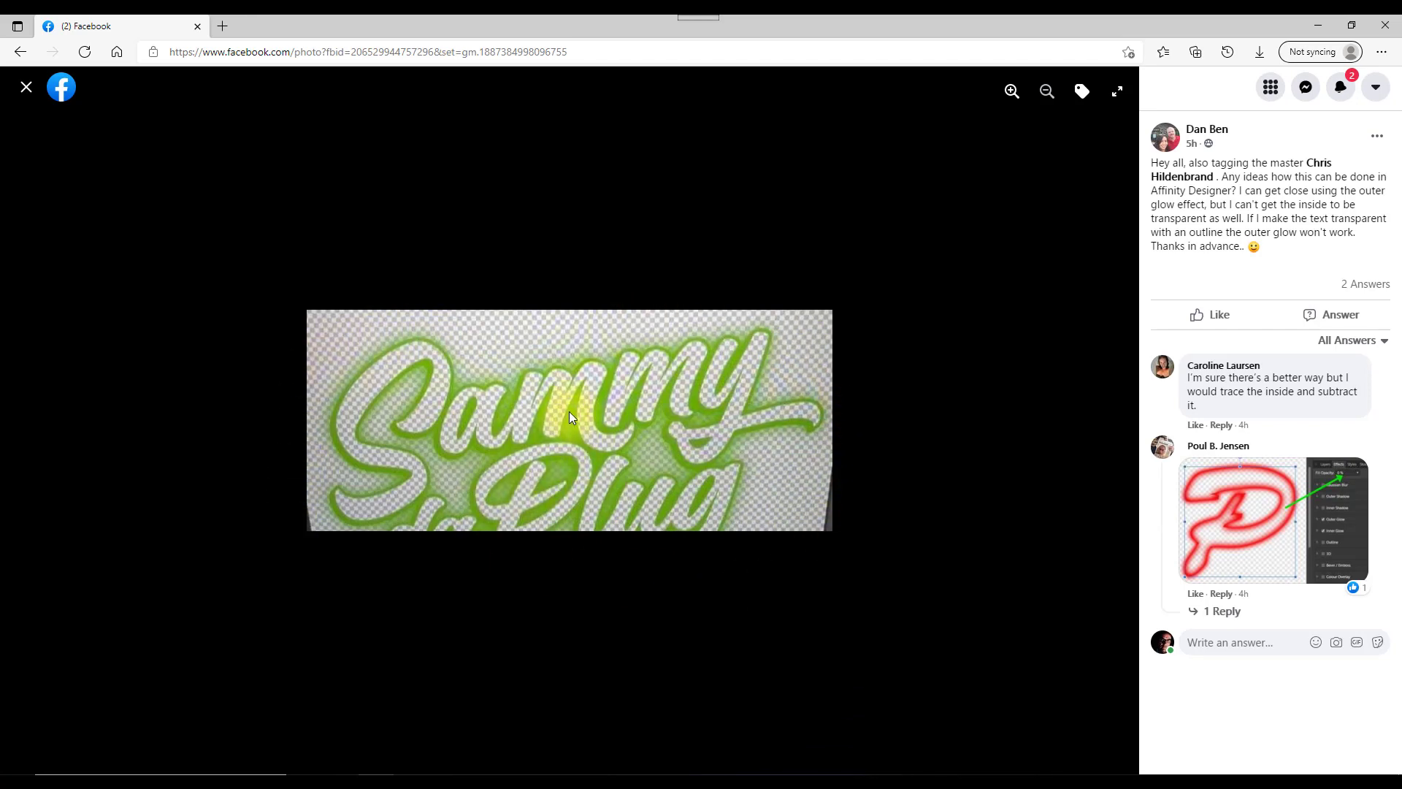
{"action": "mouse_move", "coordinate": [438, 397]}
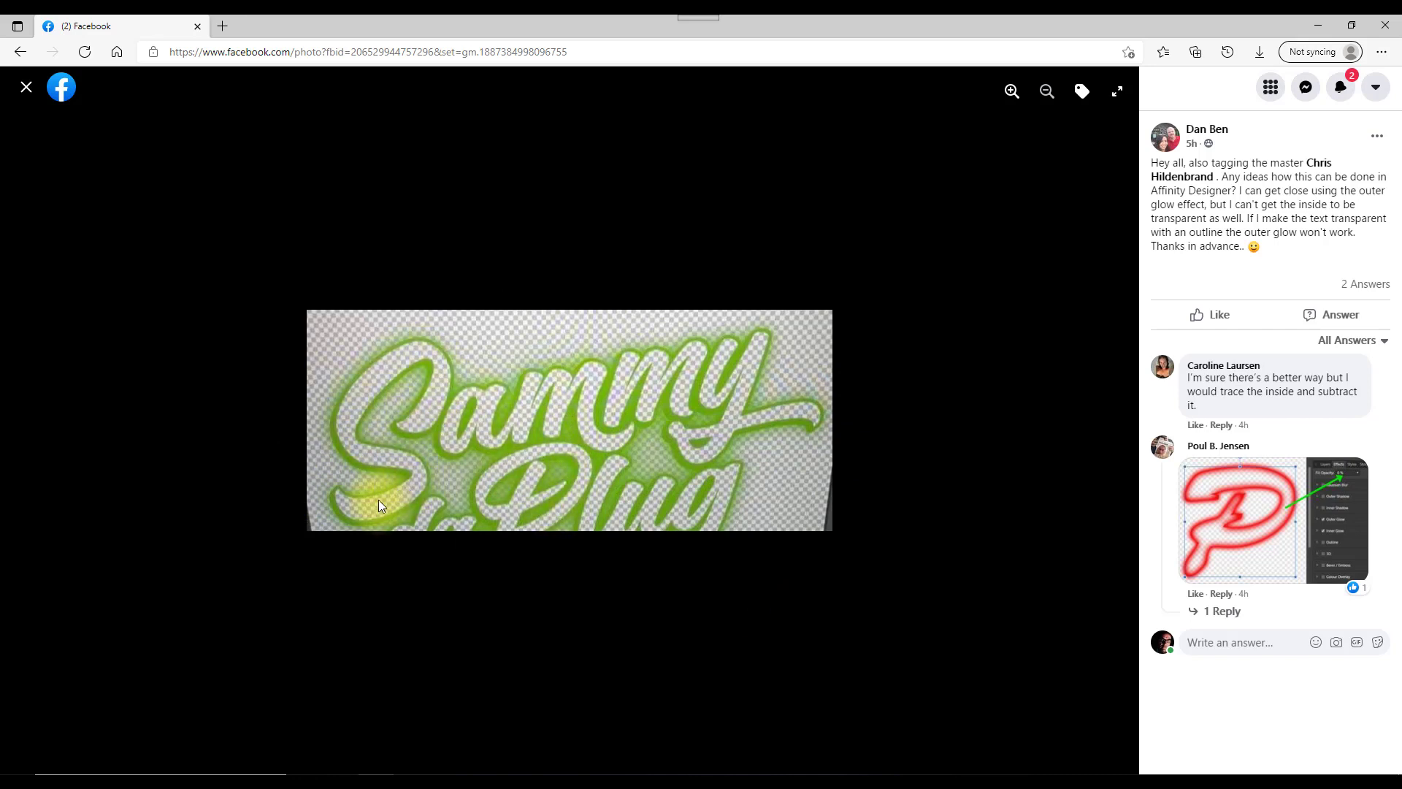
{"action": "mouse_move", "coordinate": [335, 444]}
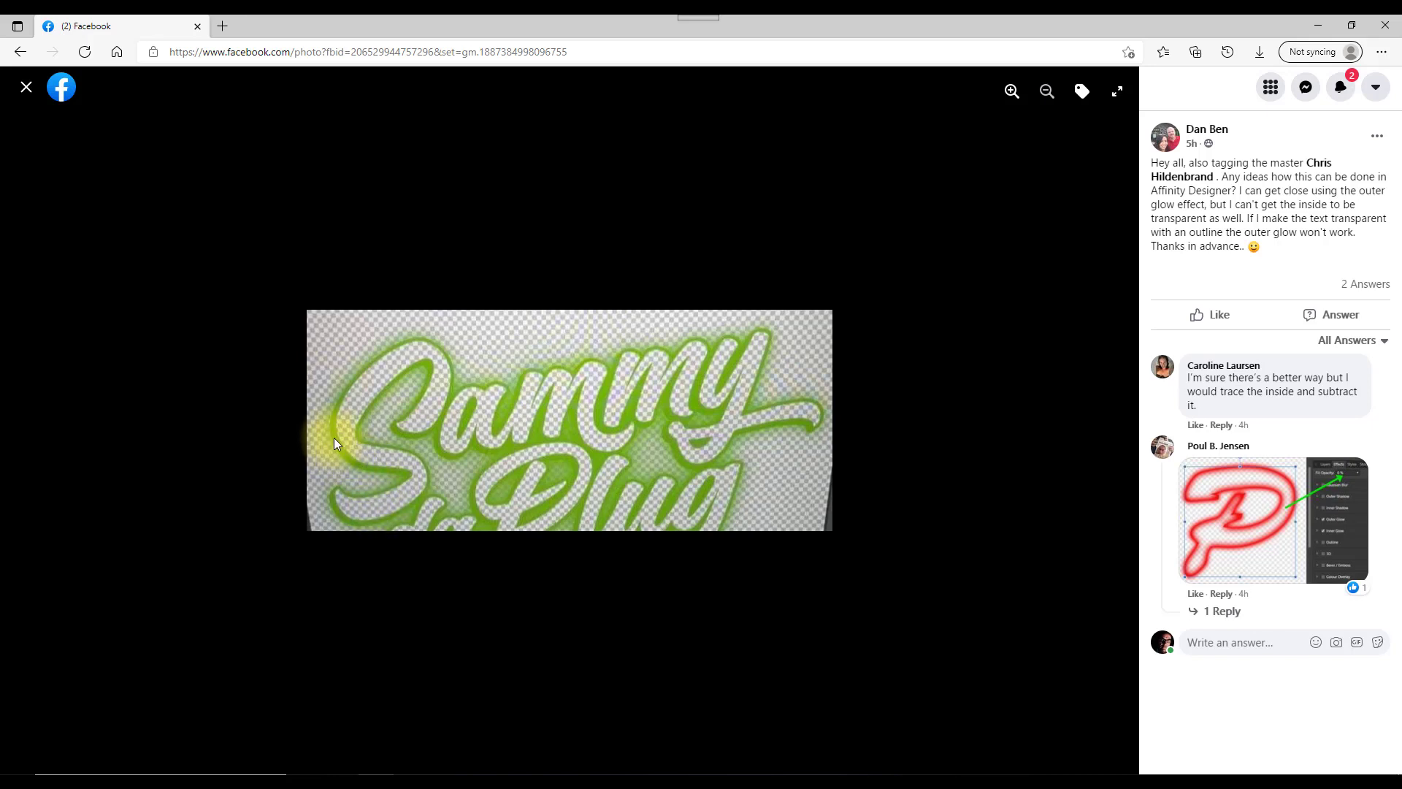
{"action": "mouse_move", "coordinate": [663, 464]}
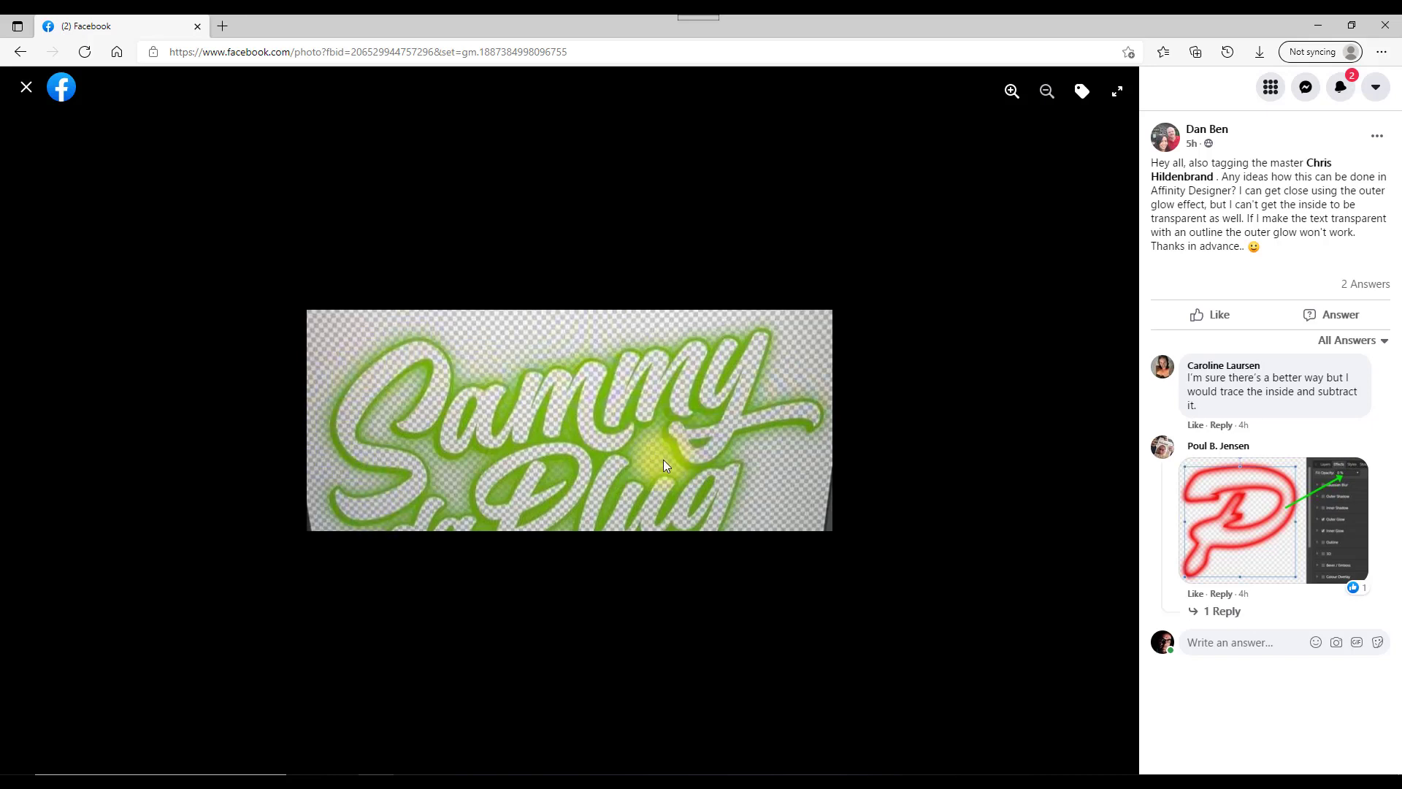
{"action": "mouse_move", "coordinate": [628, 357]}
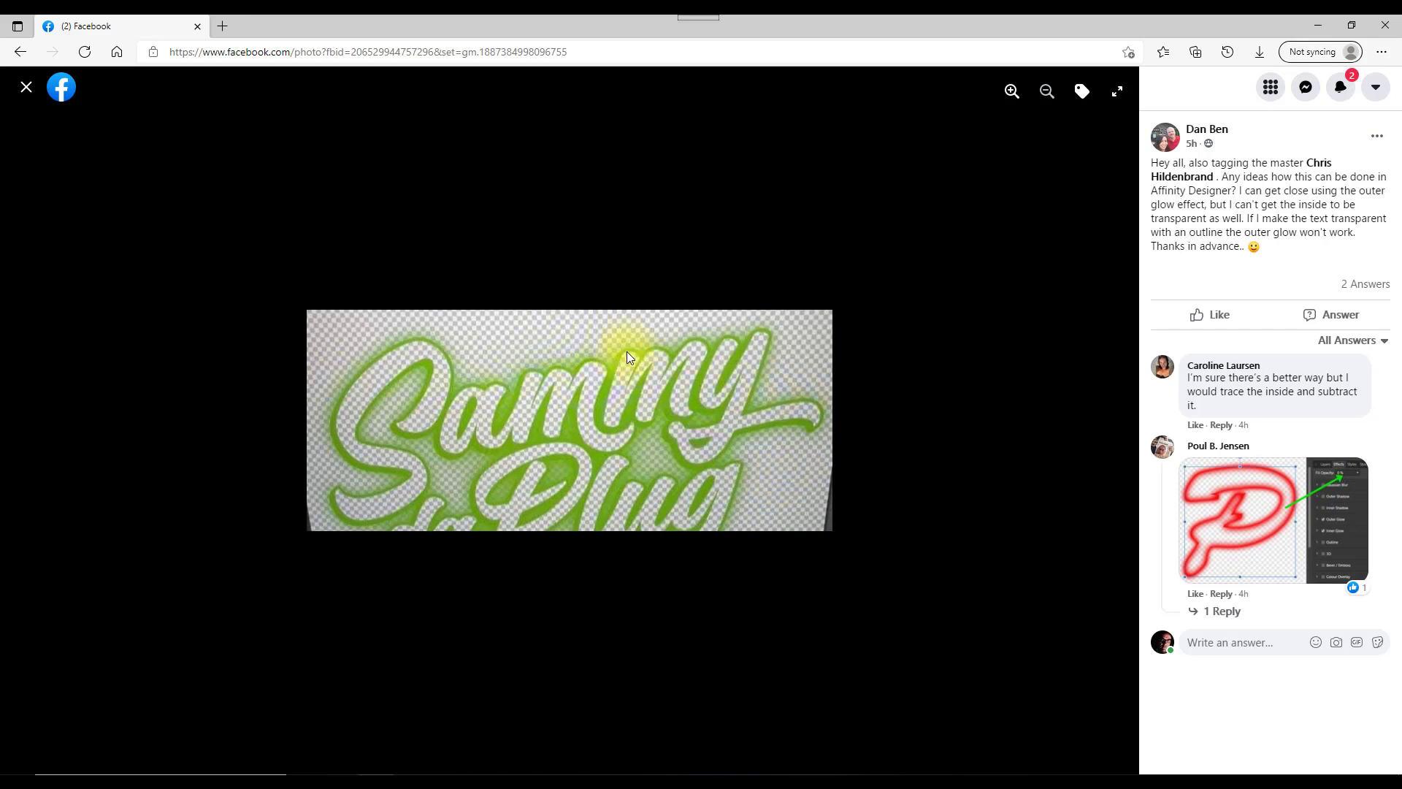
{"action": "mouse_move", "coordinate": [711, 516]}
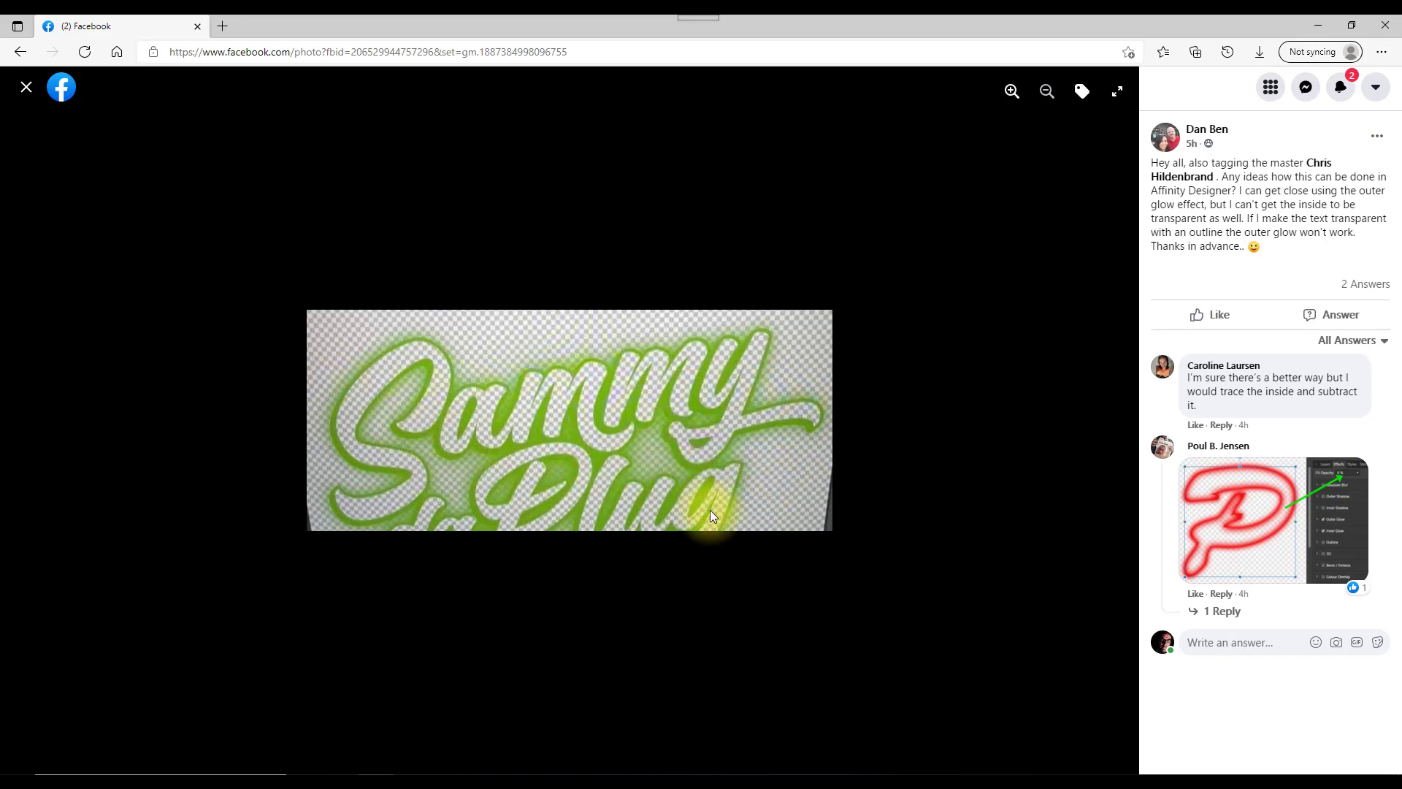
{"action": "mouse_move", "coordinate": [729, 505]}
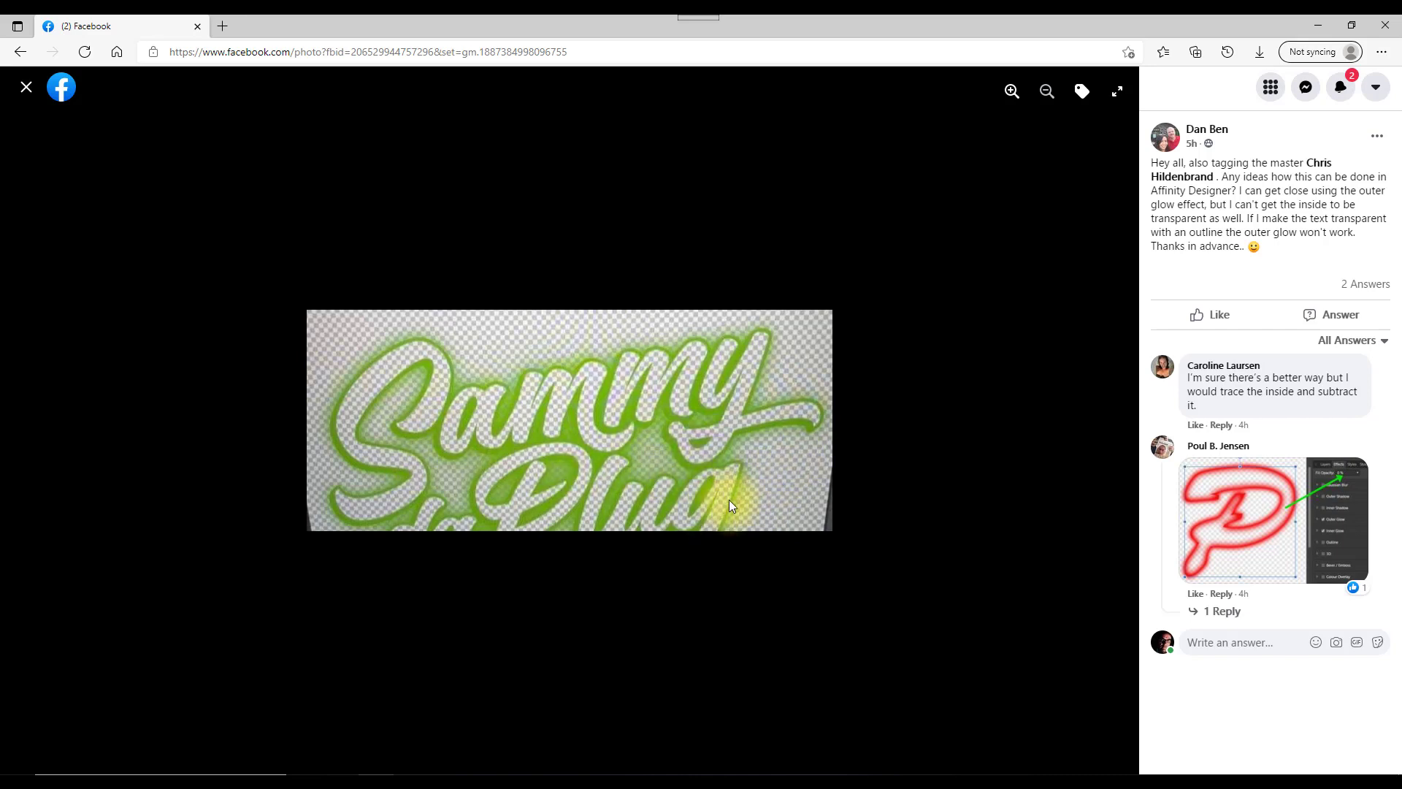
{"action": "mouse_move", "coordinate": [393, 190]}
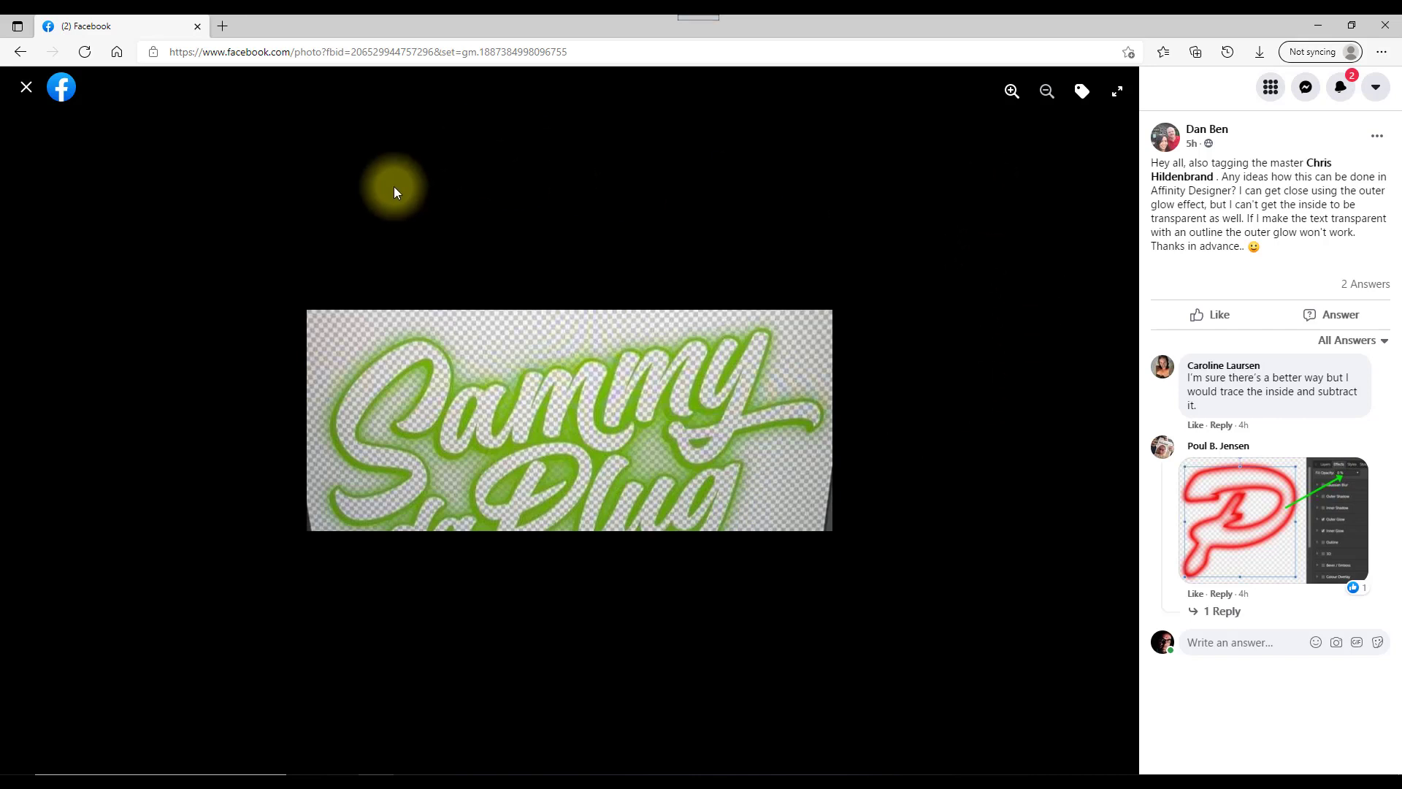
{"action": "mouse_move", "coordinate": [898, 610]}
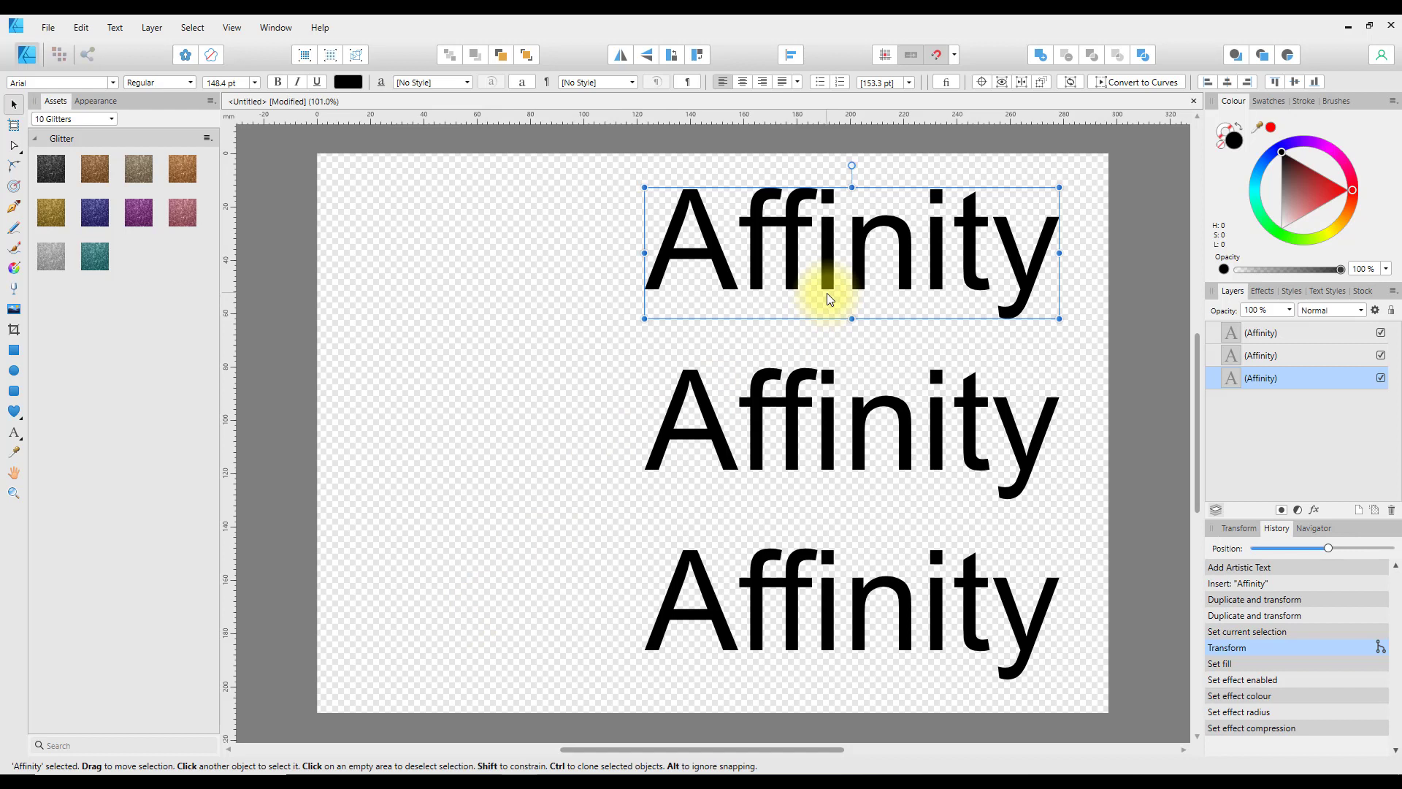
{"action": "mouse_move", "coordinate": [1104, 358]}
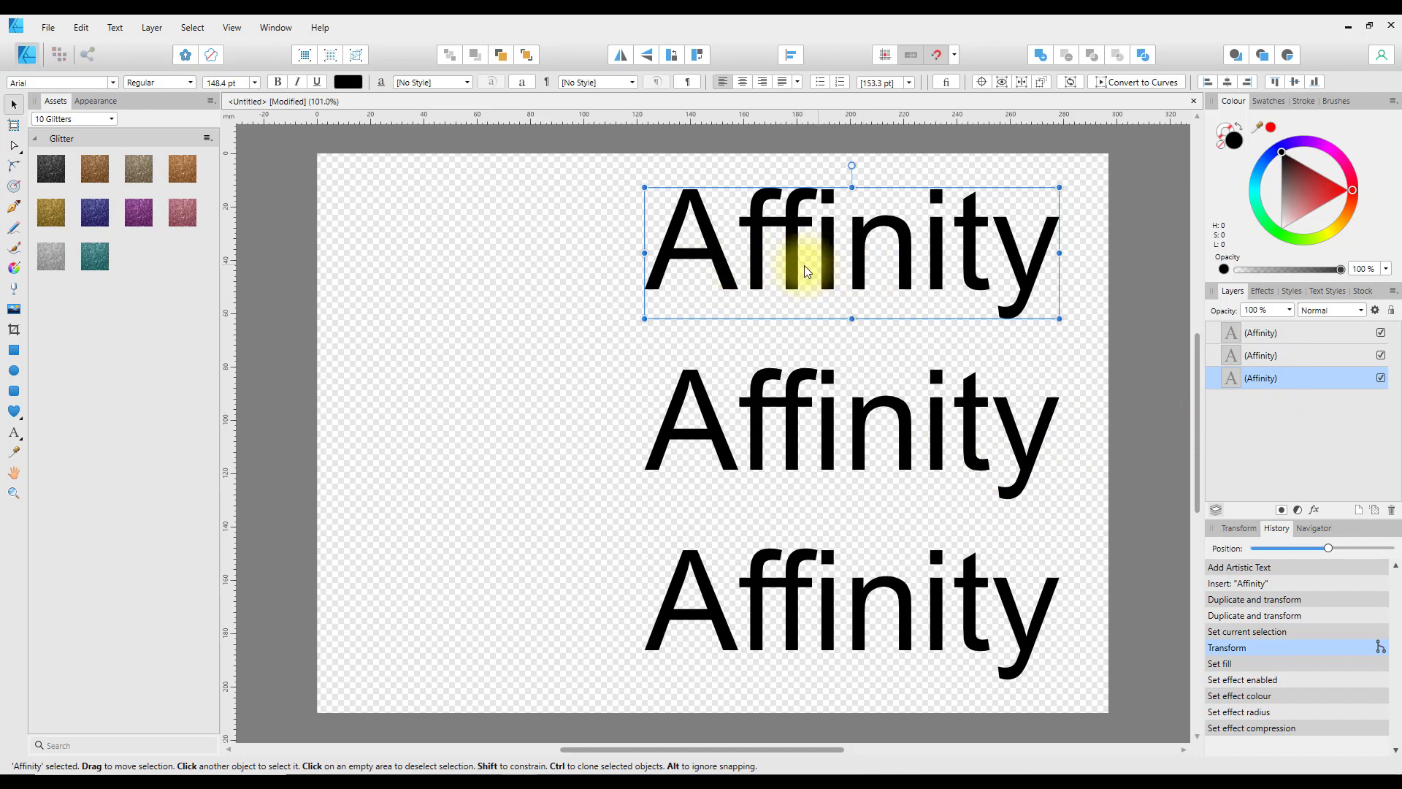
{"action": "mouse_move", "coordinate": [825, 273]}
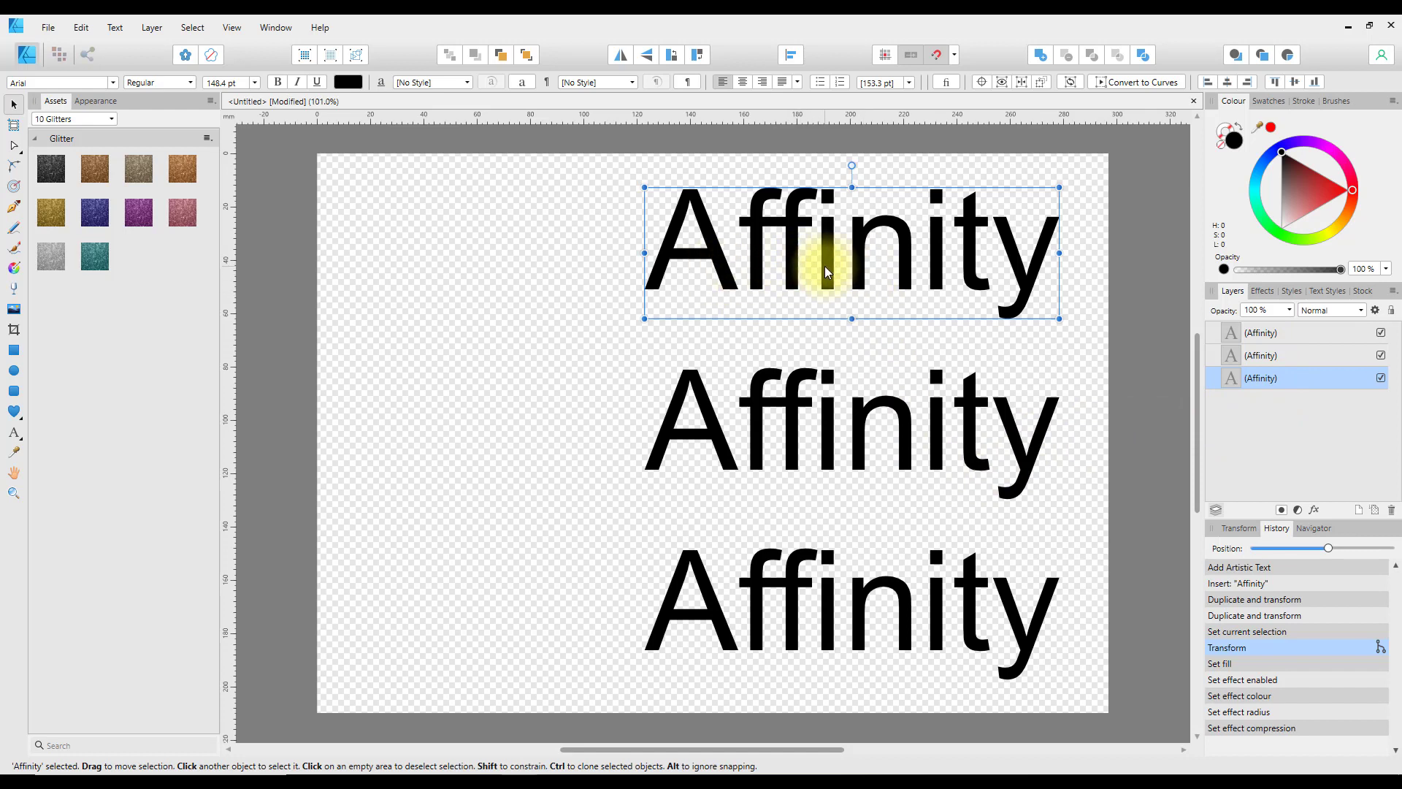
{"action": "mouse_move", "coordinate": [852, 265]}
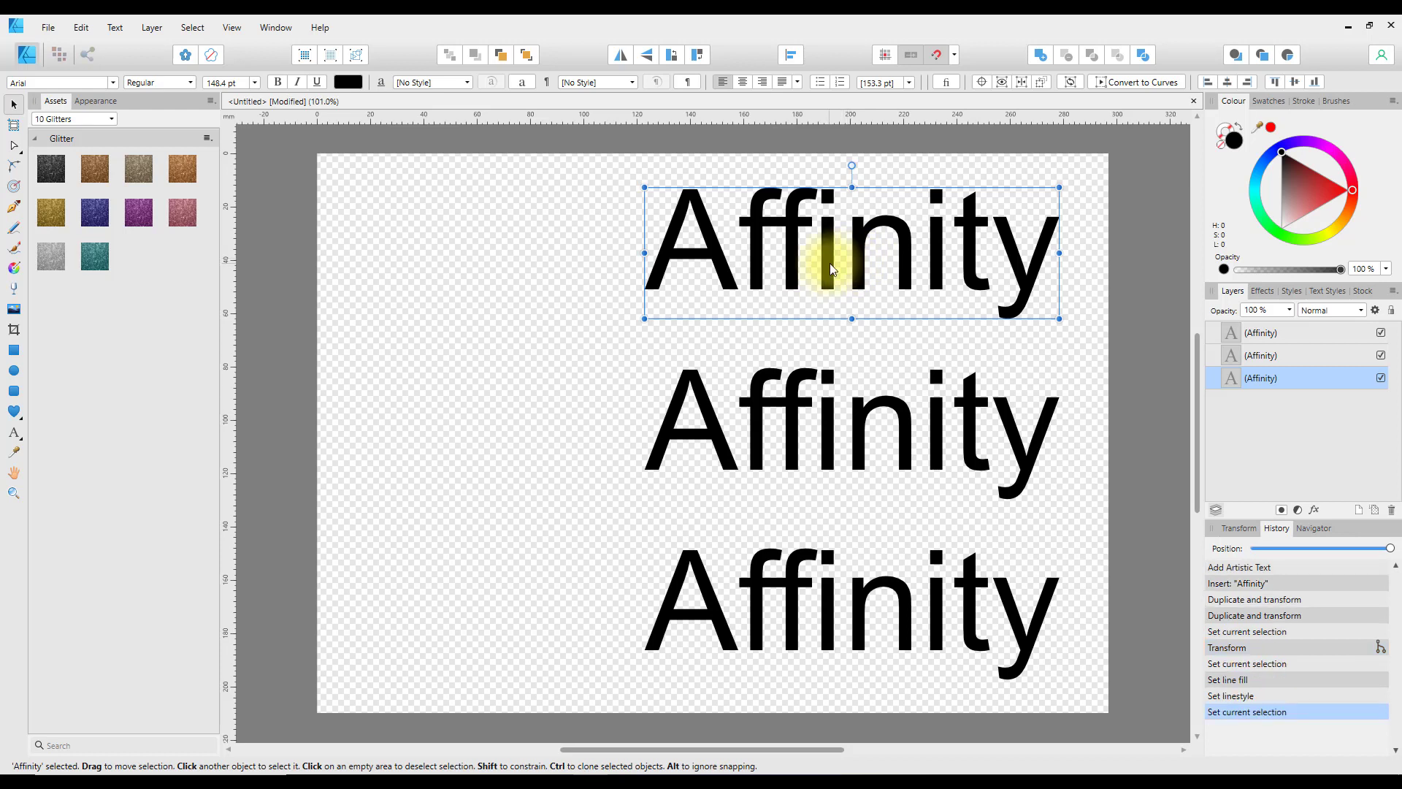
{"action": "mouse_move", "coordinate": [778, 270]}
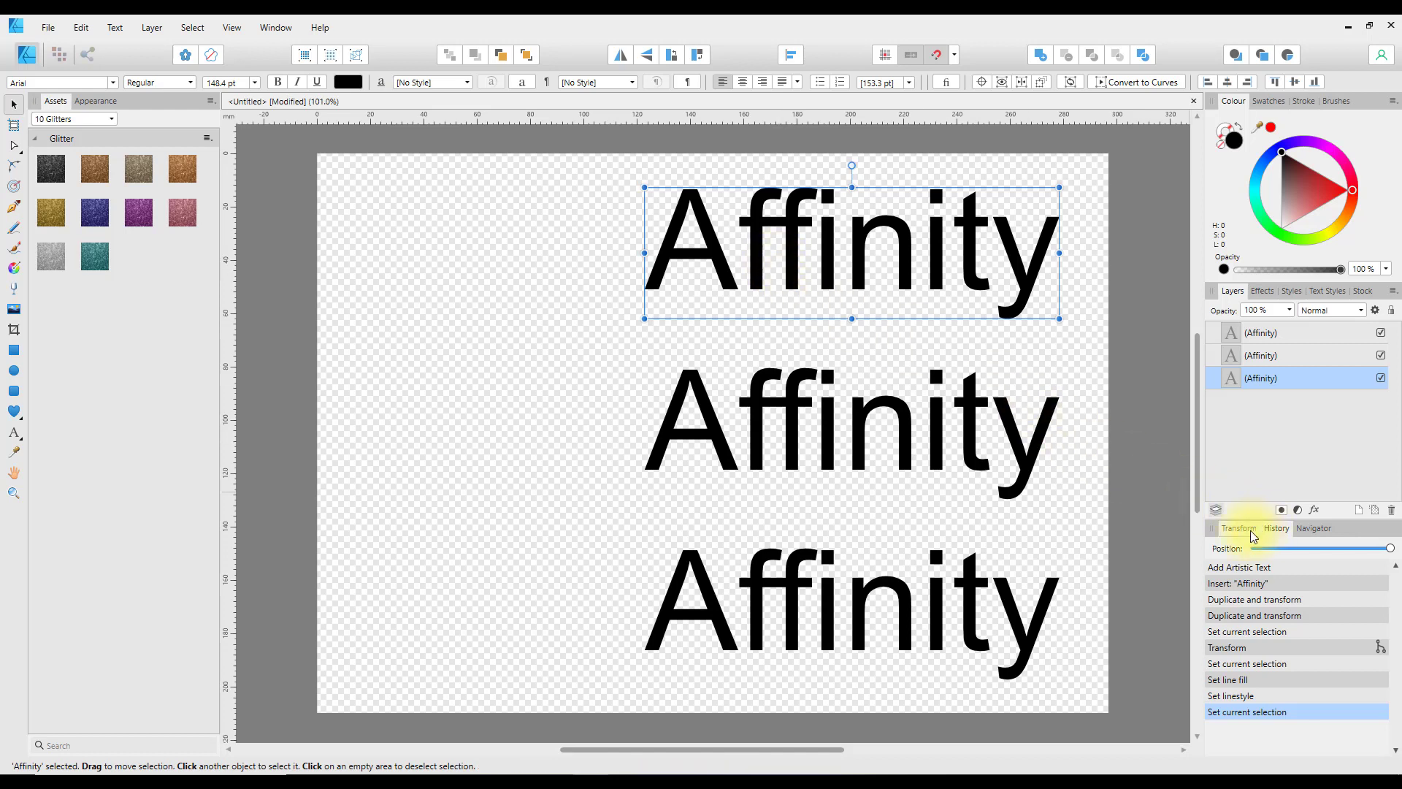
Step: Show the Transform values for the selected top 'Affinity' word instead of the edit history
{"action": "left_click", "coordinate": [1238, 527]}
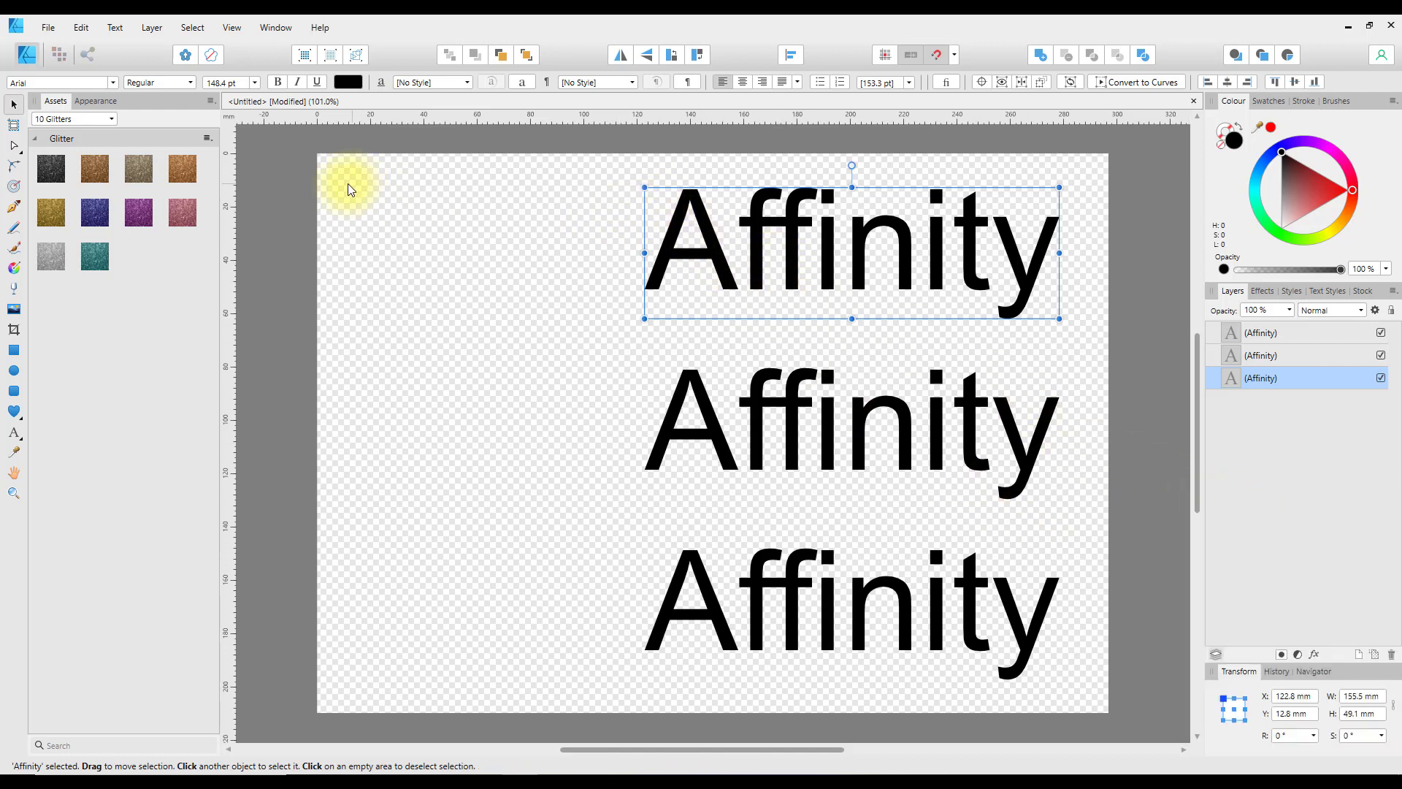
{"action": "mouse_move", "coordinate": [301, 194]}
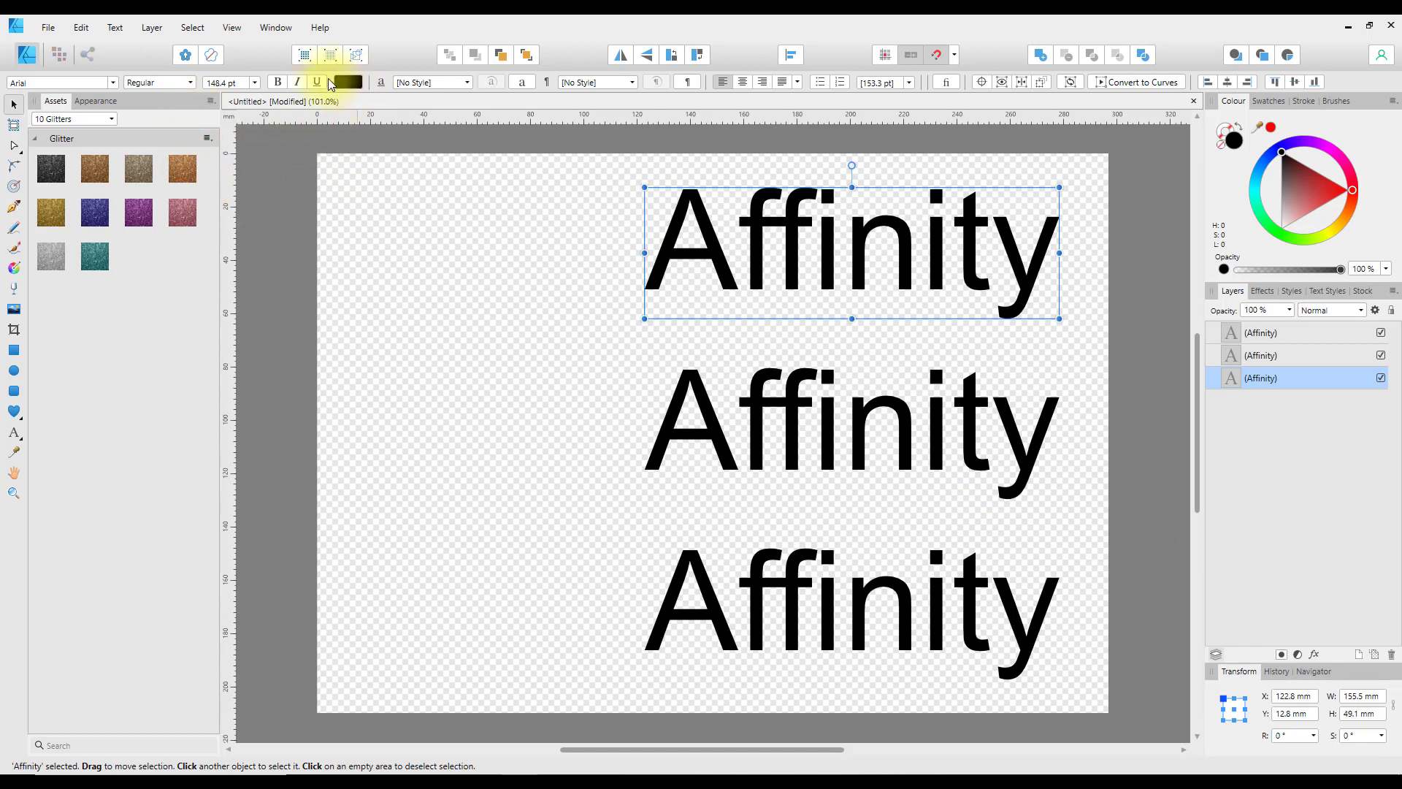
{"action": "mouse_move", "coordinate": [349, 82]}
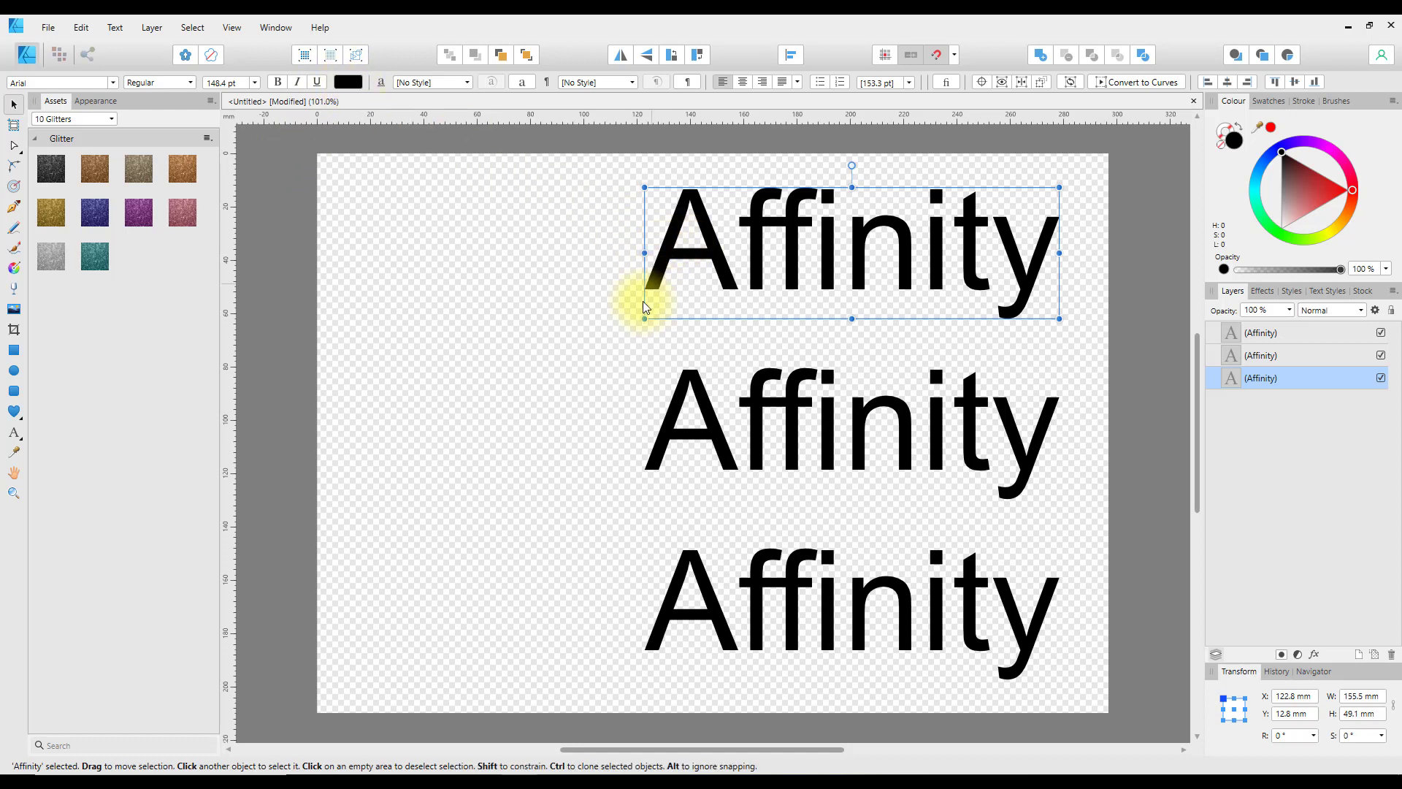
{"action": "mouse_move", "coordinate": [850, 255]}
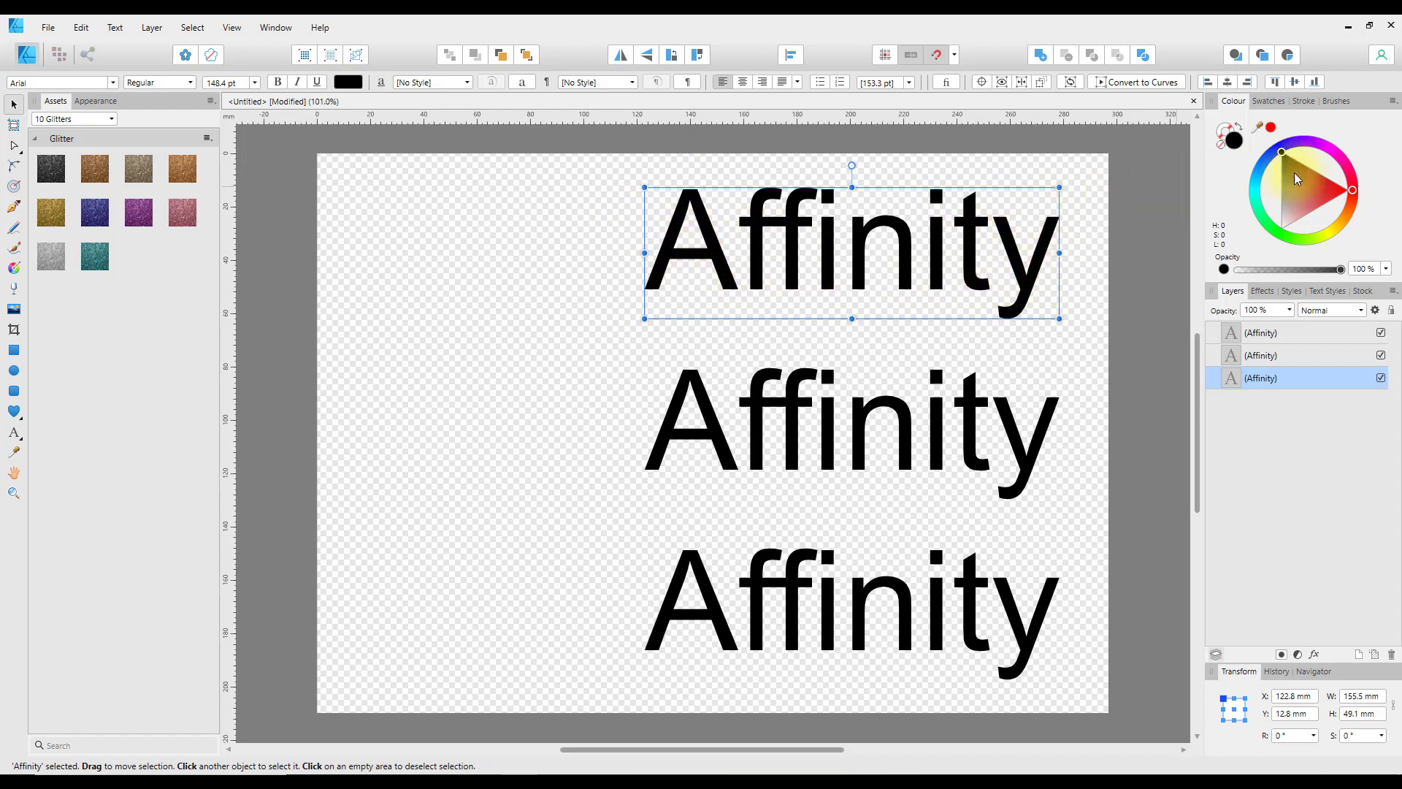
{"action": "left_click", "coordinate": [1303, 101]}
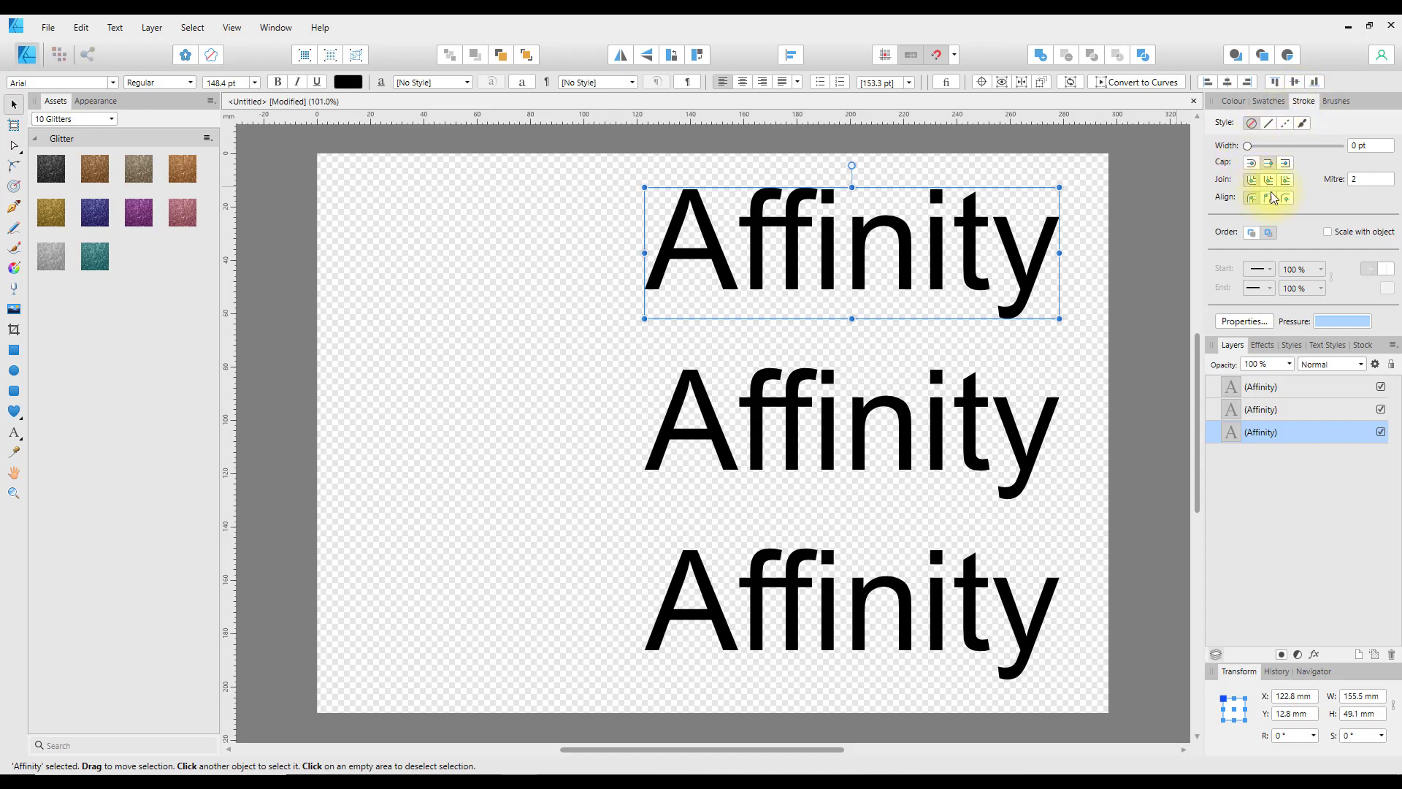
{"action": "mouse_move", "coordinate": [1323, 224]}
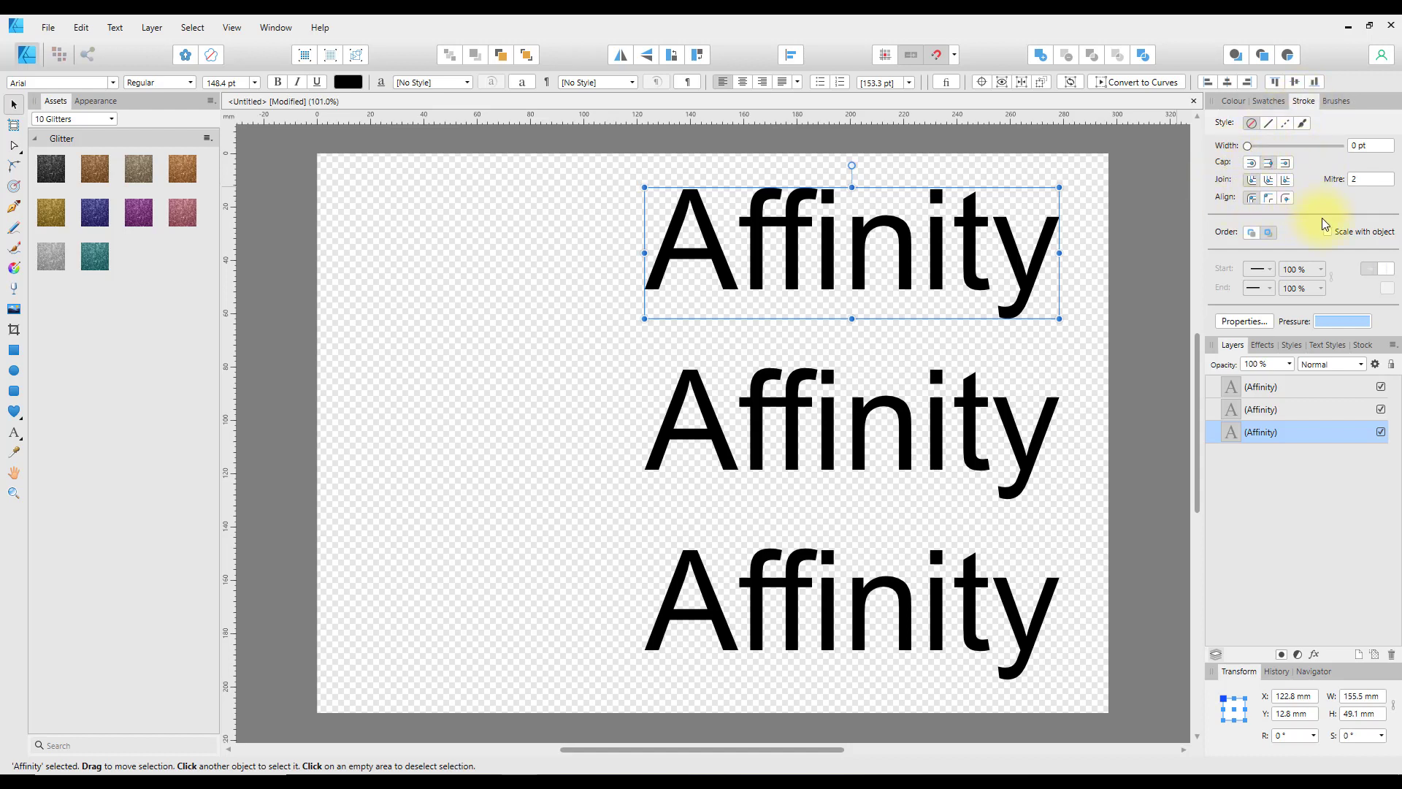
{"action": "mouse_move", "coordinate": [1314, 159]}
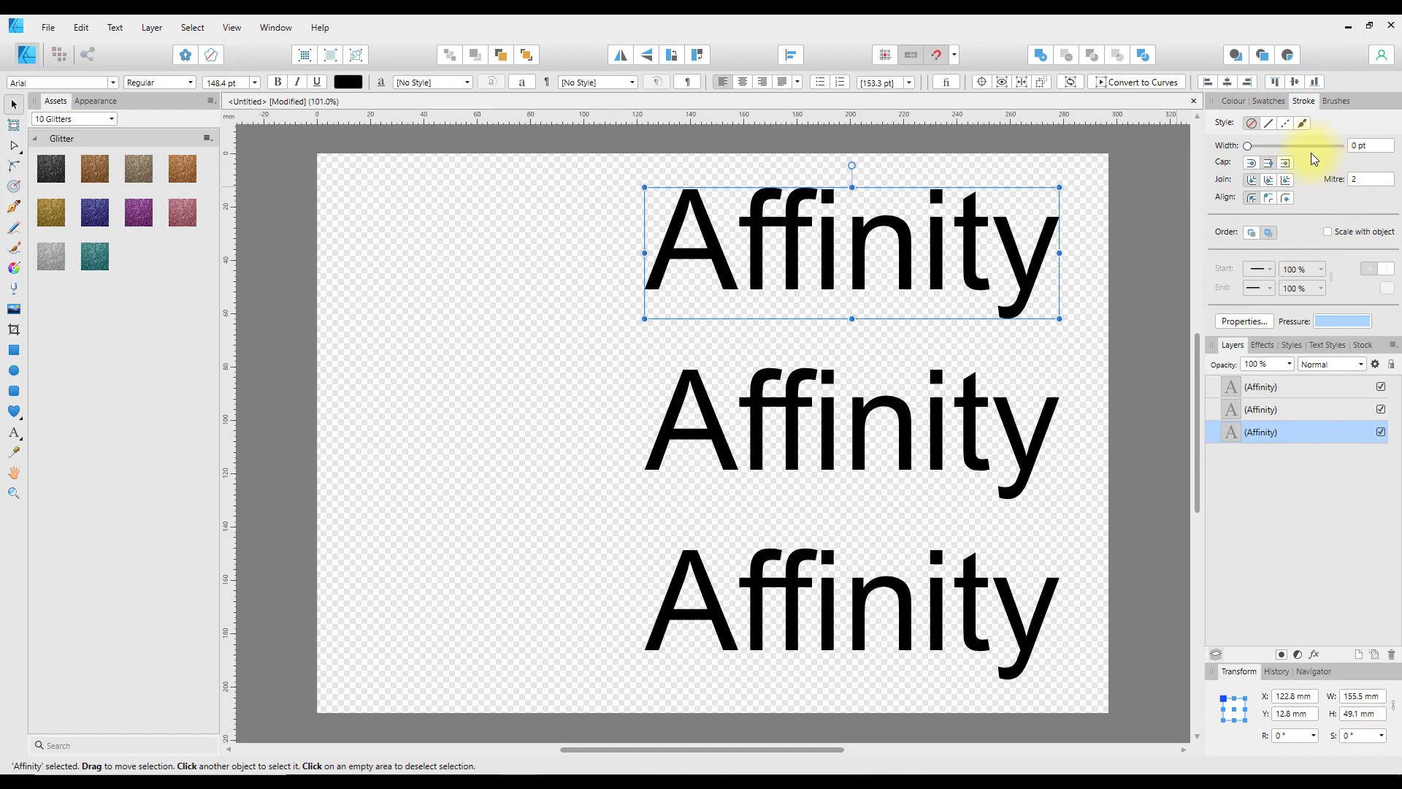
{"action": "mouse_move", "coordinate": [1059, 251]}
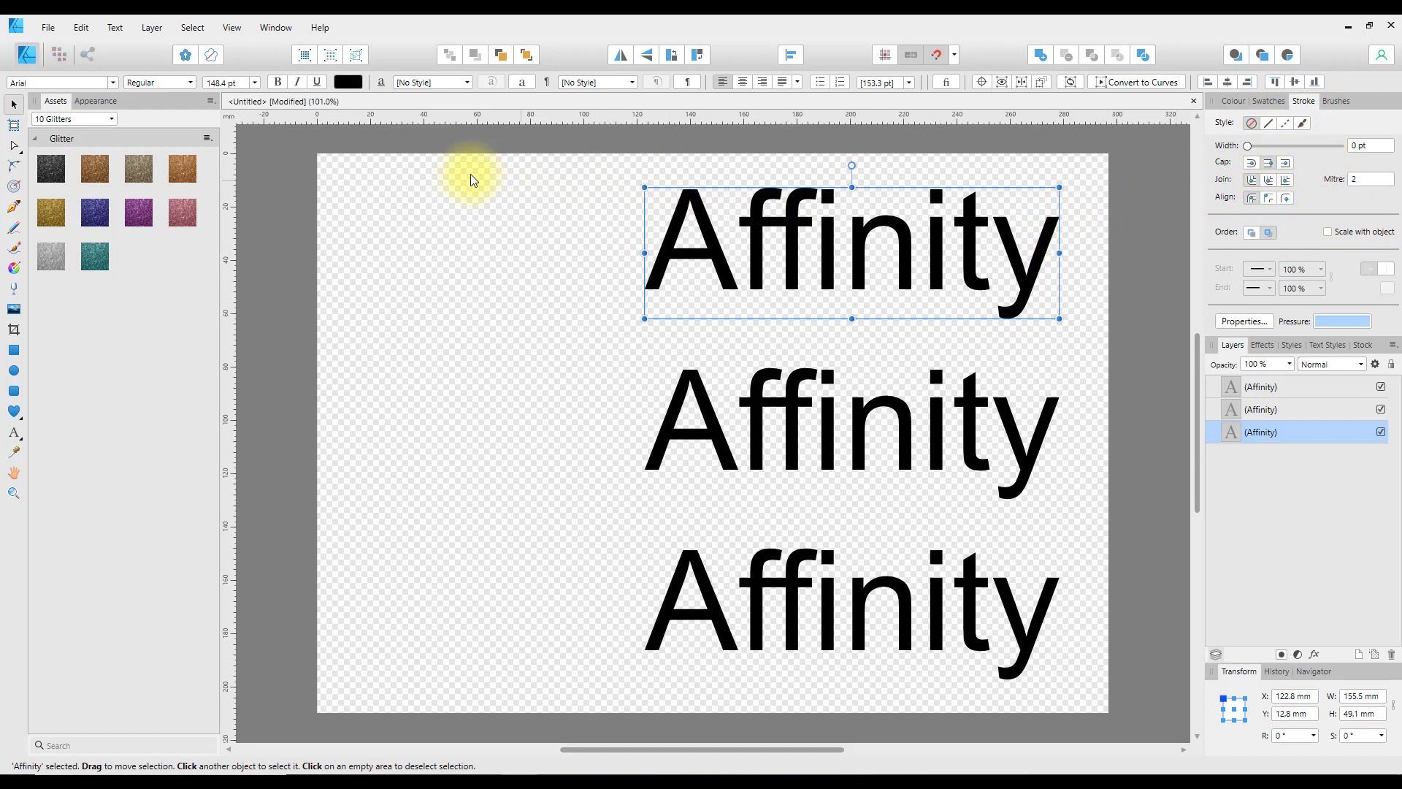
{"action": "mouse_move", "coordinate": [523, 82]}
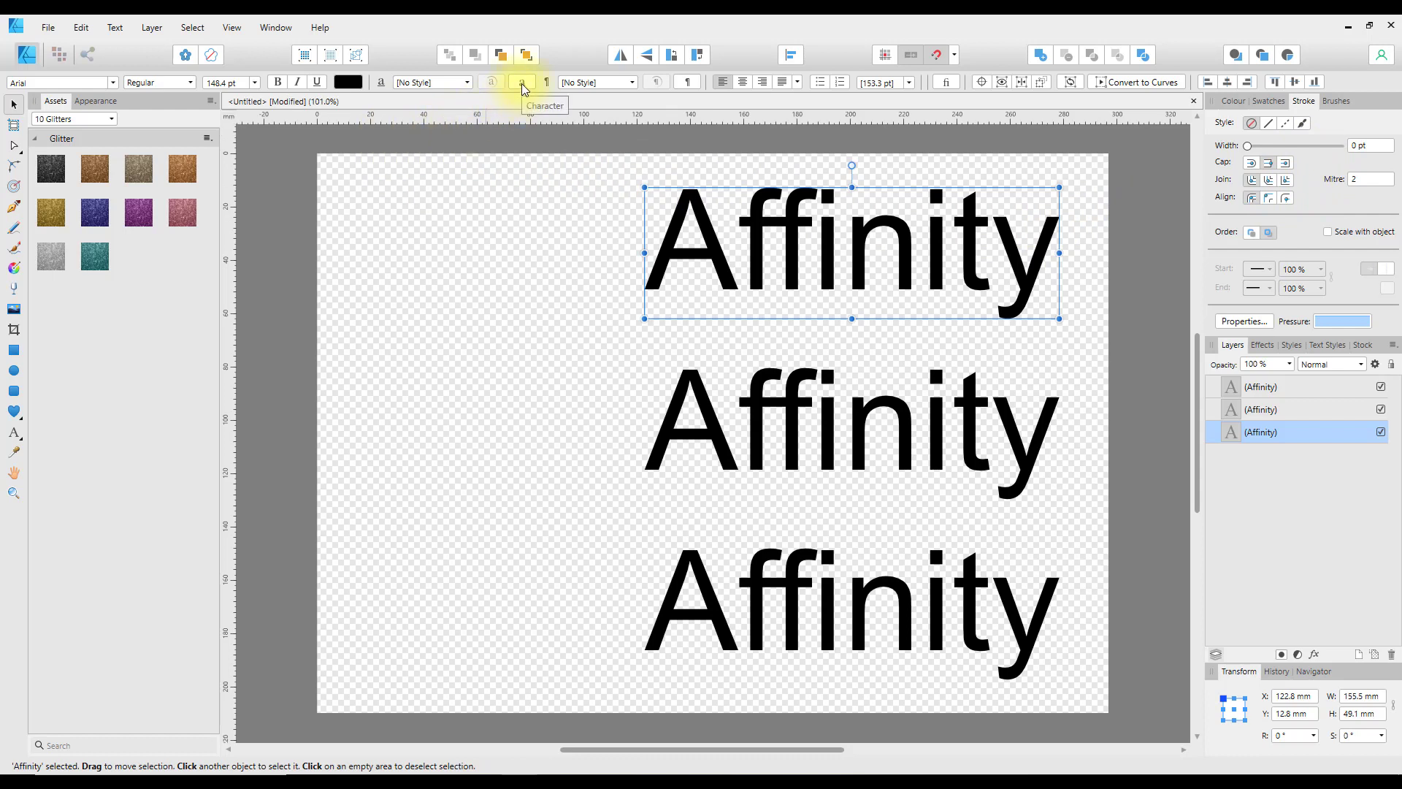
{"action": "mouse_move", "coordinate": [521, 81]}
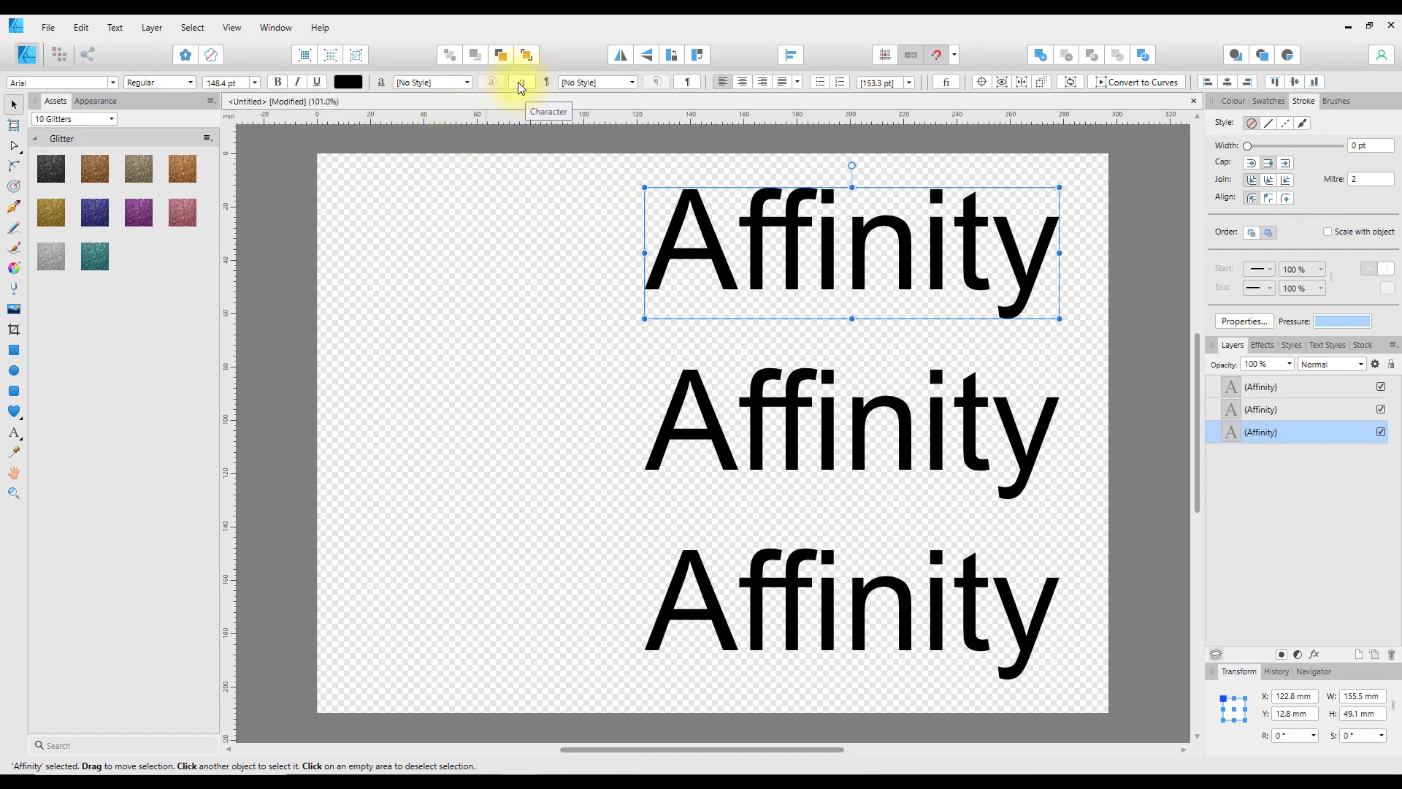
Step: In Character settings, give the top word a bright green outline from the HSL wheel, drawn behind the letters
{"action": "left_click", "coordinate": [518, 82]}
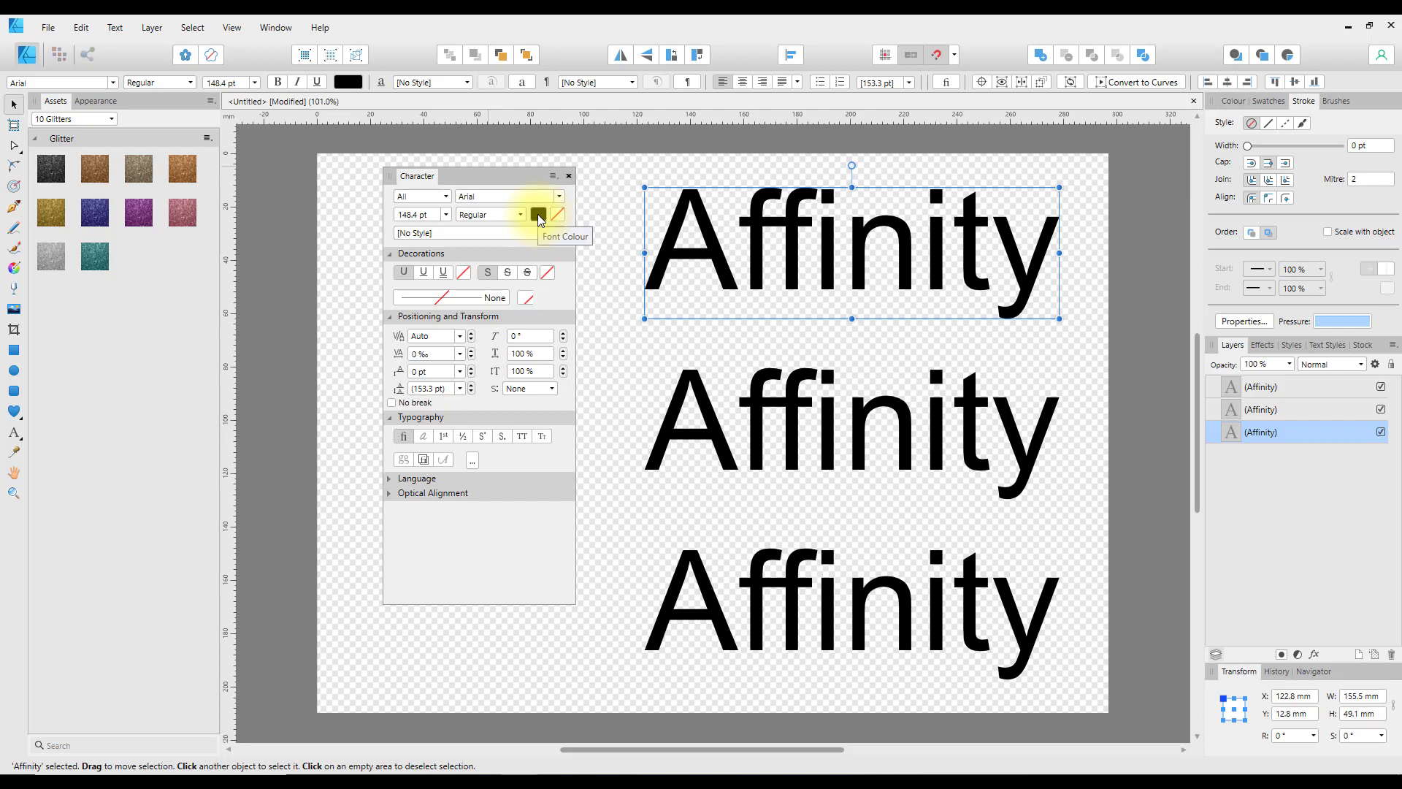
{"action": "mouse_move", "coordinate": [527, 298]}
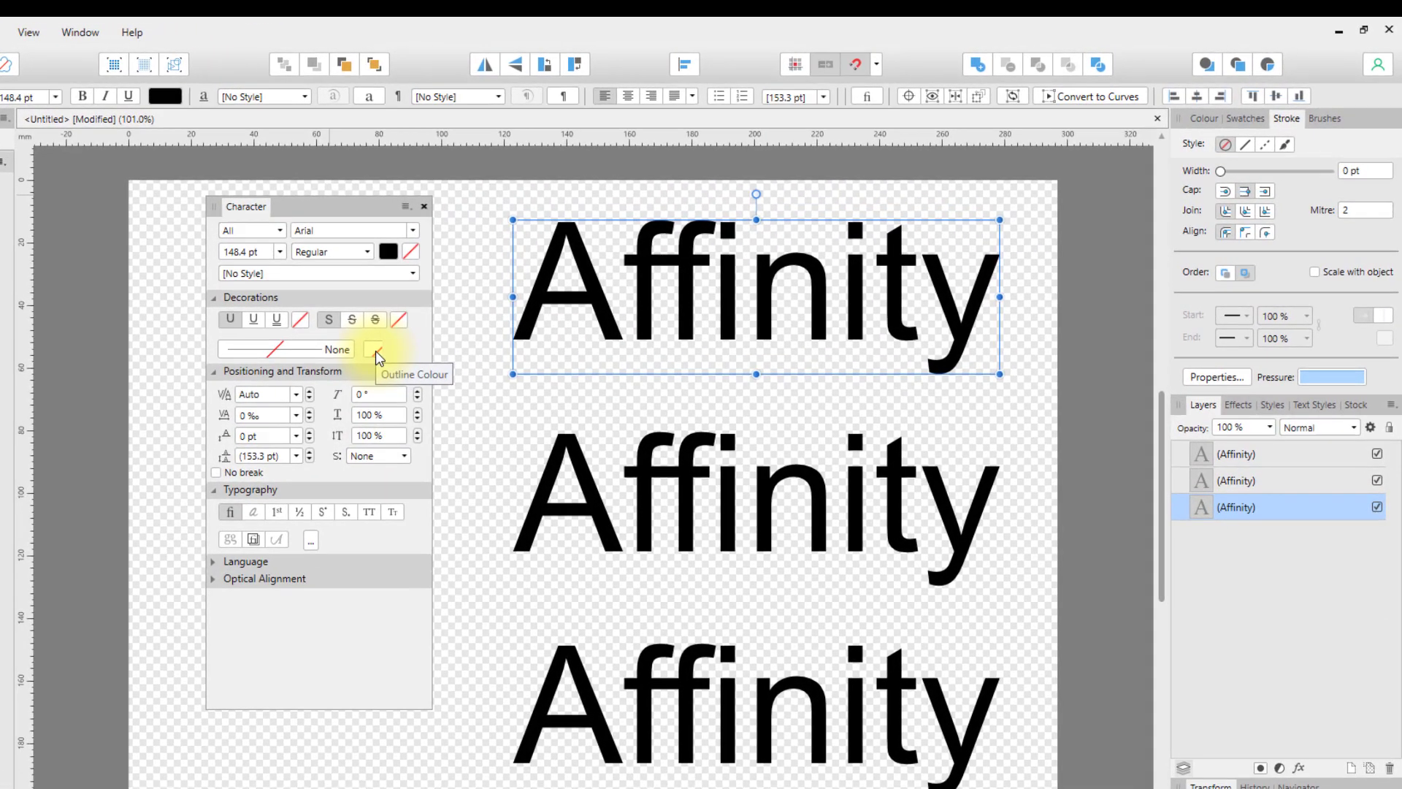
{"action": "left_click", "coordinate": [375, 349]}
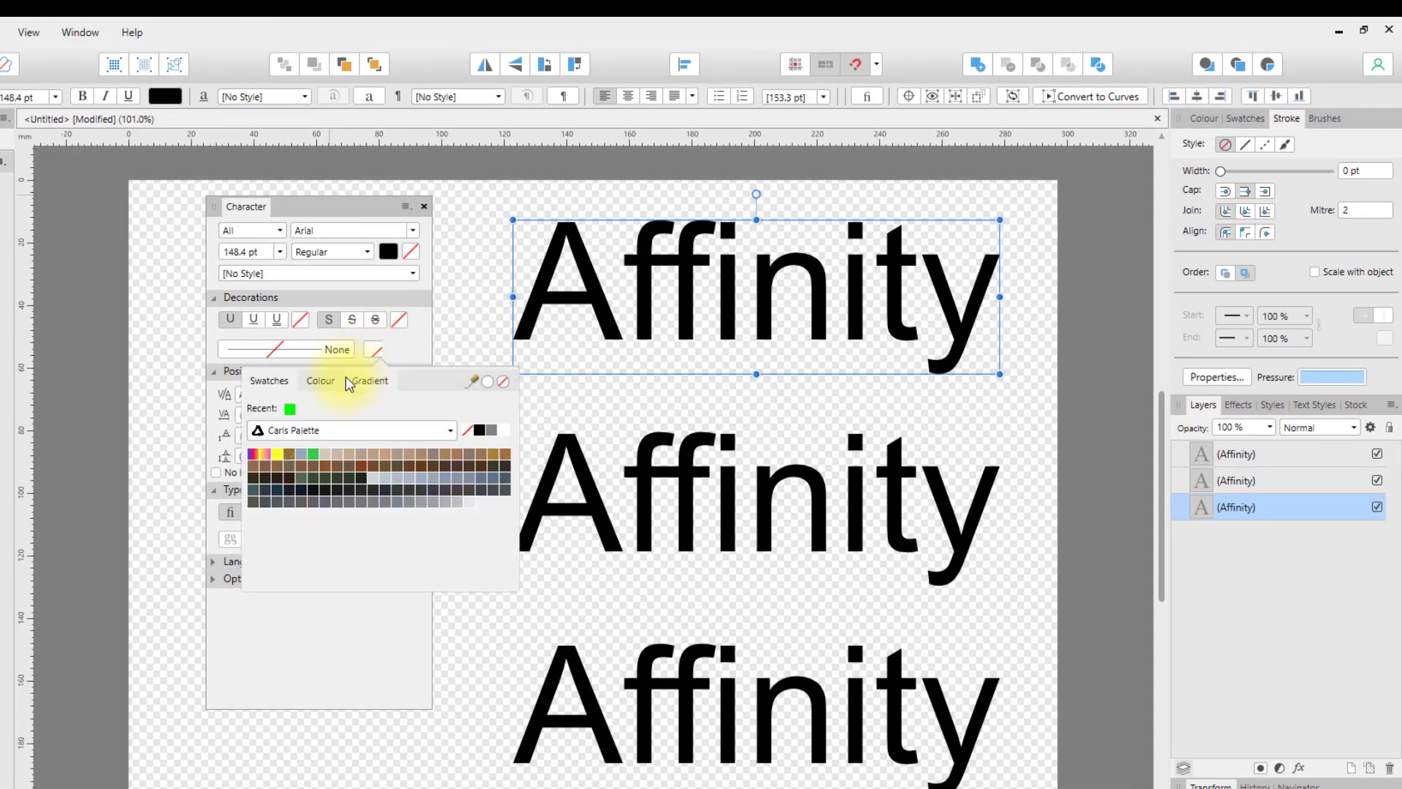
{"action": "left_click", "coordinate": [320, 380]}
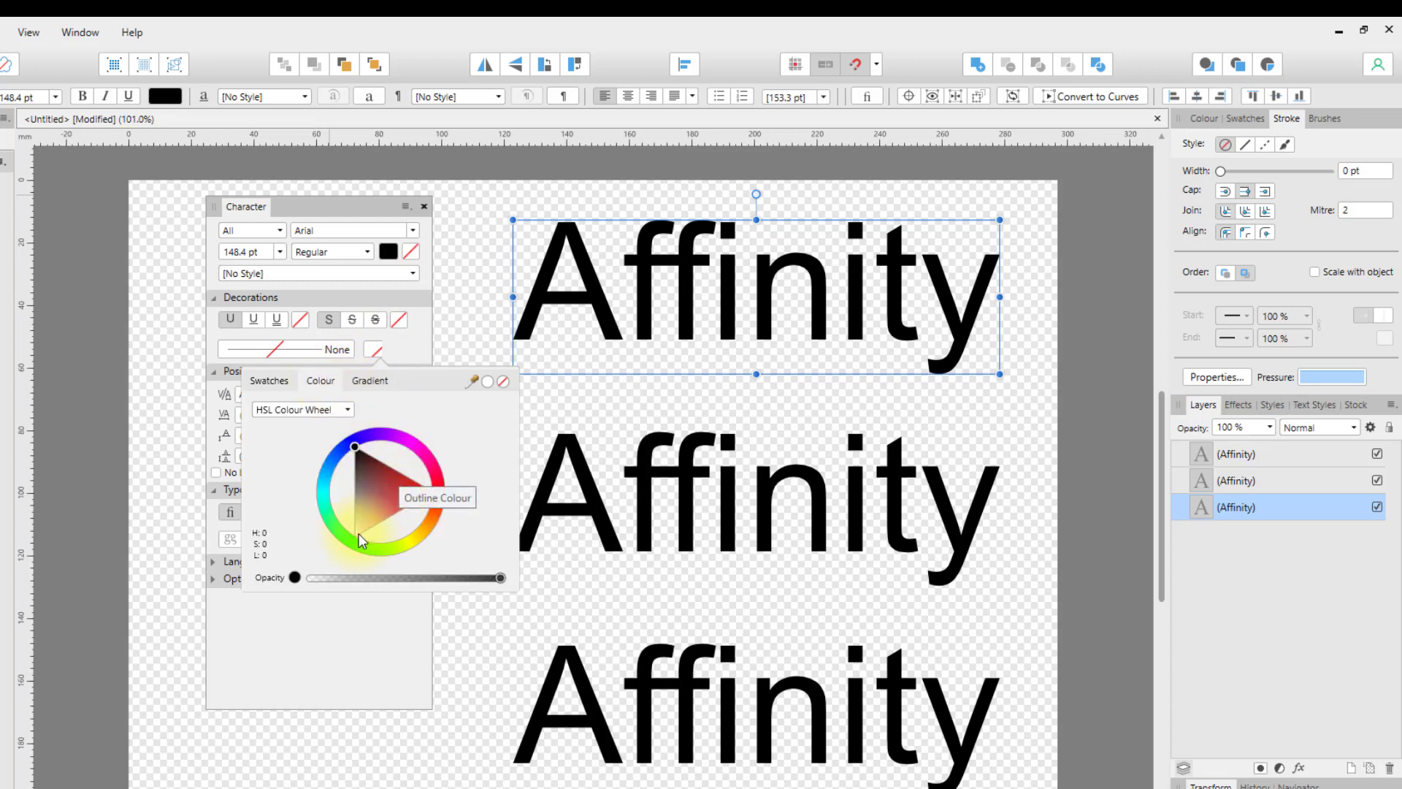
{"action": "left_click", "coordinate": [352, 538]}
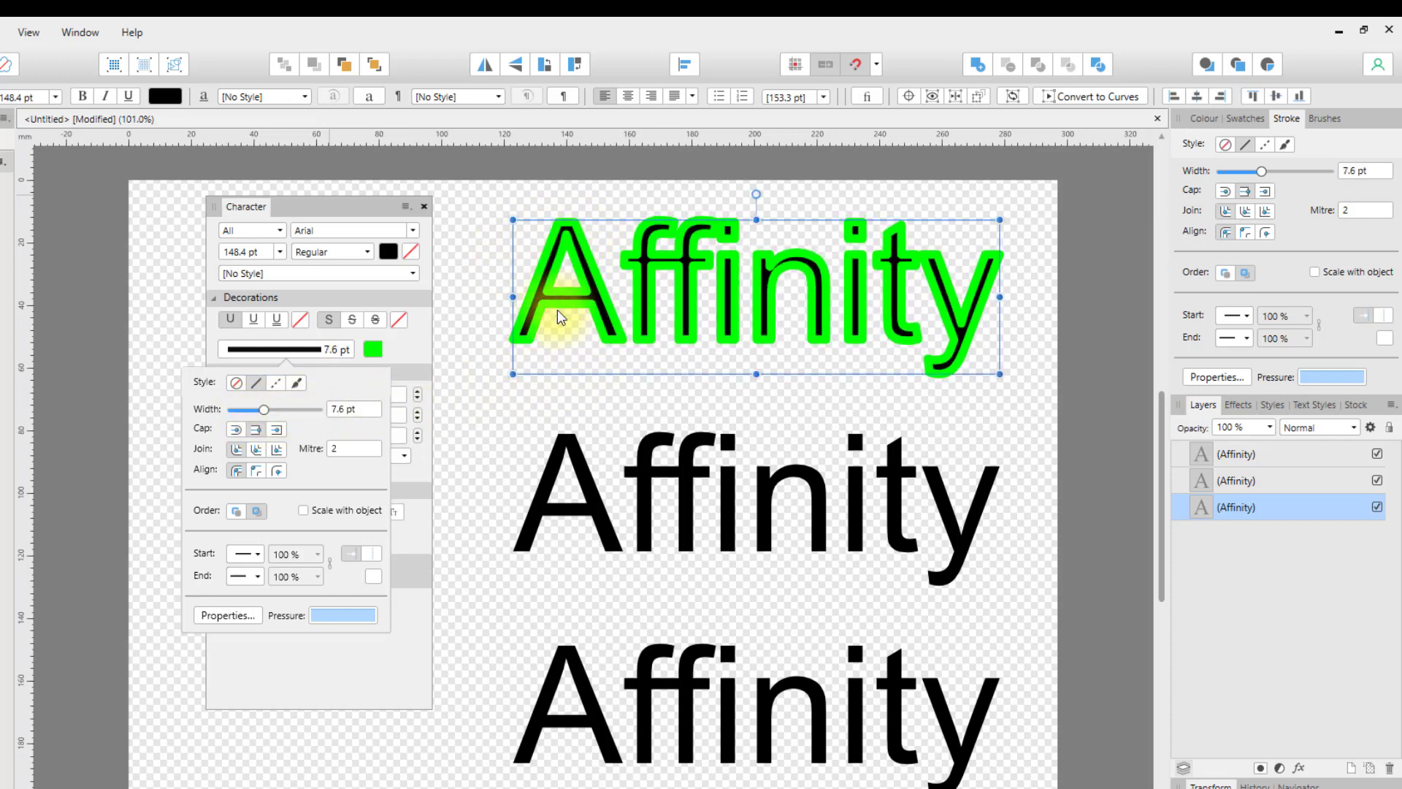
{"action": "left_click", "coordinate": [231, 509]}
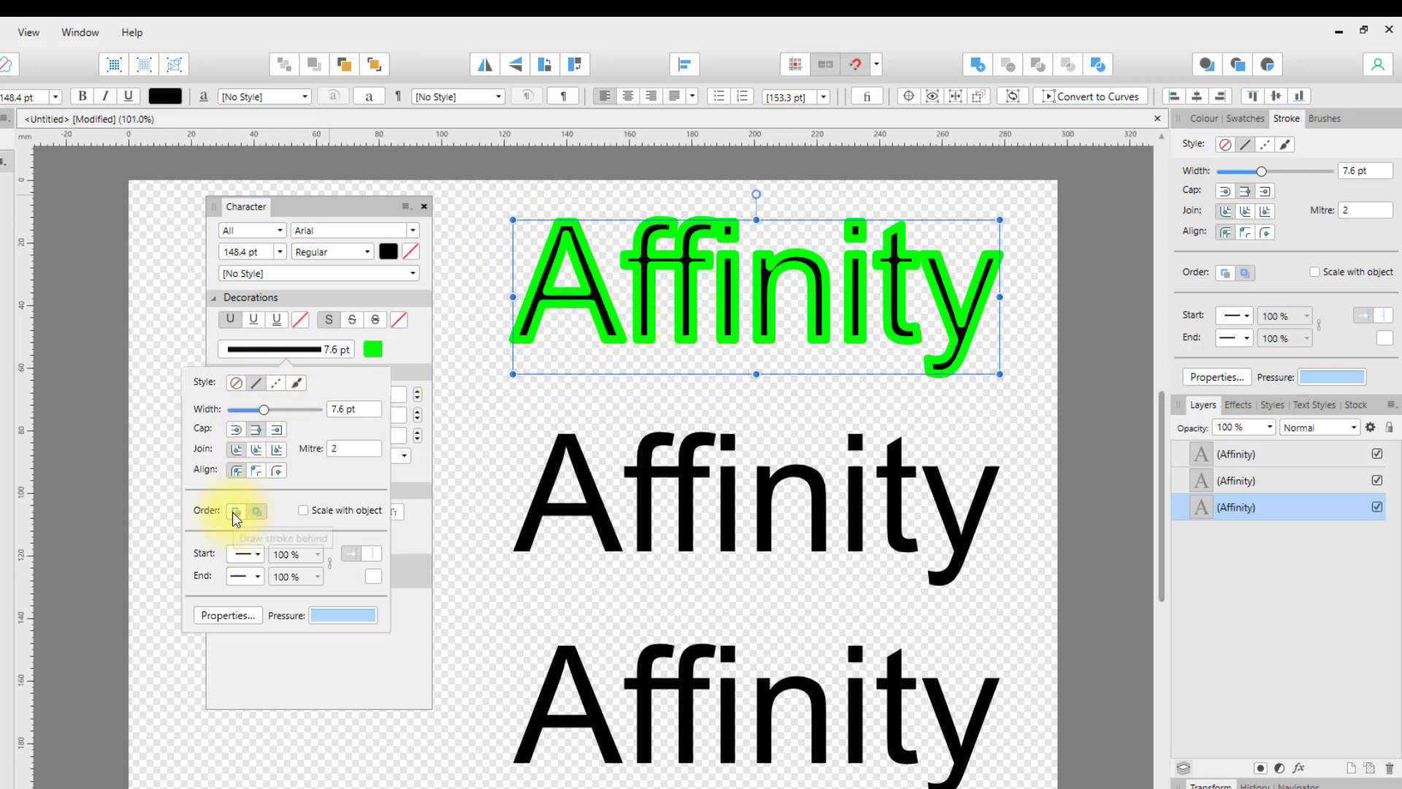
{"action": "mouse_move", "coordinate": [233, 510]}
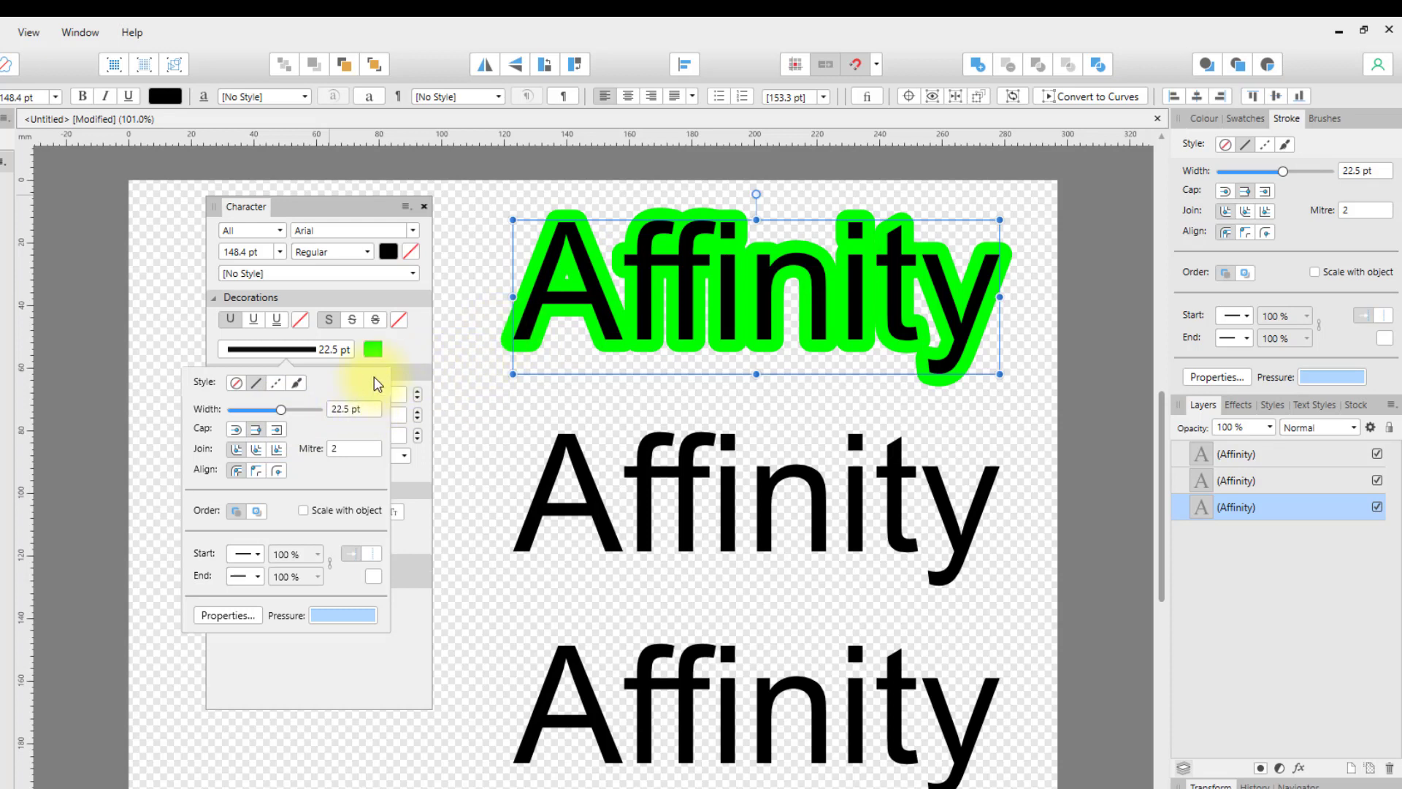
{"action": "mouse_move", "coordinate": [400, 366]}
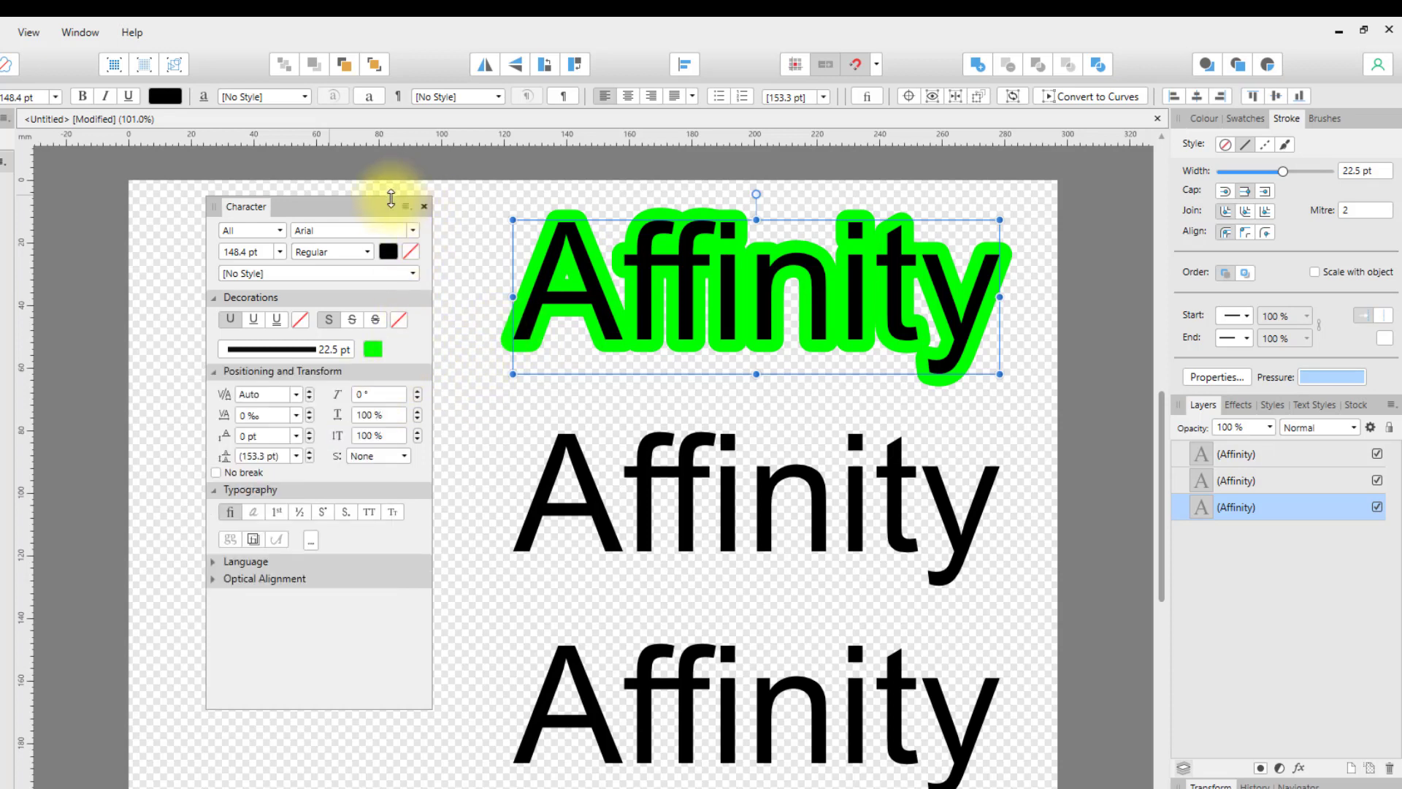
{"action": "mouse_move", "coordinate": [387, 252]}
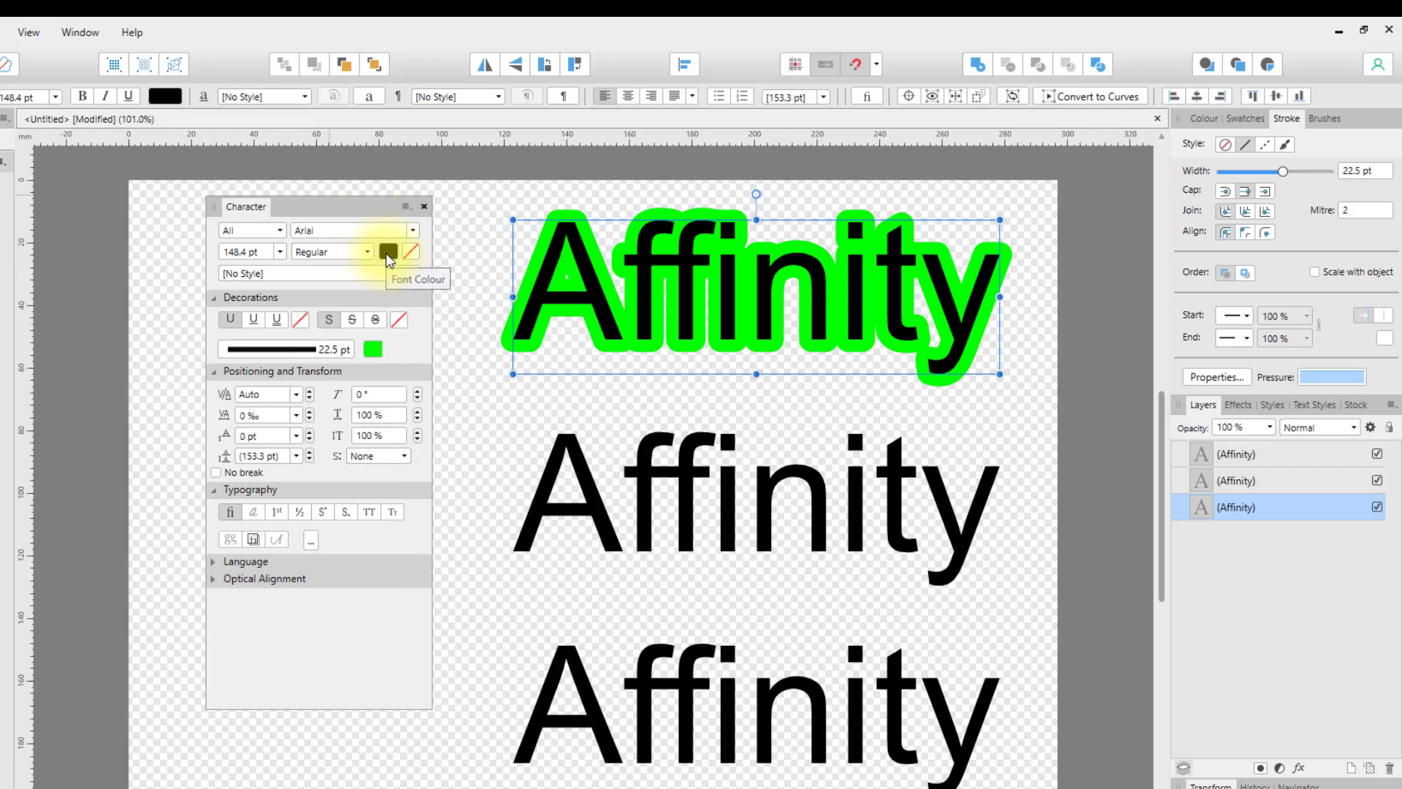
{"action": "left_click", "coordinate": [384, 252]}
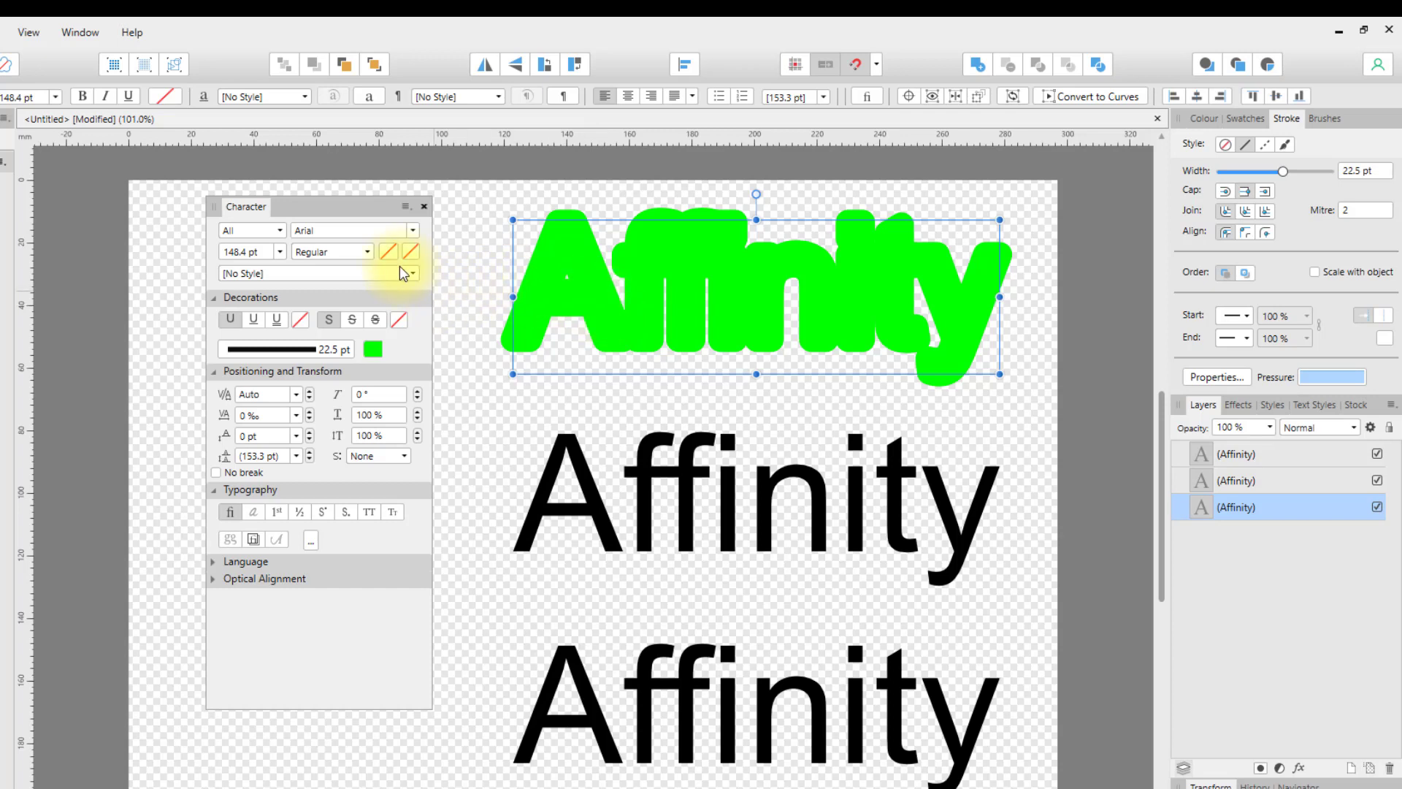
{"action": "left_click", "coordinate": [398, 251]}
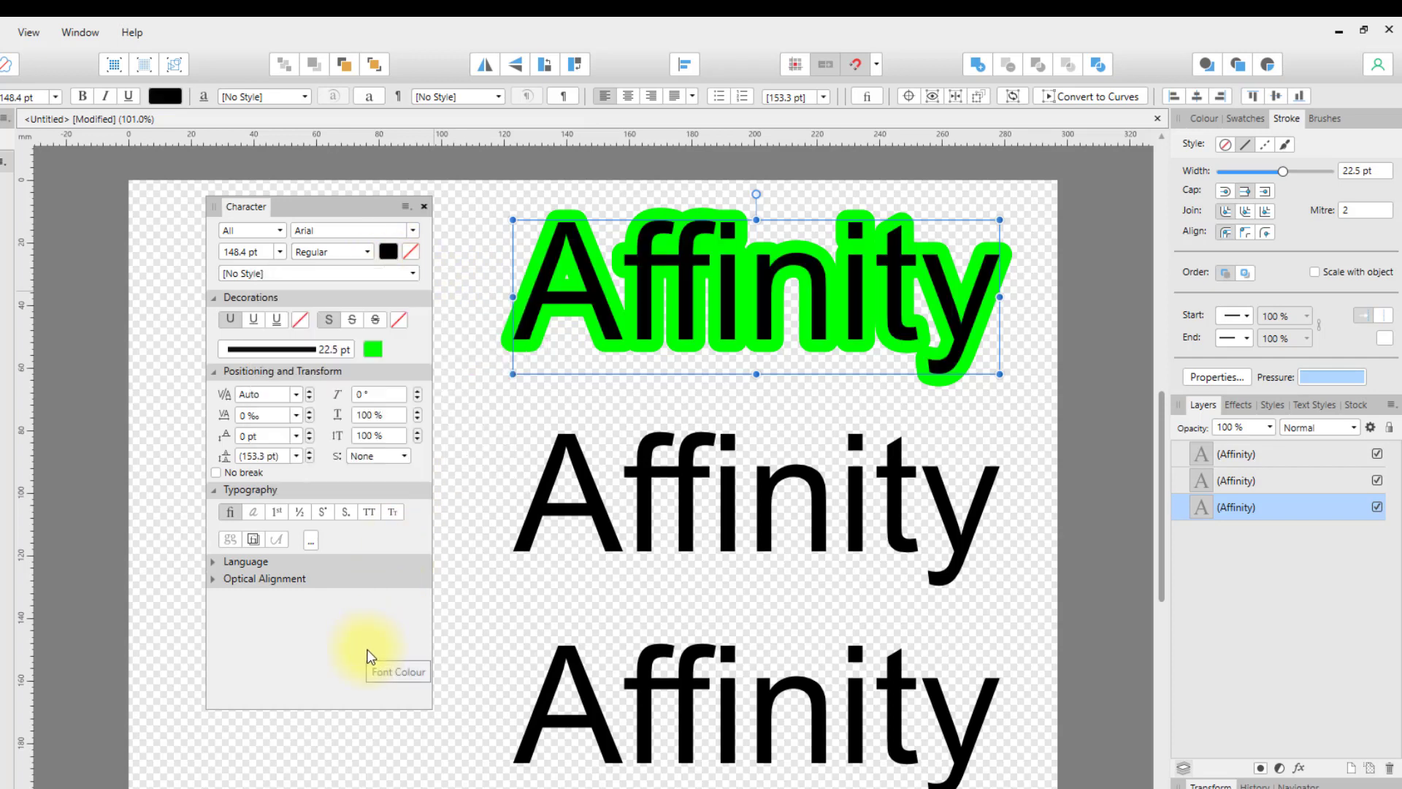
{"action": "left_click", "coordinate": [403, 349]}
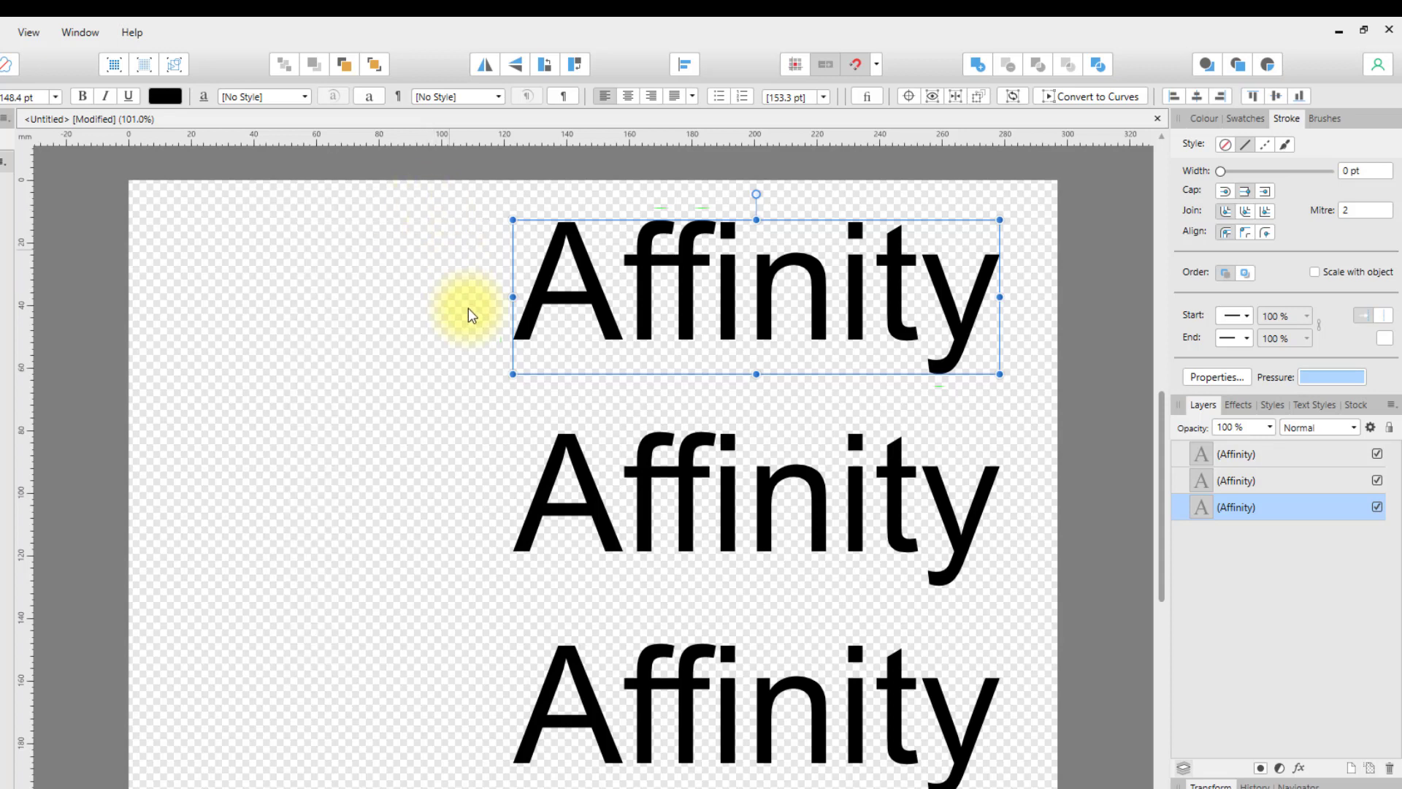
{"action": "mouse_move", "coordinate": [1053, 381]}
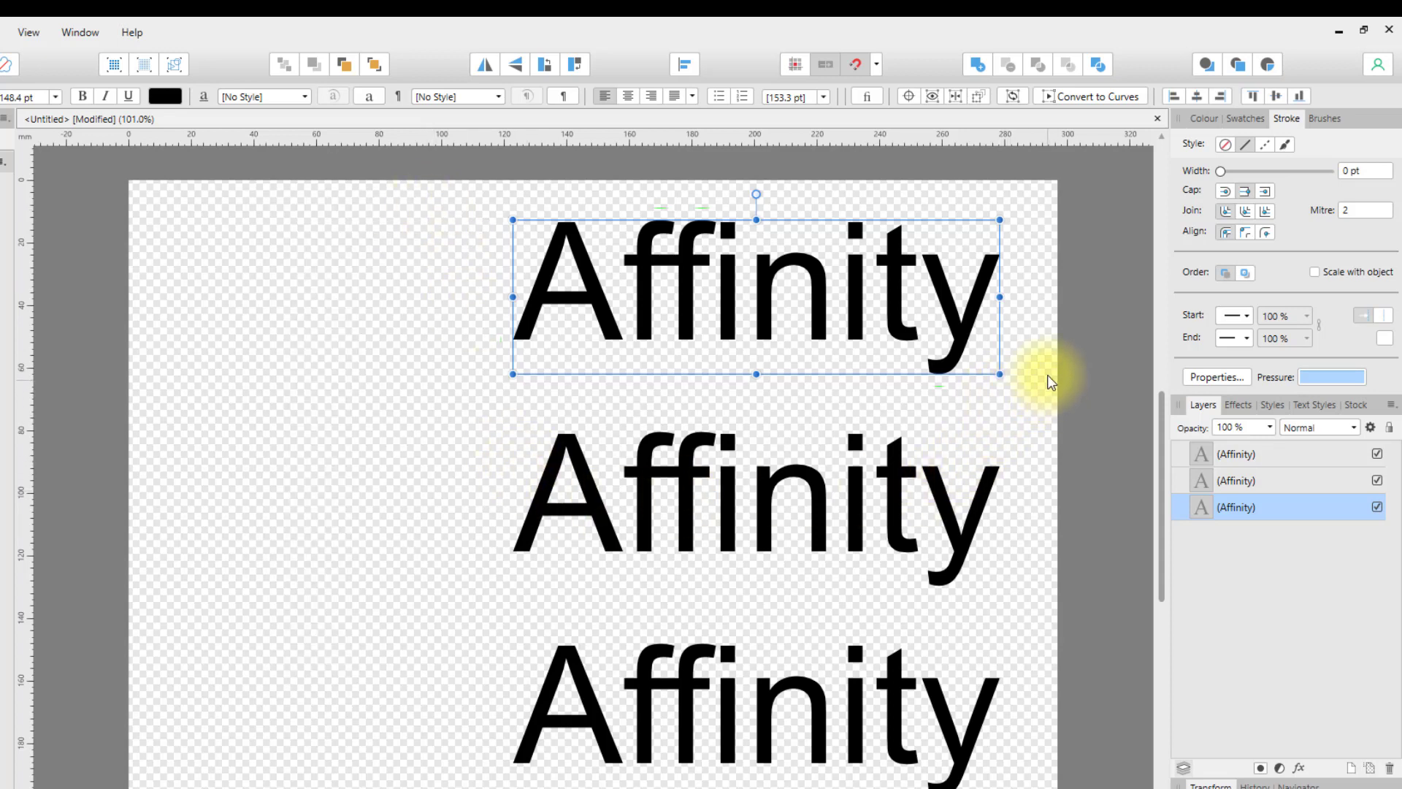
{"action": "mouse_move", "coordinate": [1001, 321]}
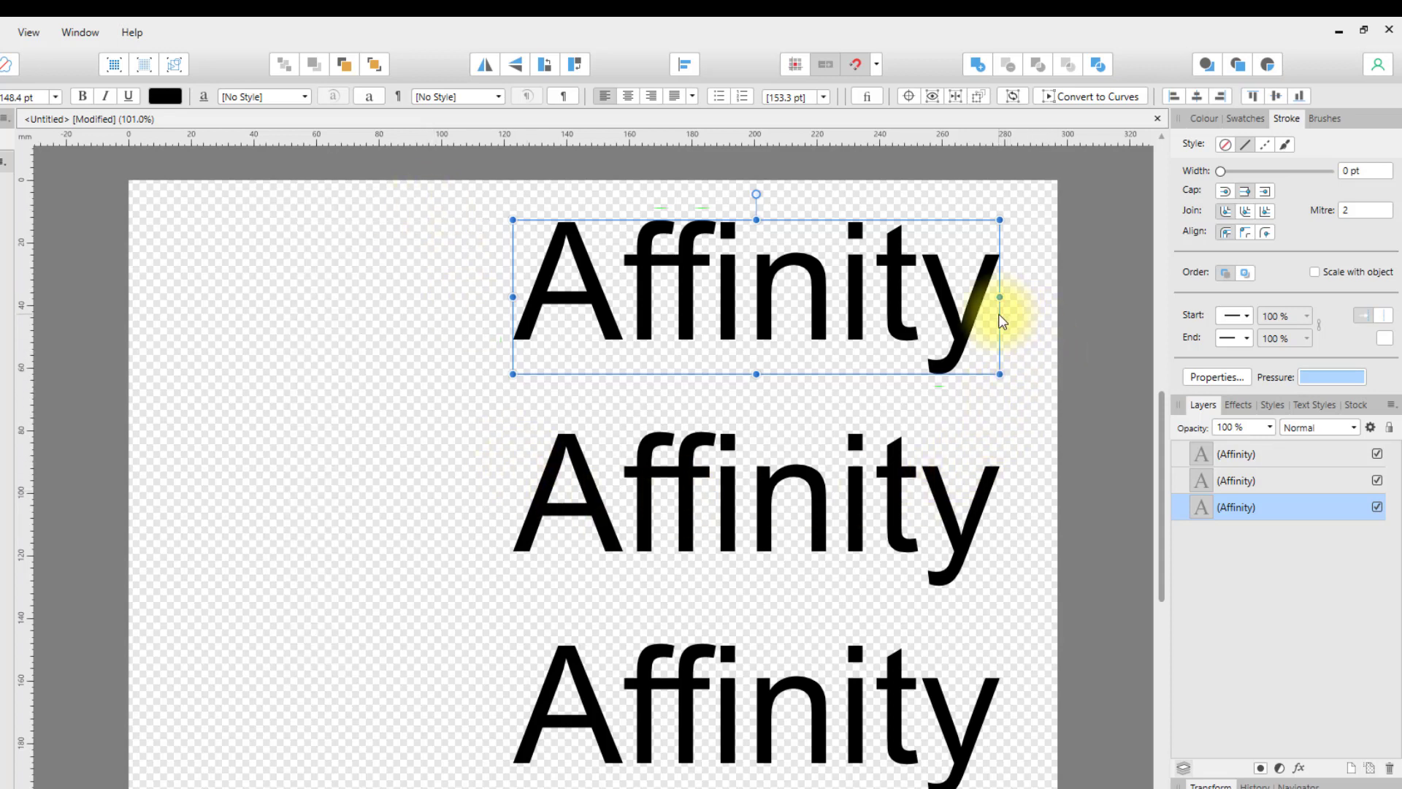
{"action": "mouse_move", "coordinate": [249, 152]}
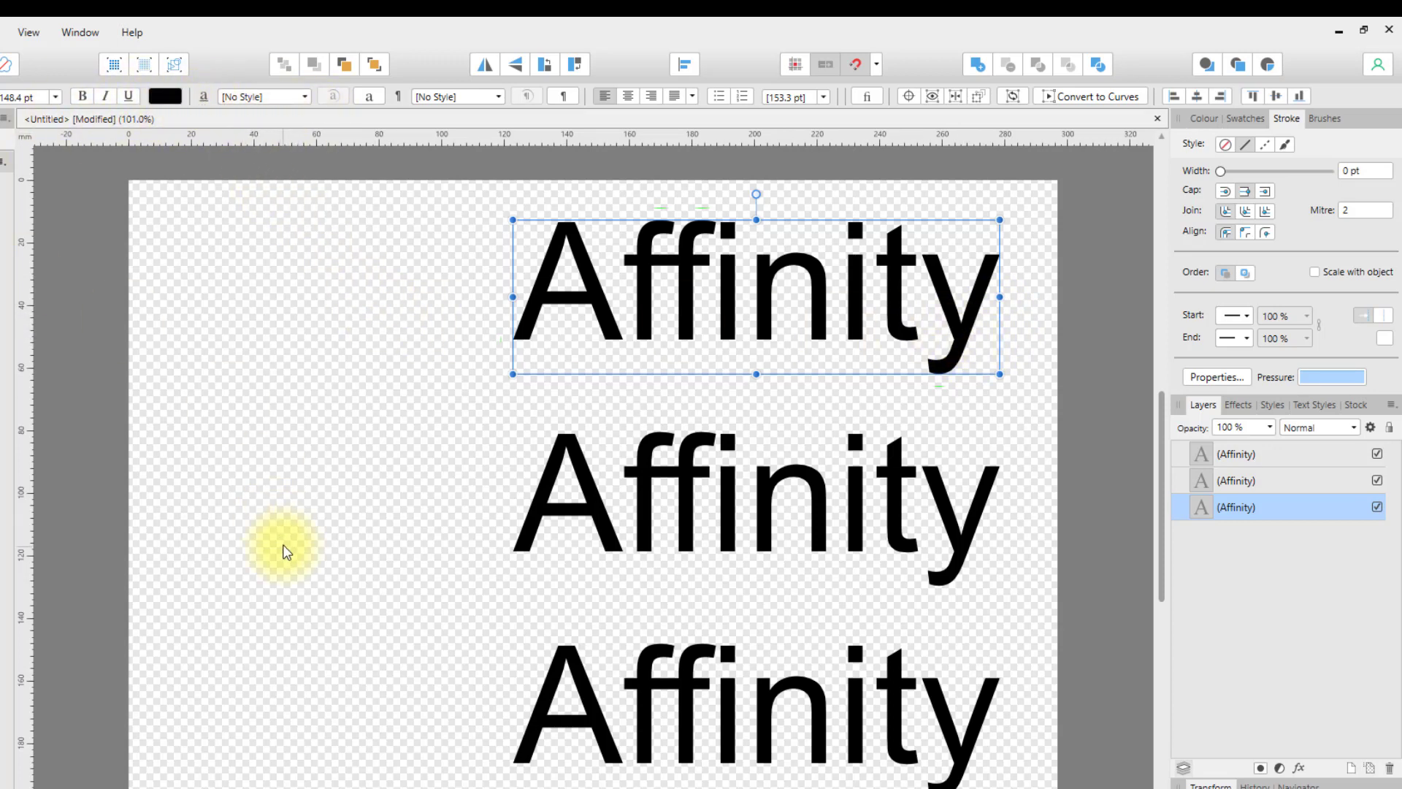
{"action": "mouse_move", "coordinate": [437, 527]}
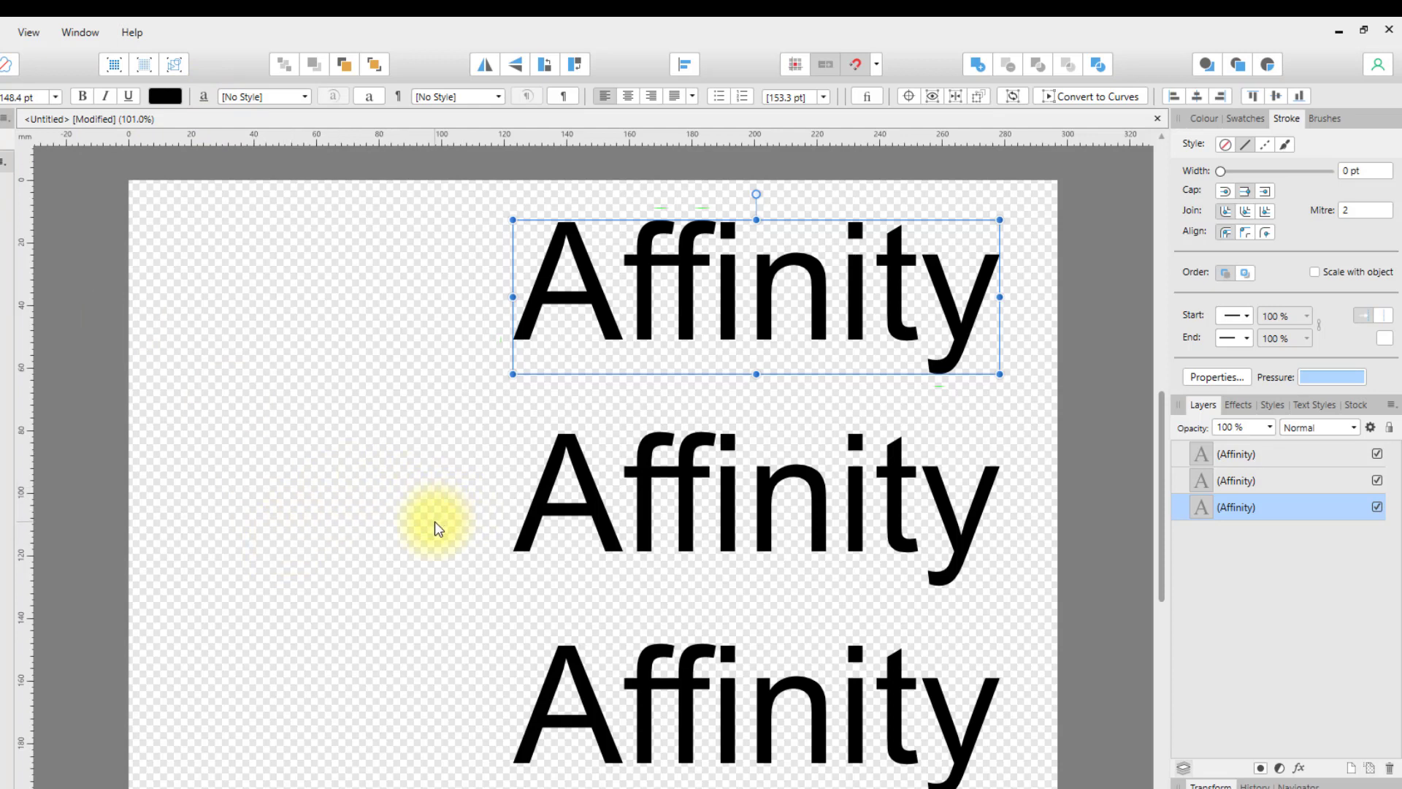
{"action": "mouse_move", "coordinate": [1200, 693]}
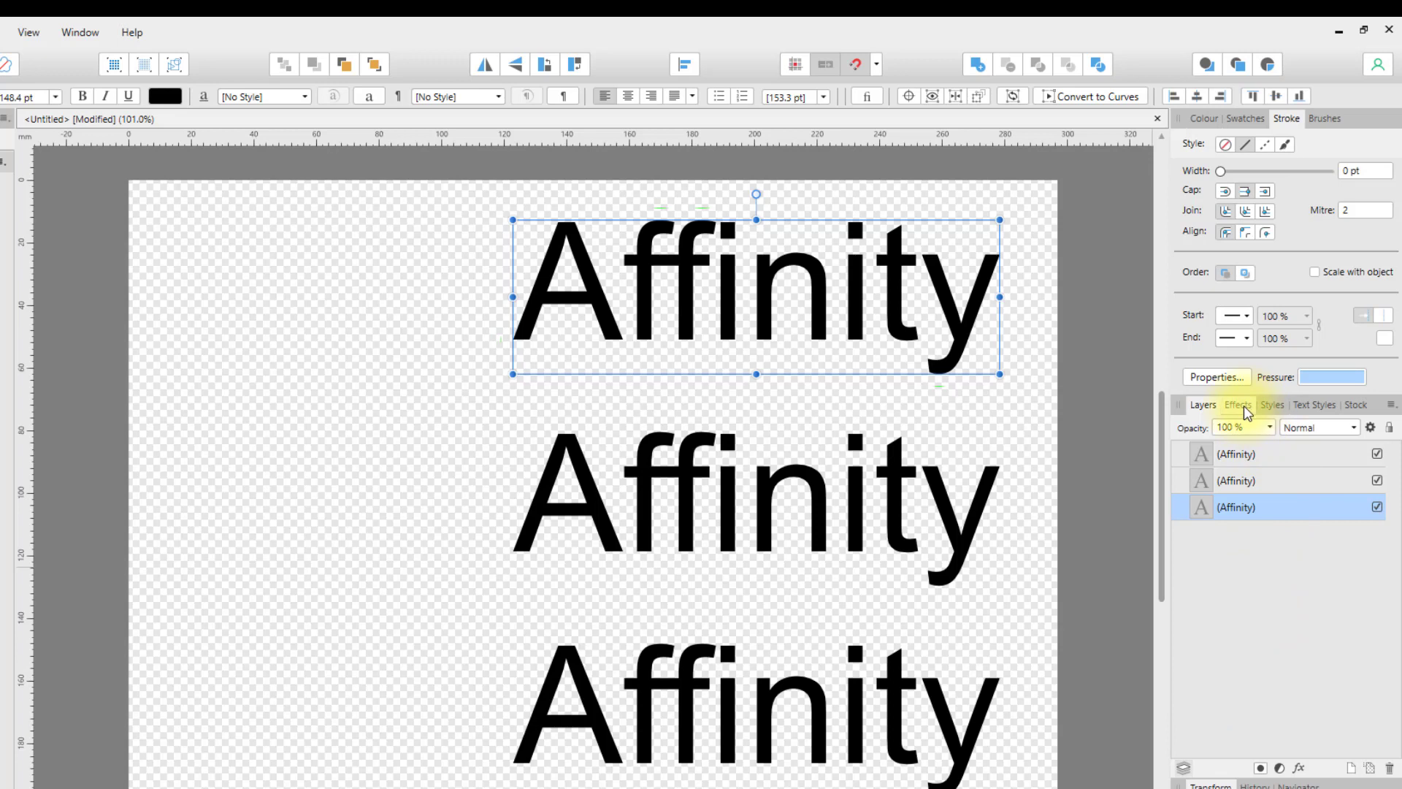
Step: Check the Effects panel for the plain-black top word, then return to the Layers list
{"action": "left_click", "coordinate": [1238, 404]}
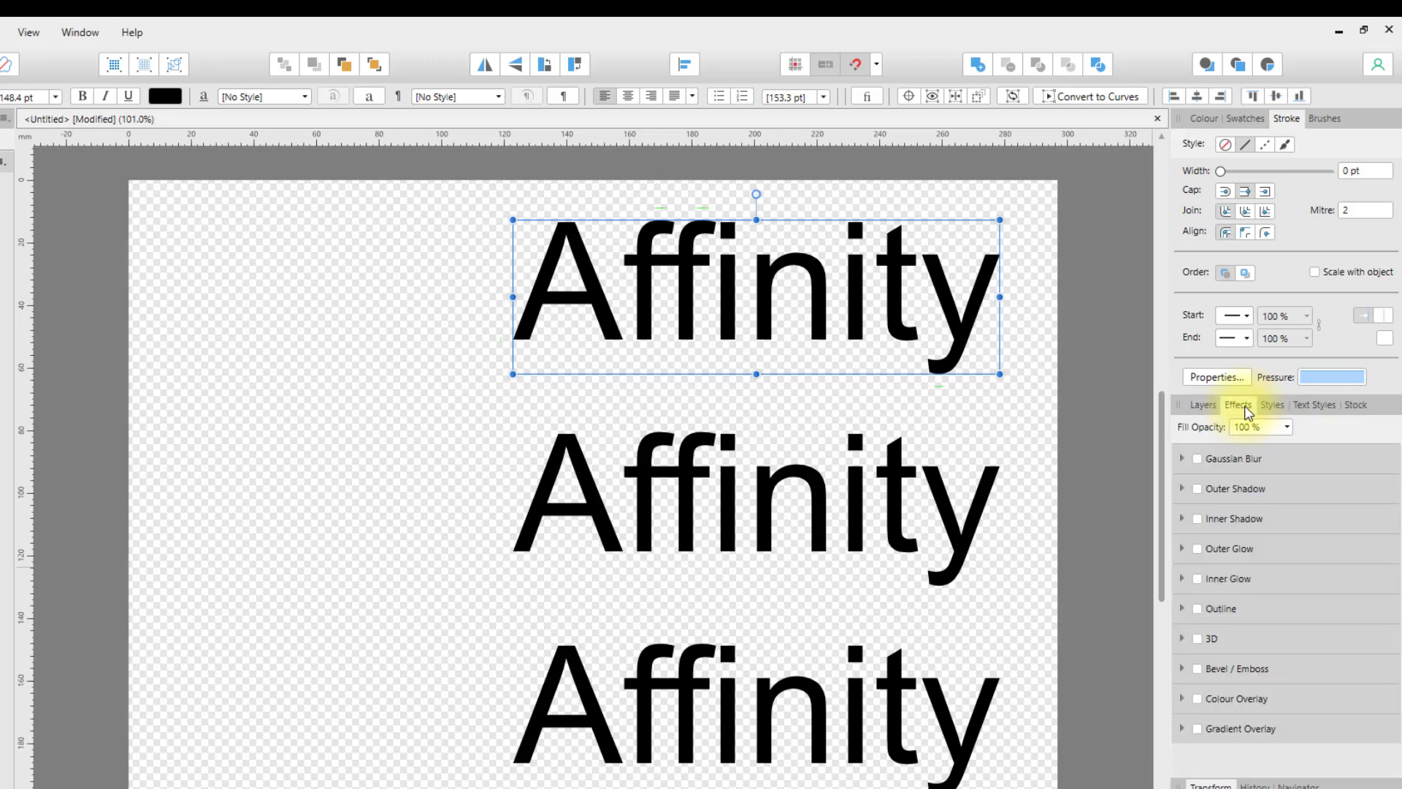
{"action": "left_click", "coordinate": [1202, 405]}
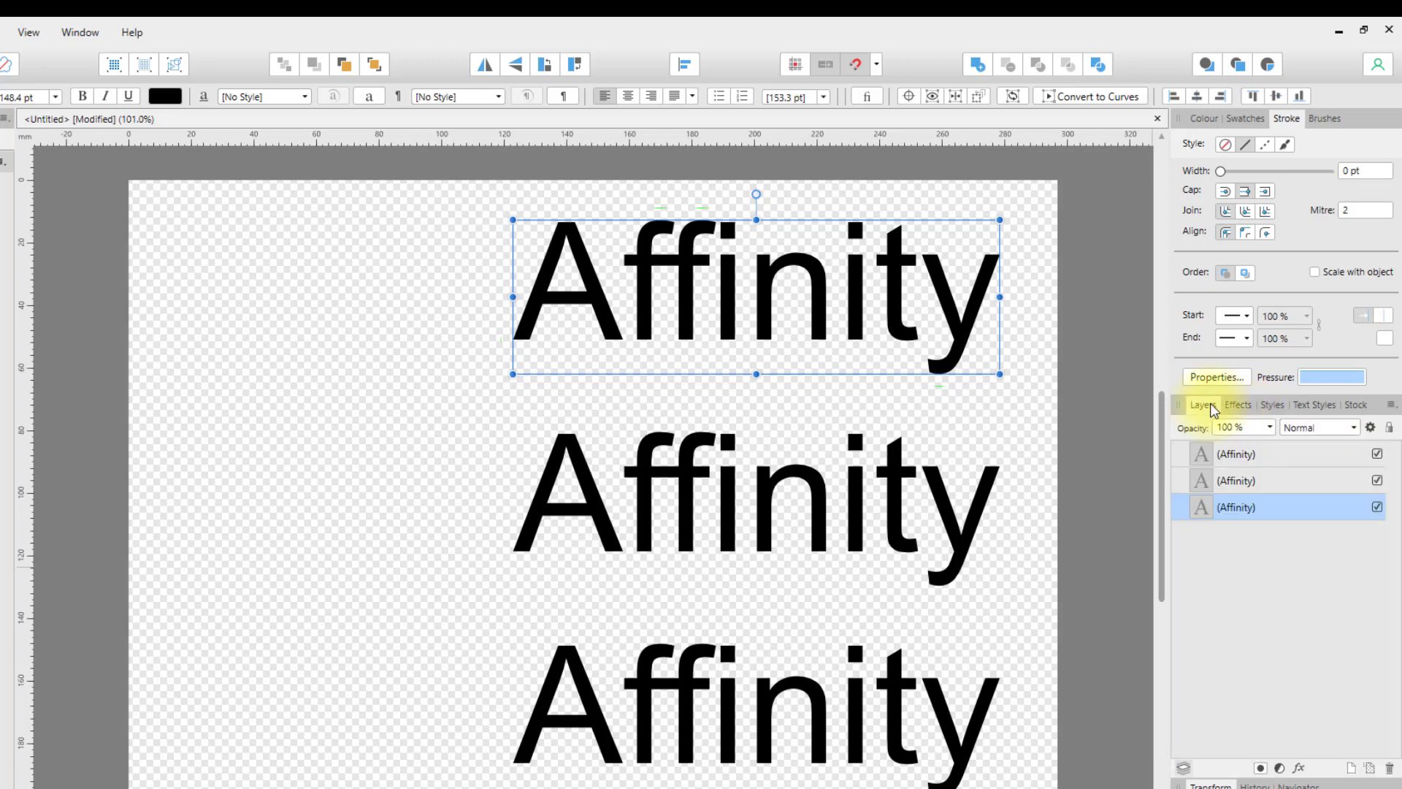
{"action": "mouse_move", "coordinate": [1295, 765]}
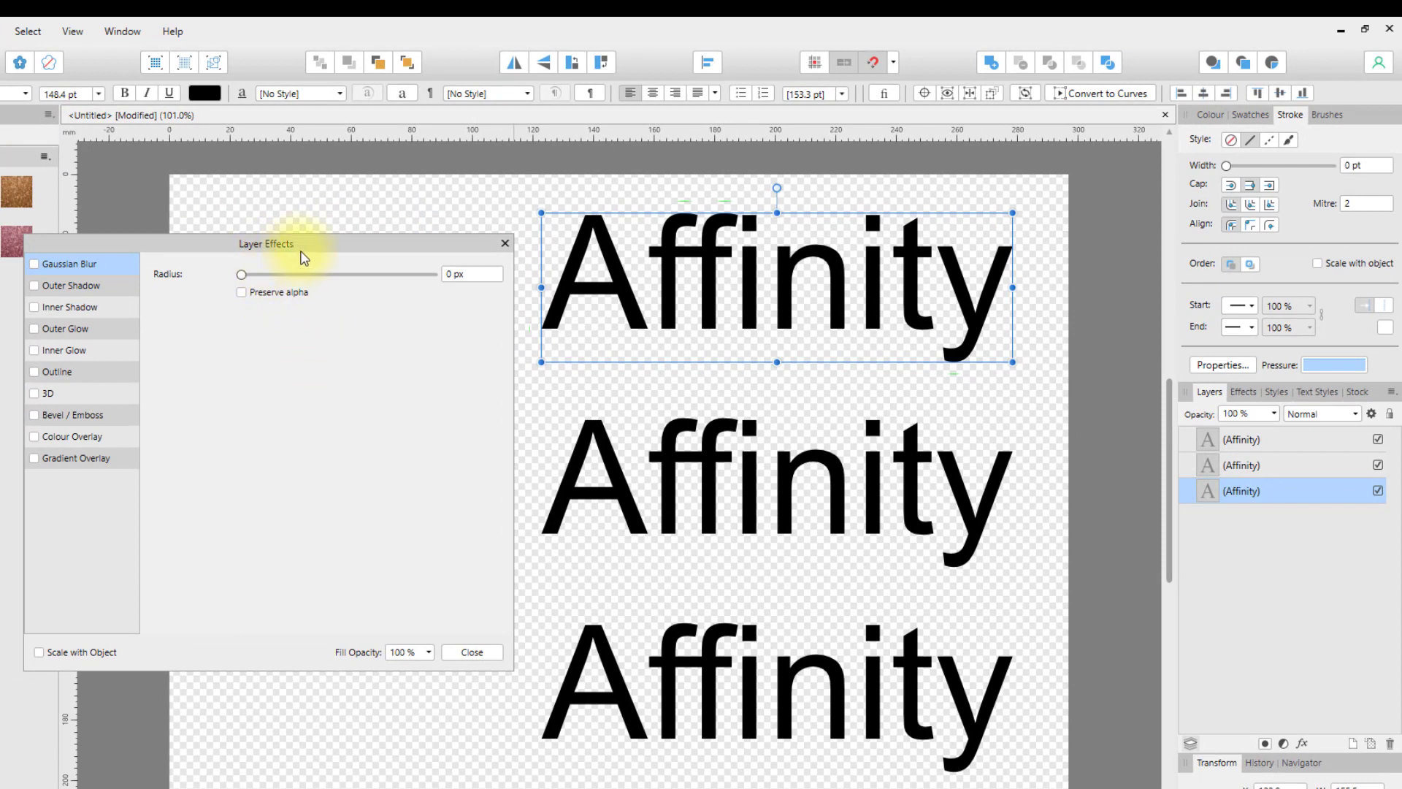
{"action": "mouse_move", "coordinate": [94, 404]}
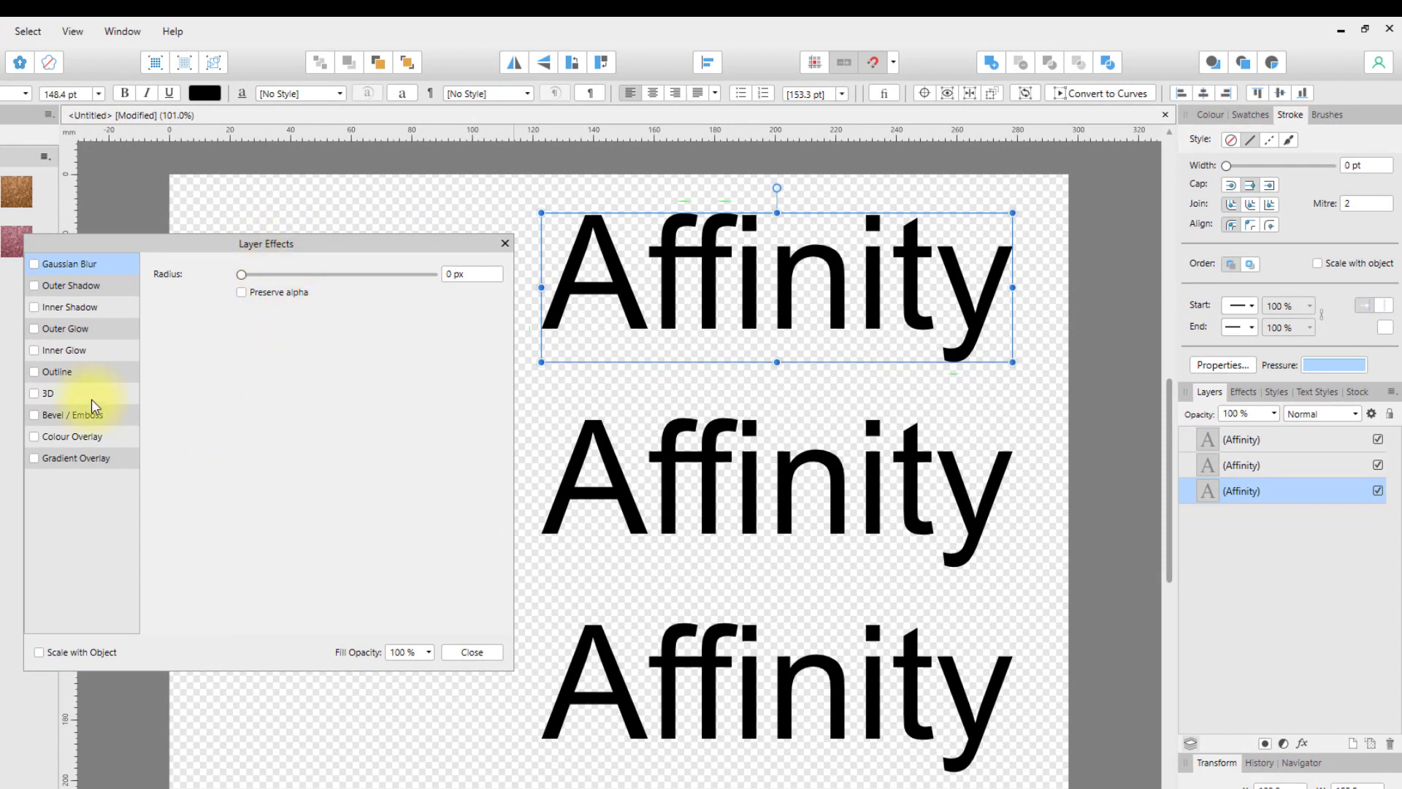
{"action": "mouse_move", "coordinate": [41, 378]}
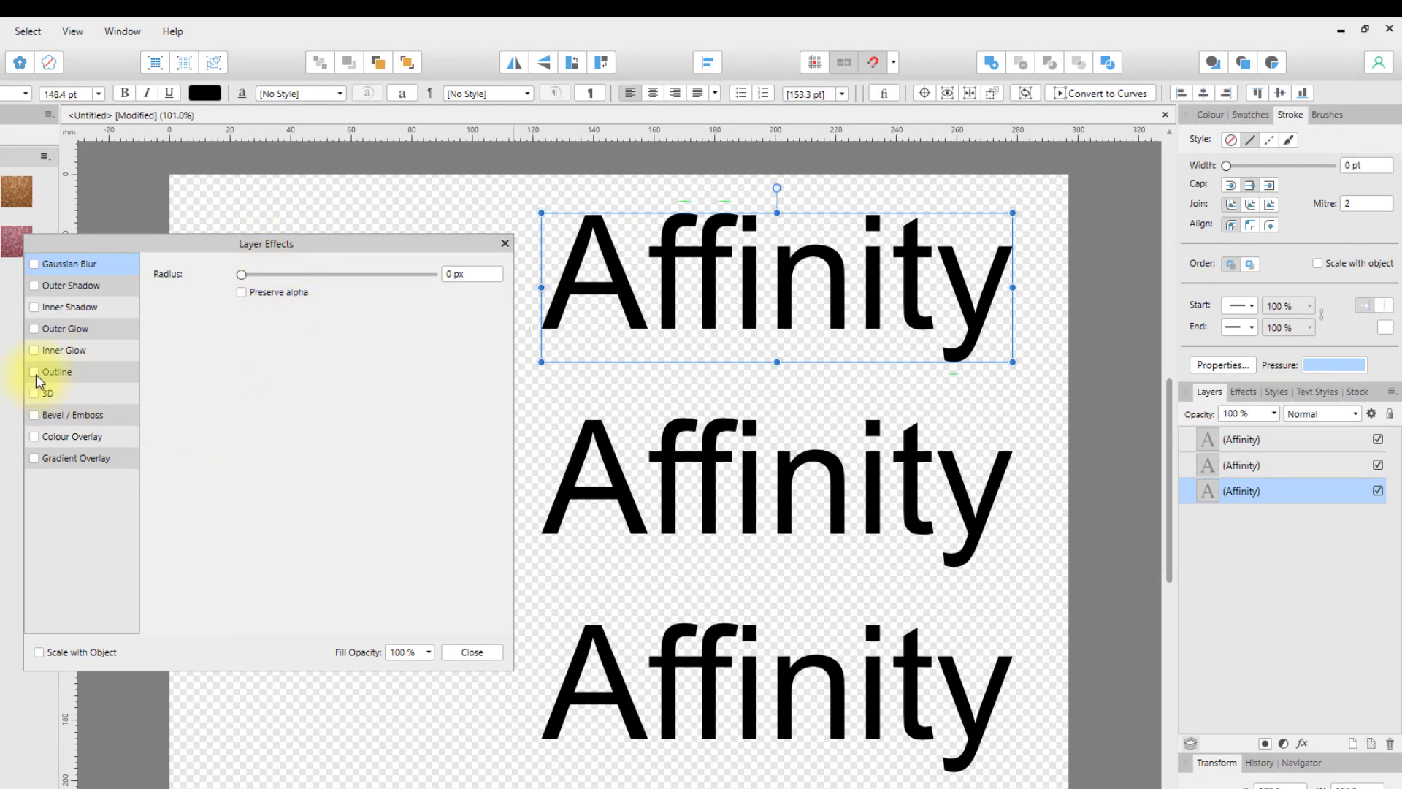
Step: Enable the Outline layer effect on the top word and start choosing a green colour for it
{"action": "left_click", "coordinate": [38, 371]}
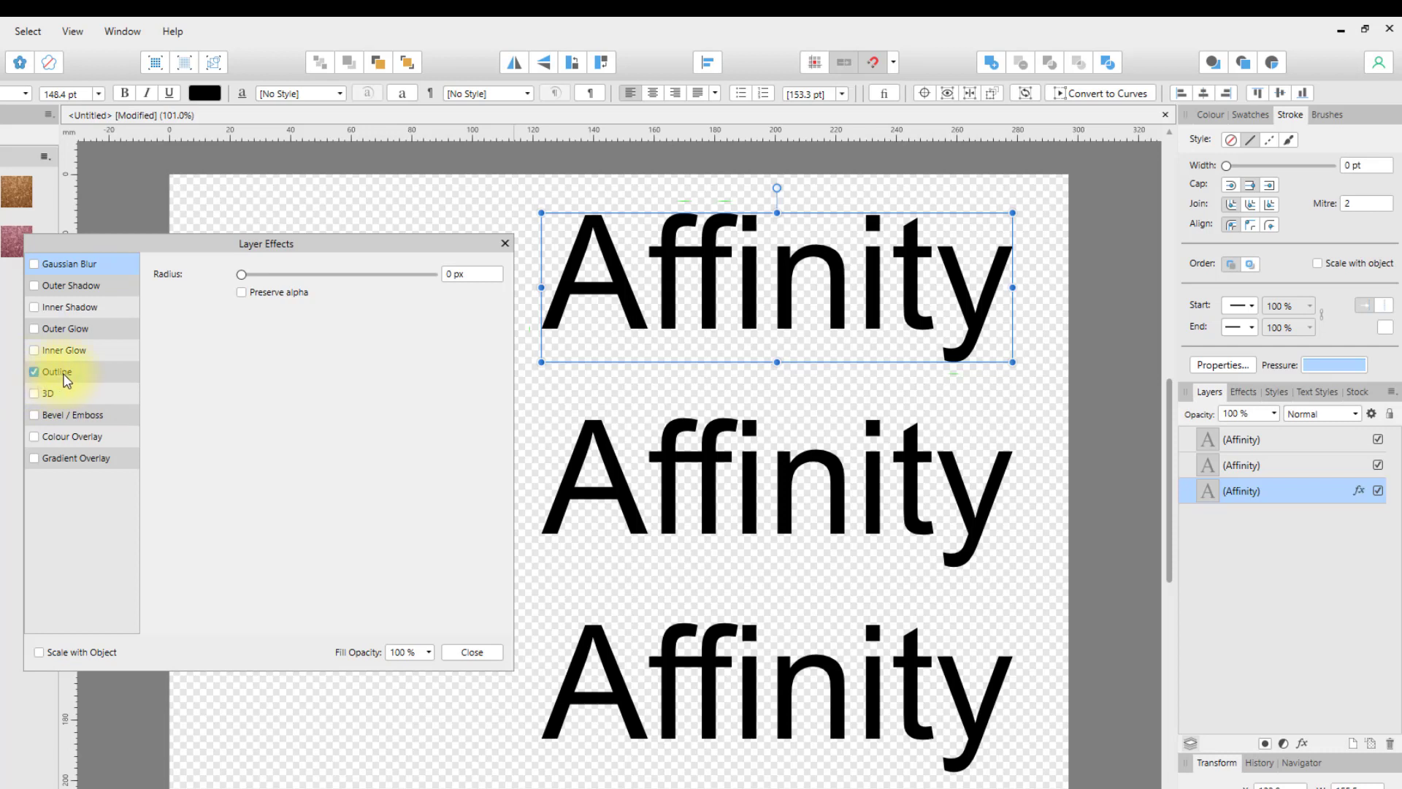
{"action": "left_click", "coordinate": [35, 371]}
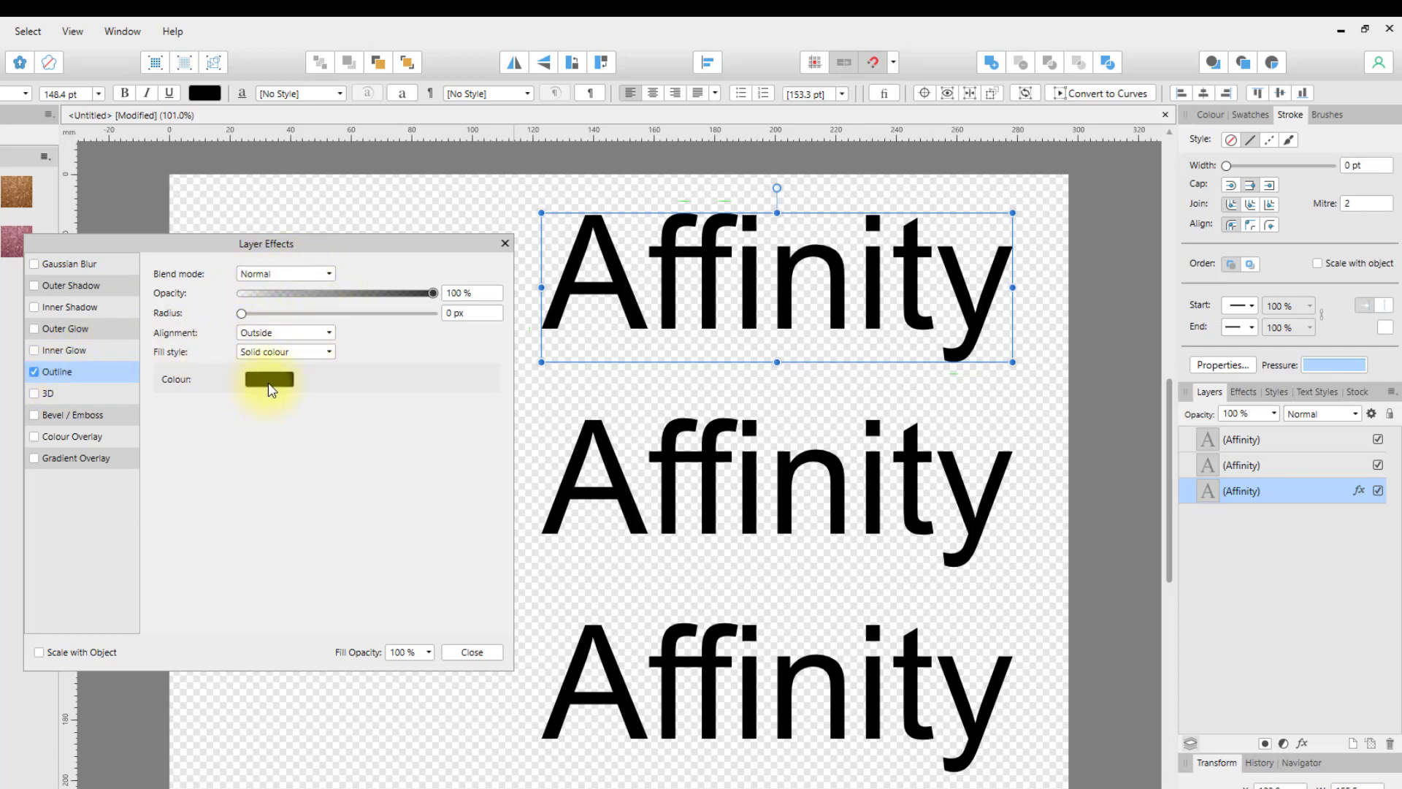
{"action": "left_click", "coordinate": [269, 380]}
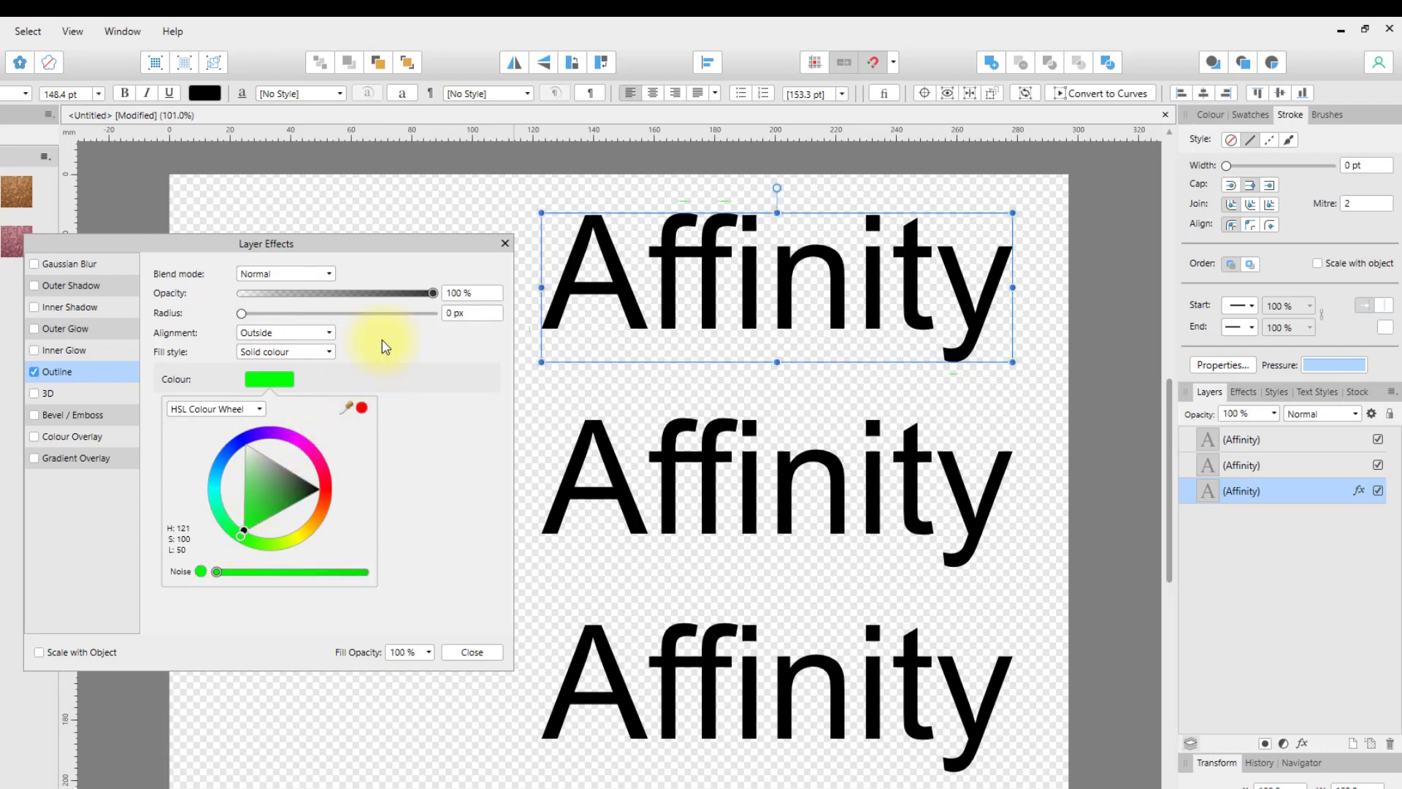
Step: Keep the green colour and thicken the Outline effect radius to 37.5 px
{"action": "left_click", "coordinate": [267, 380]}
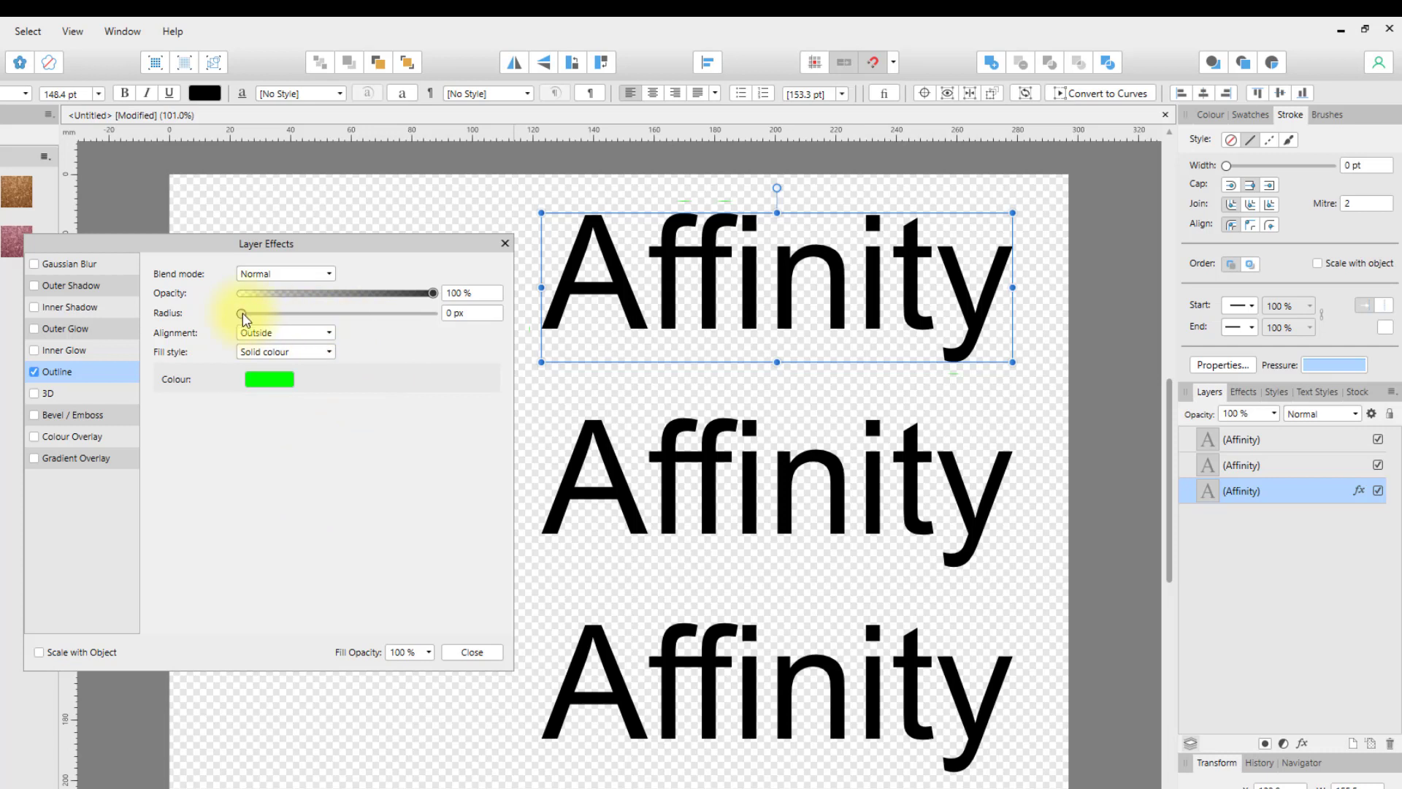
{"action": "left_click_drag", "start_coordinate": [242, 313], "coordinate": [347, 312]}
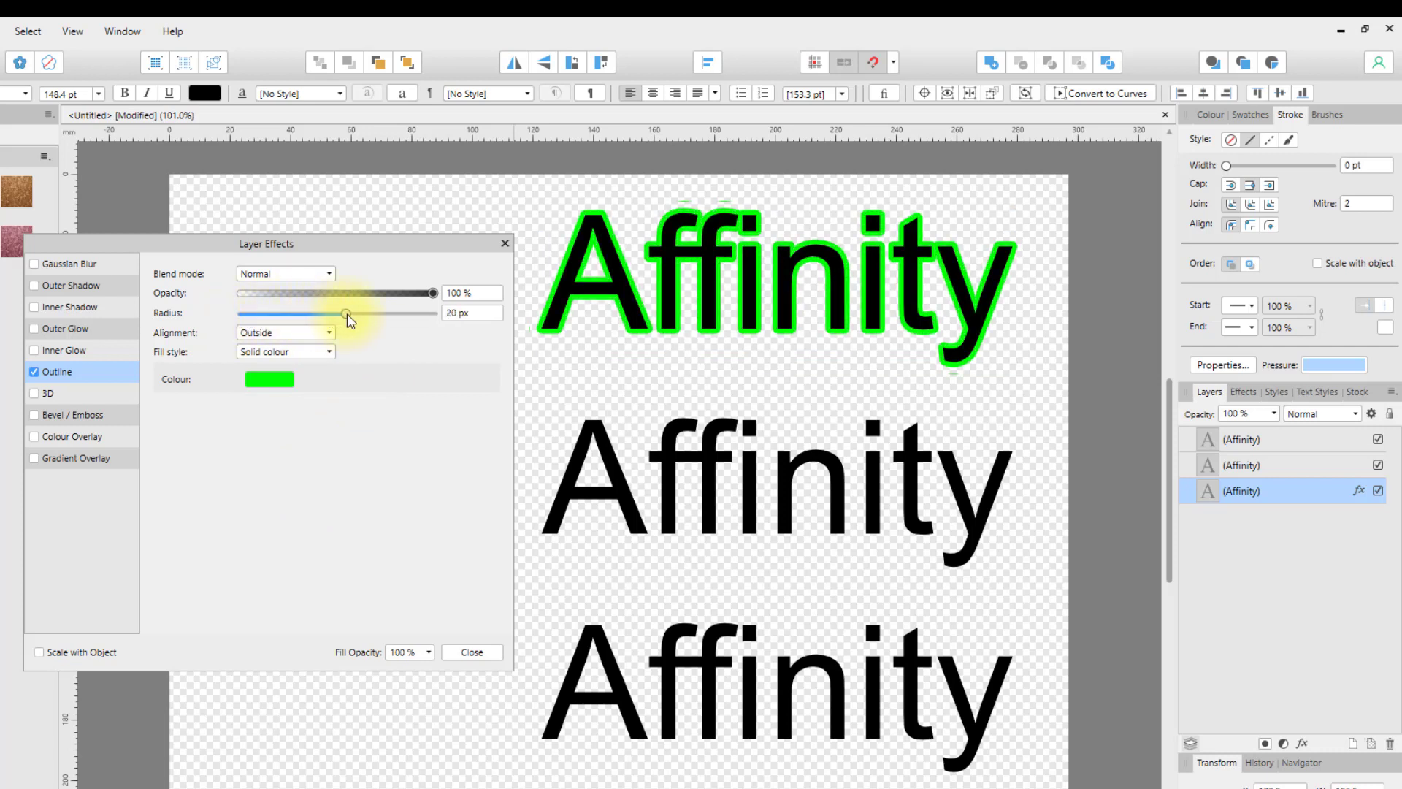
{"action": "left_click_drag", "start_coordinate": [347, 312], "coordinate": [384, 312]}
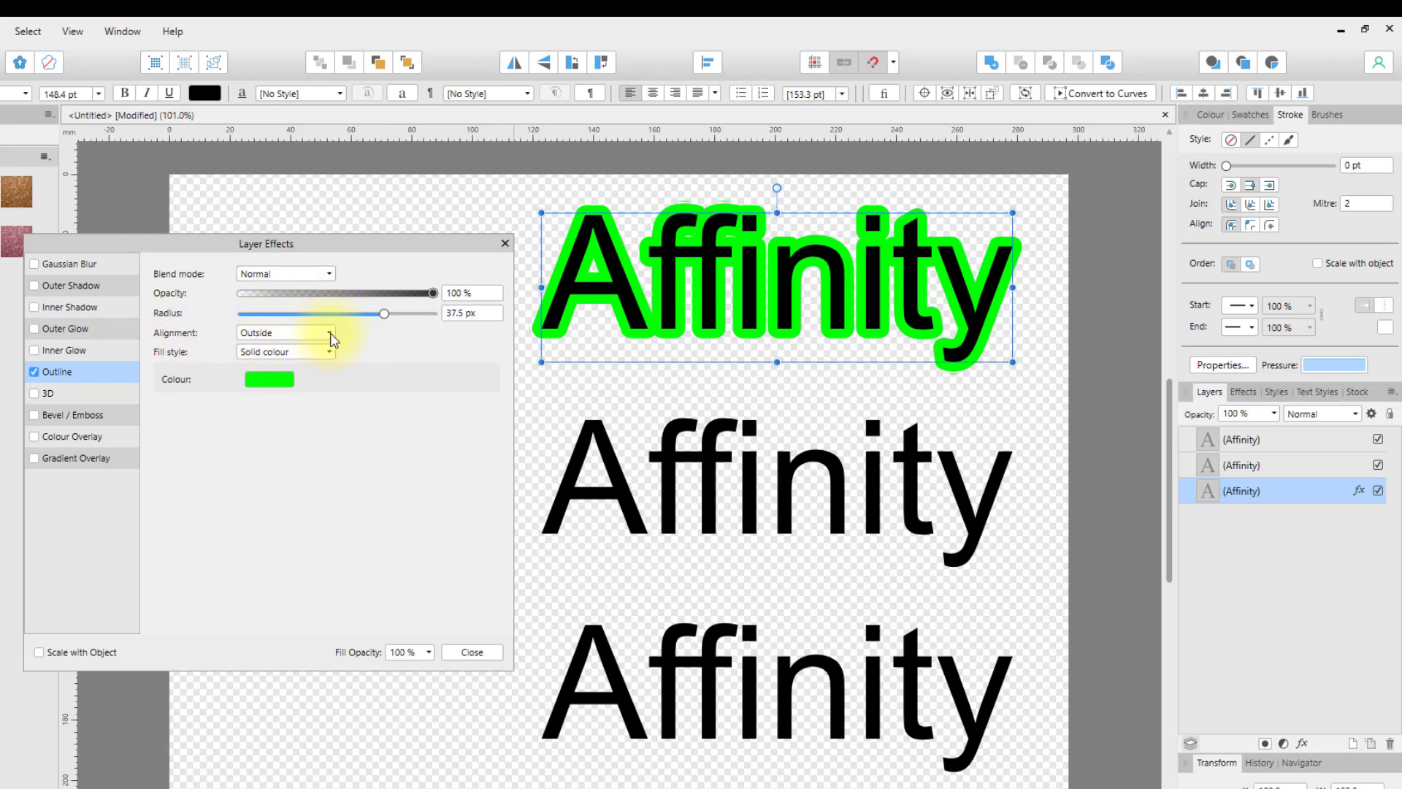
{"action": "left_click", "coordinate": [327, 331]}
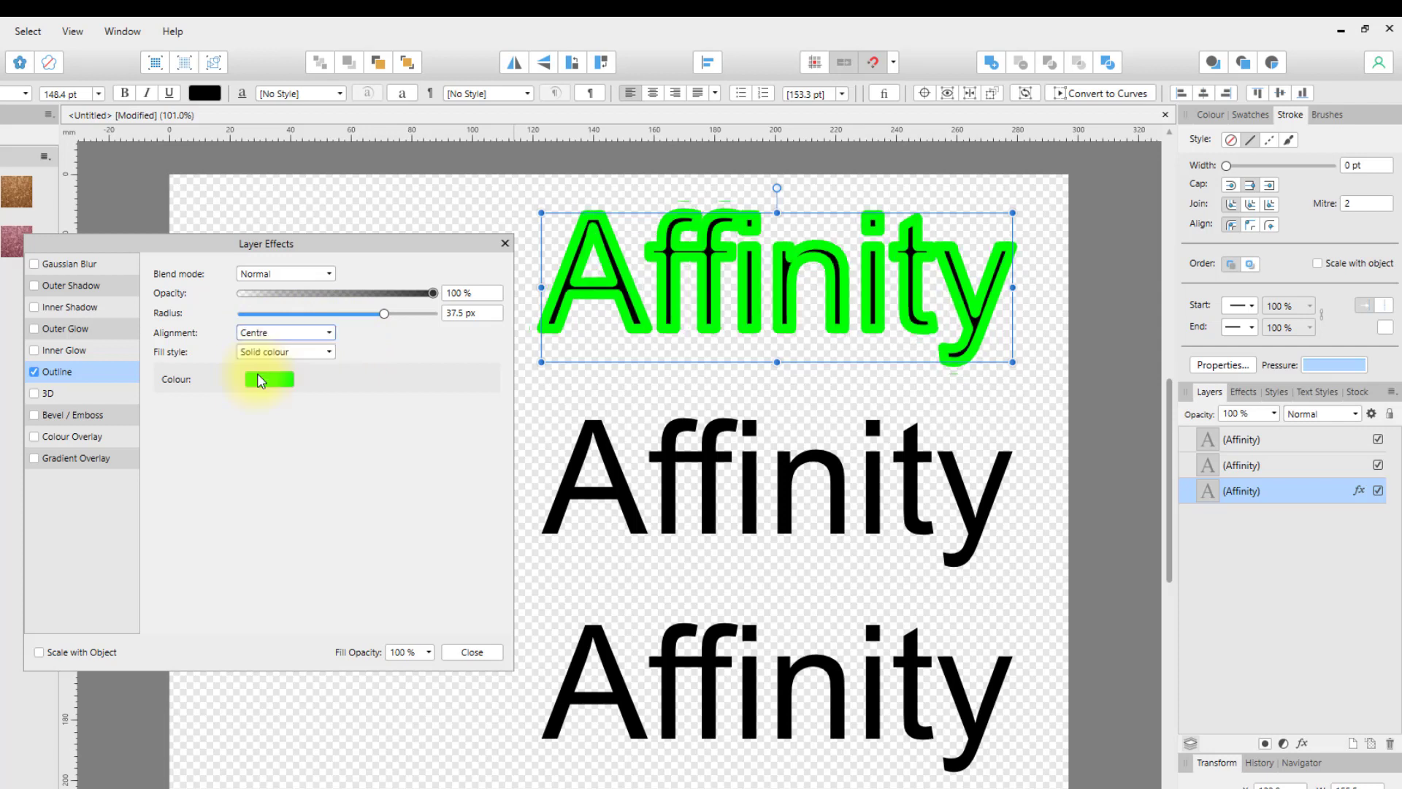
Step: Try the outline aligned Inside, then set its alignment to Outside the letters
{"action": "left_click", "coordinate": [284, 331]}
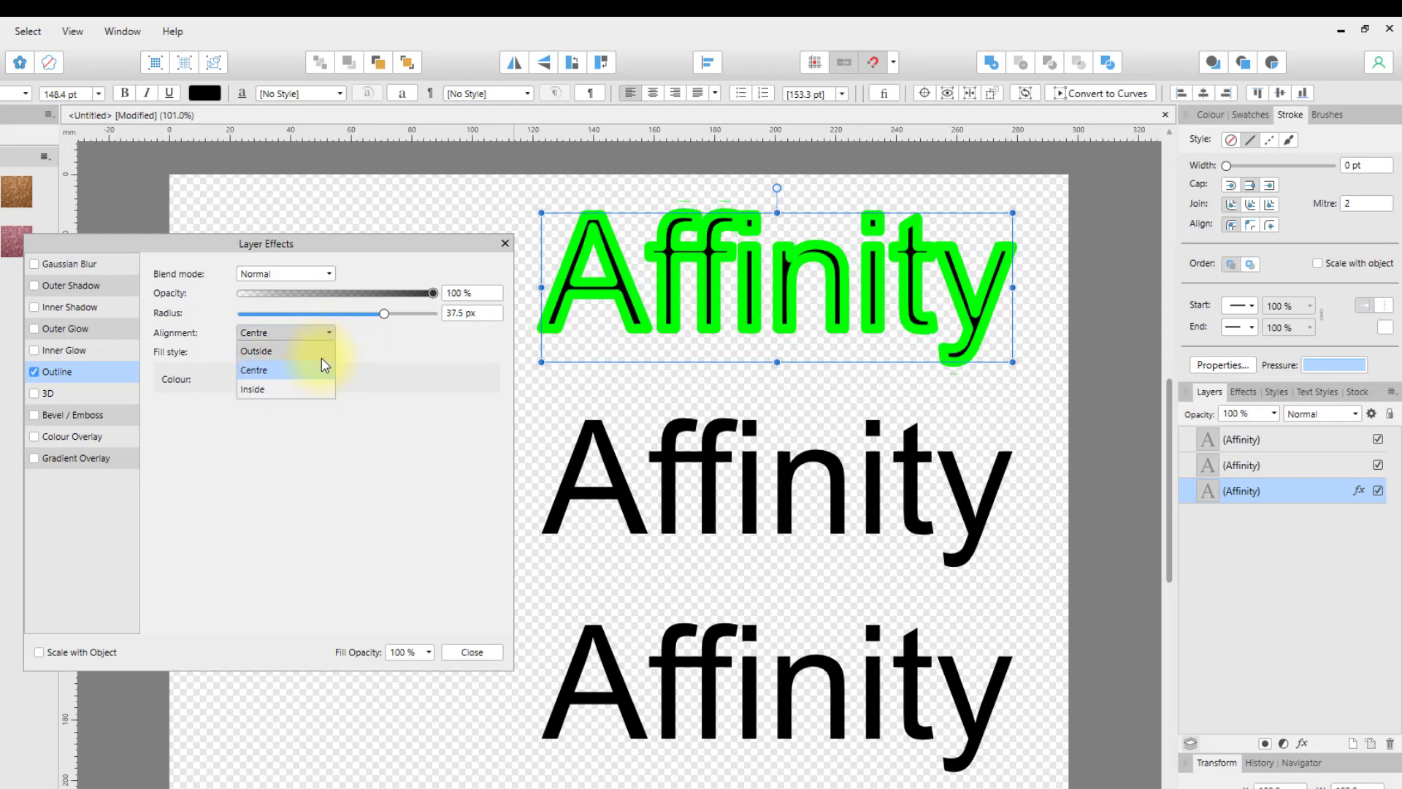
{"action": "left_click", "coordinate": [255, 388]}
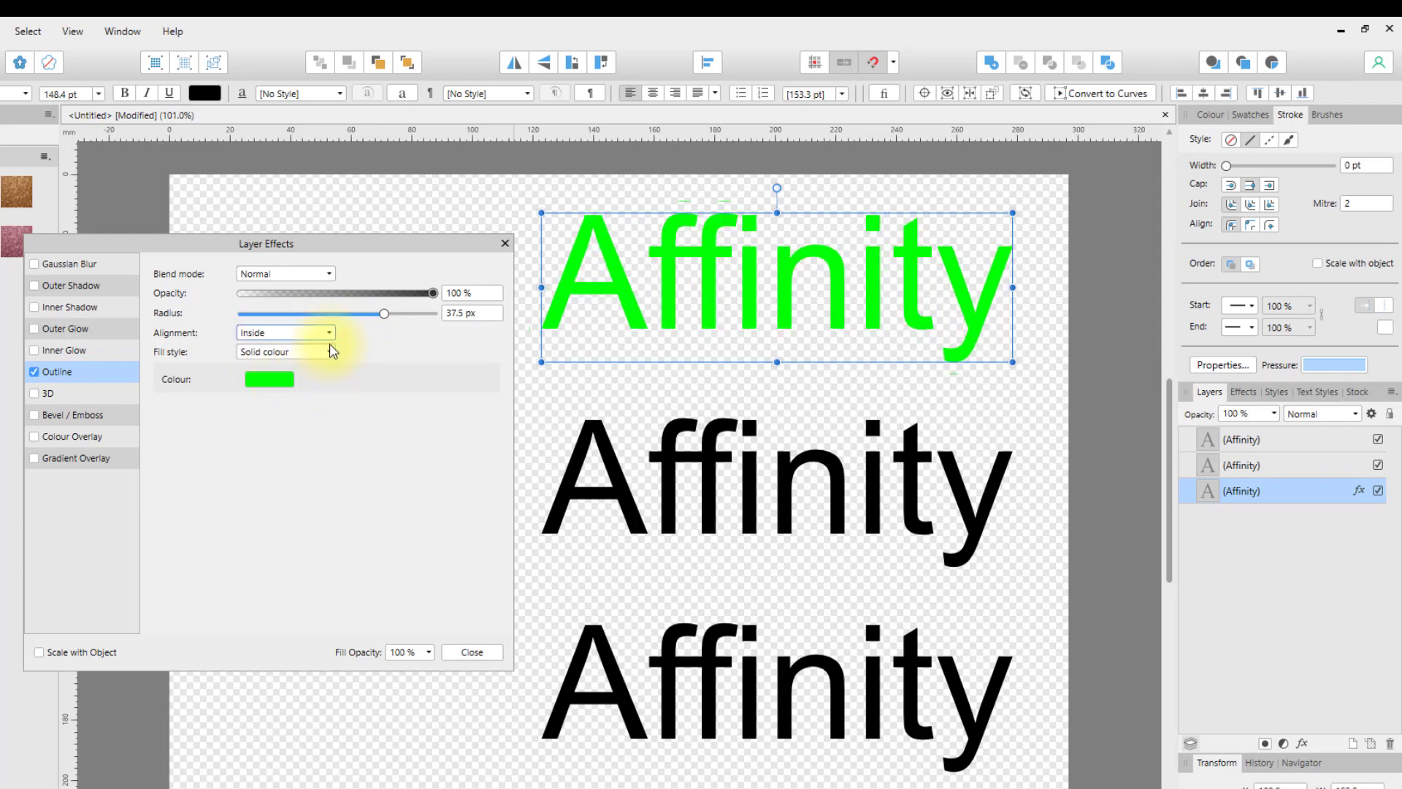
{"action": "left_click", "coordinate": [284, 332]}
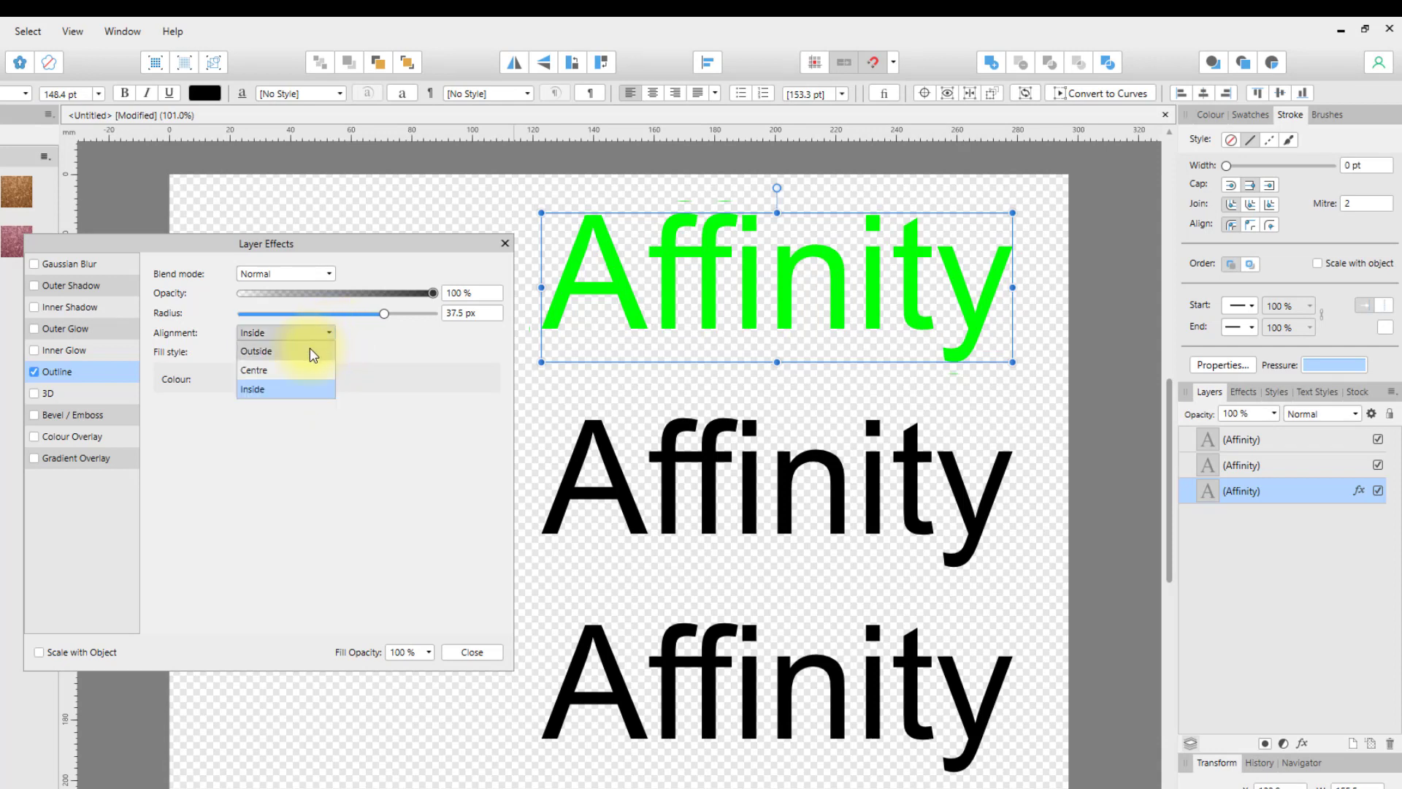
{"action": "left_click", "coordinate": [257, 349]}
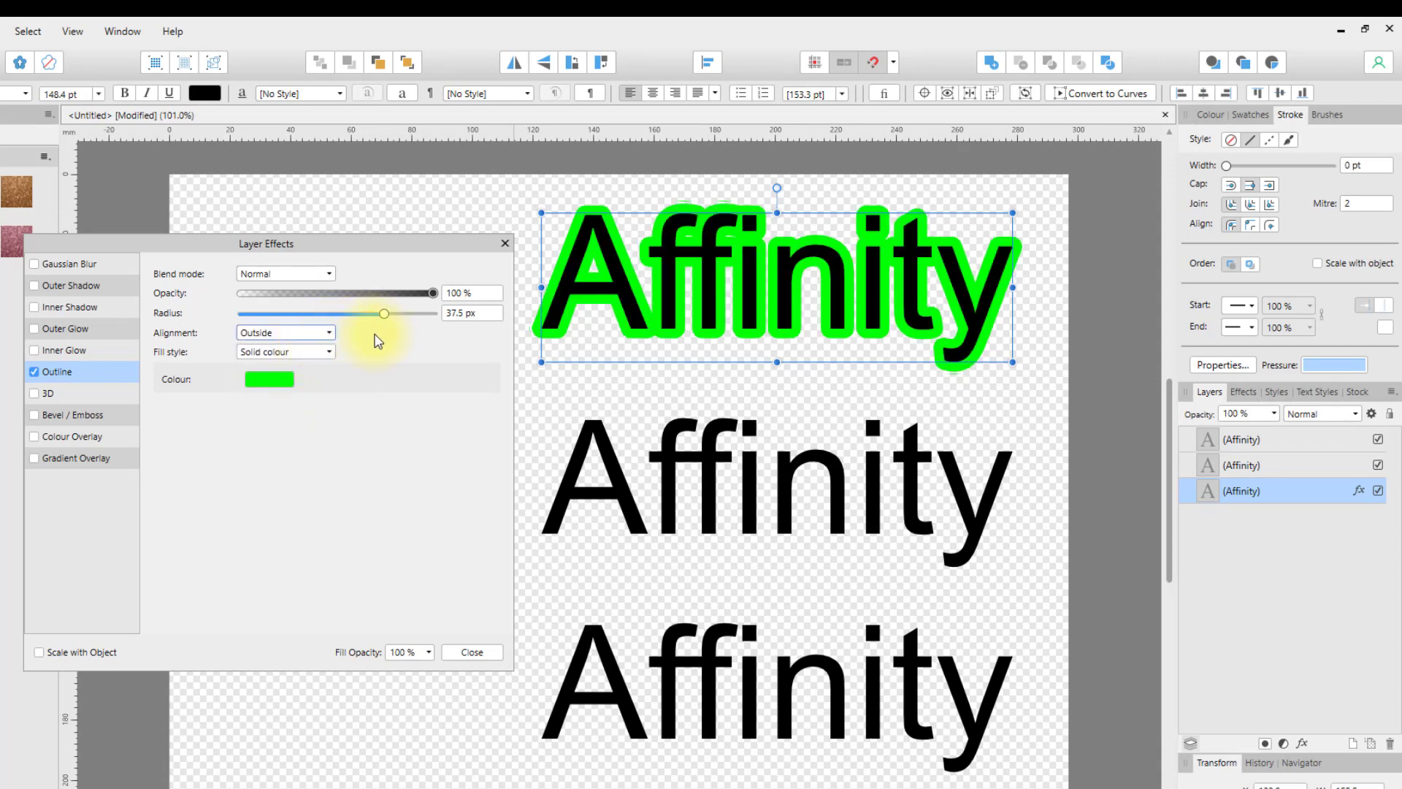
{"action": "mouse_move", "coordinate": [362, 527]}
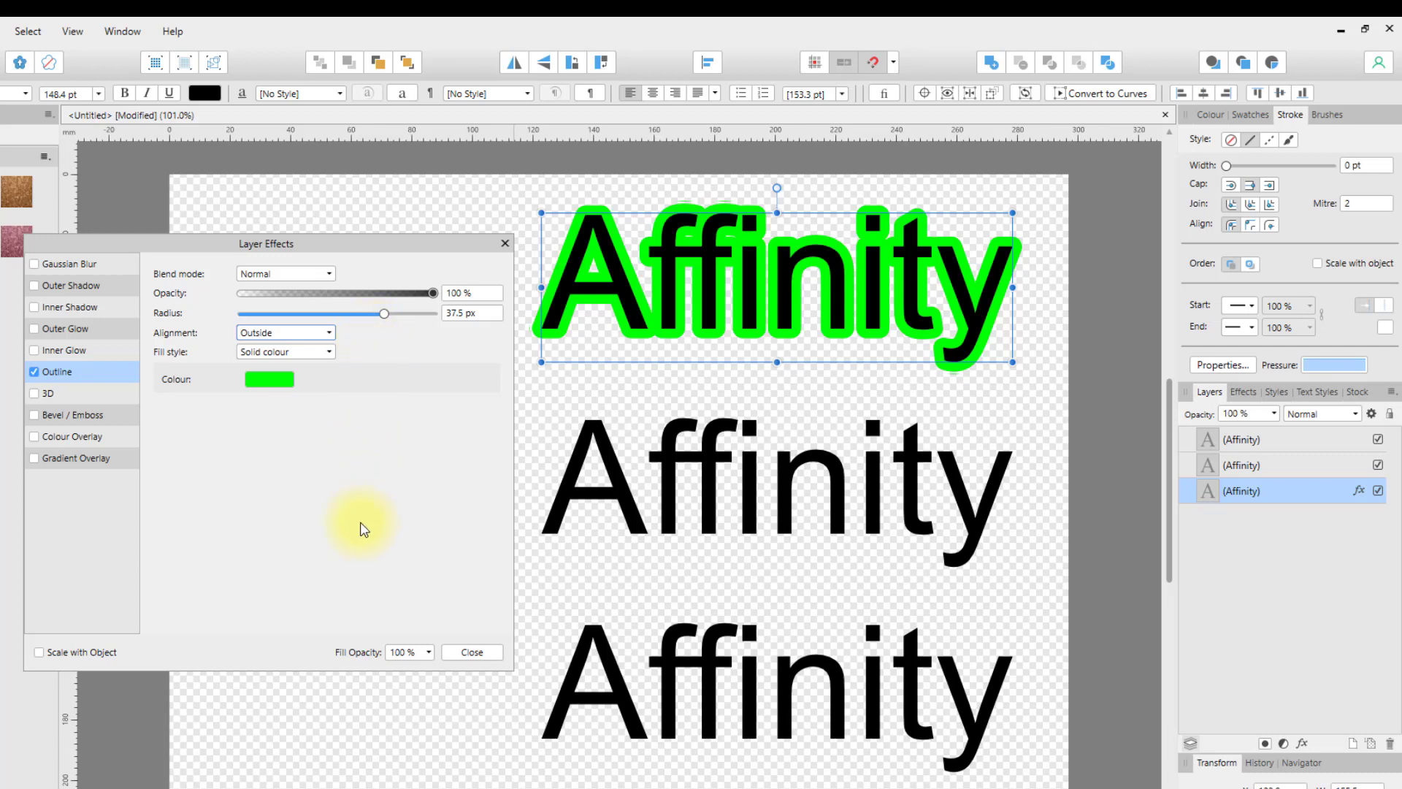
{"action": "mouse_move", "coordinate": [603, 268]}
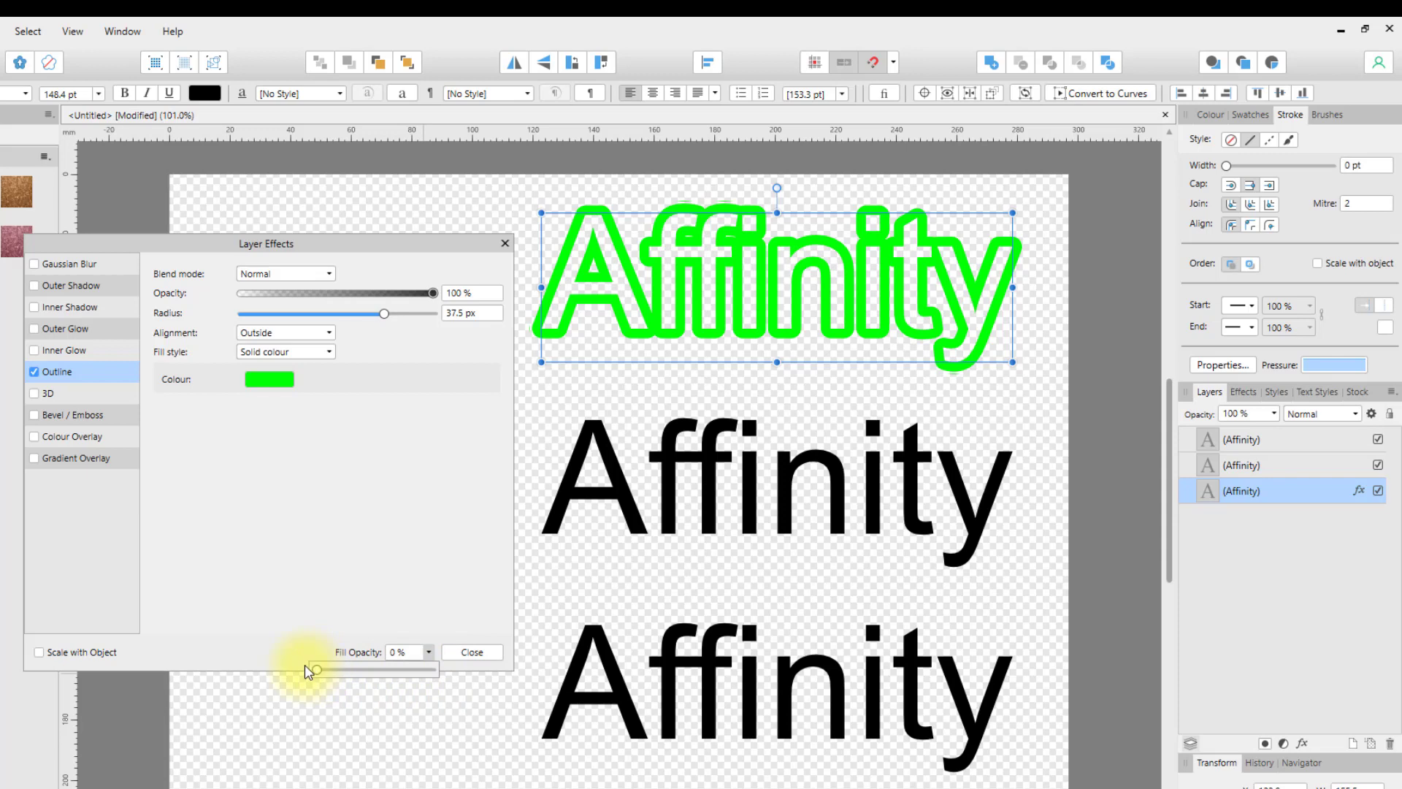
Step: Deselect the hollow green-outlined top word and close the Layer Effects window
{"action": "left_click", "coordinate": [33, 371]}
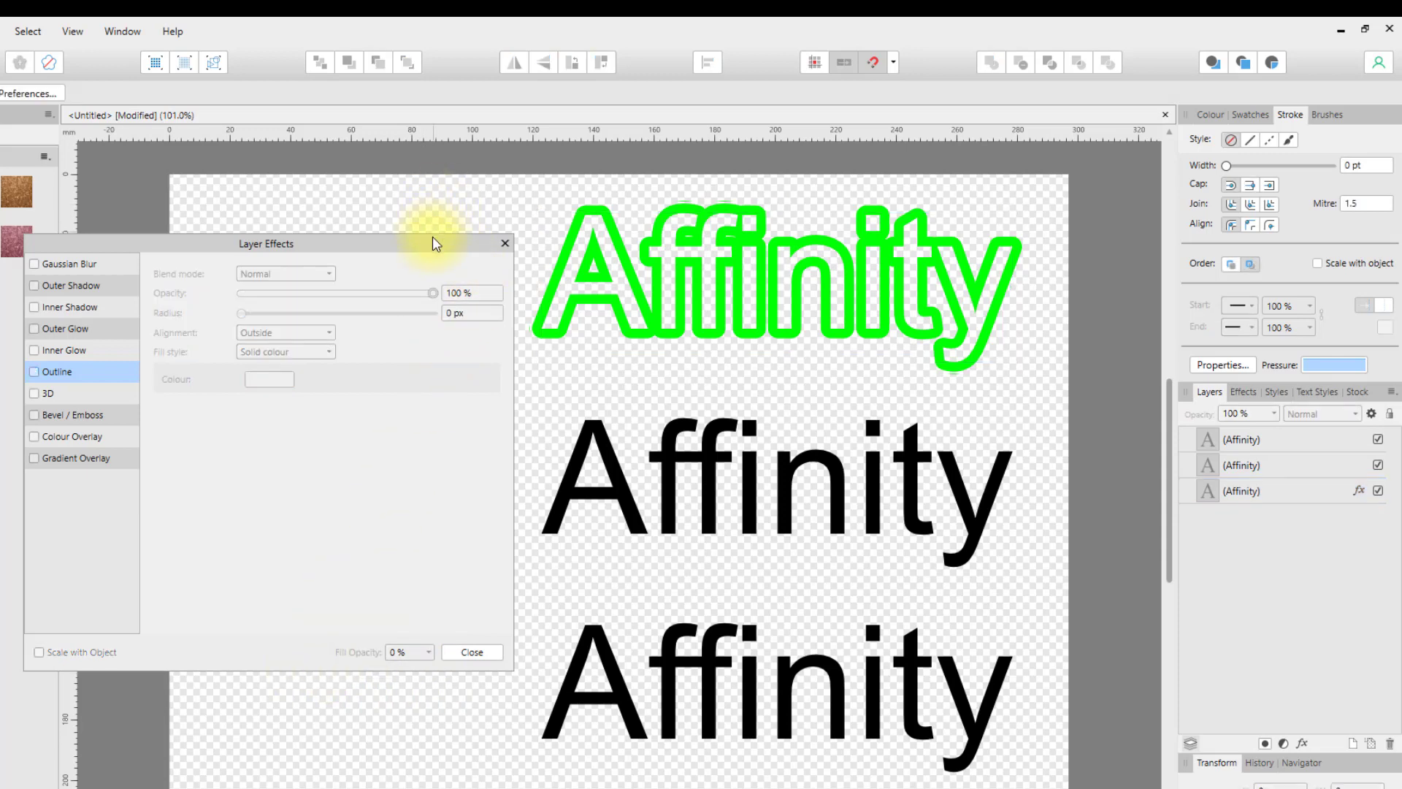
{"action": "left_click", "coordinate": [470, 652]}
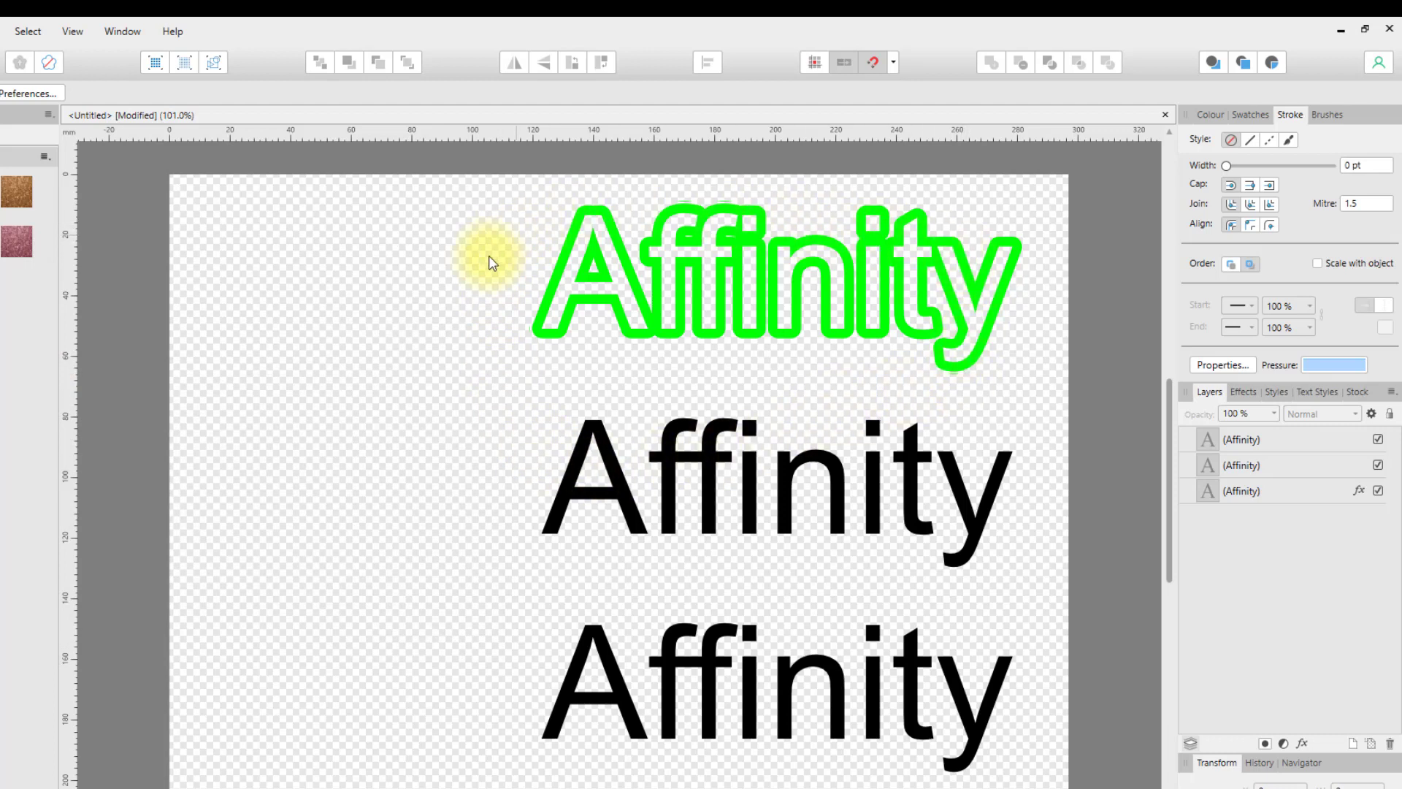
{"action": "mouse_move", "coordinate": [734, 375]}
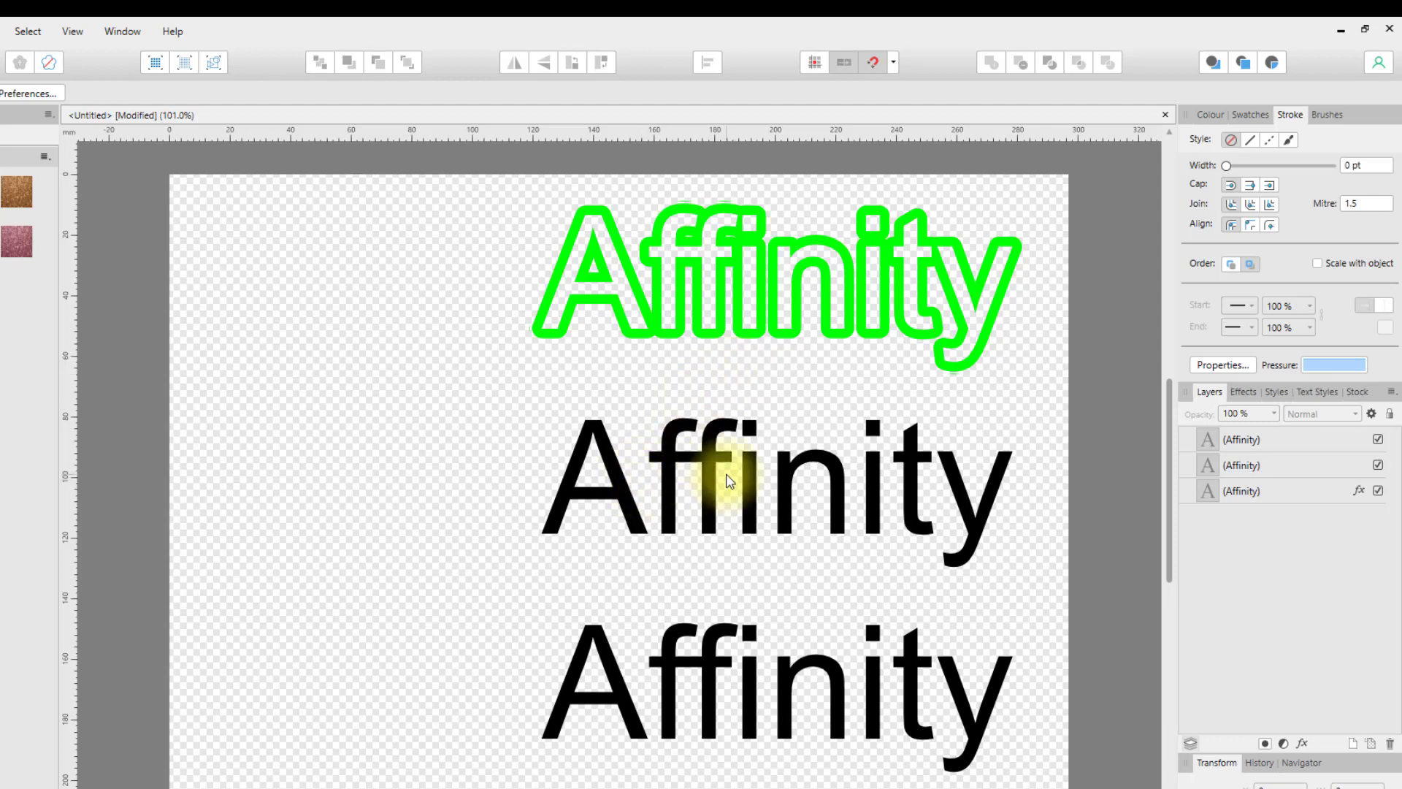
{"action": "mouse_move", "coordinate": [949, 527]}
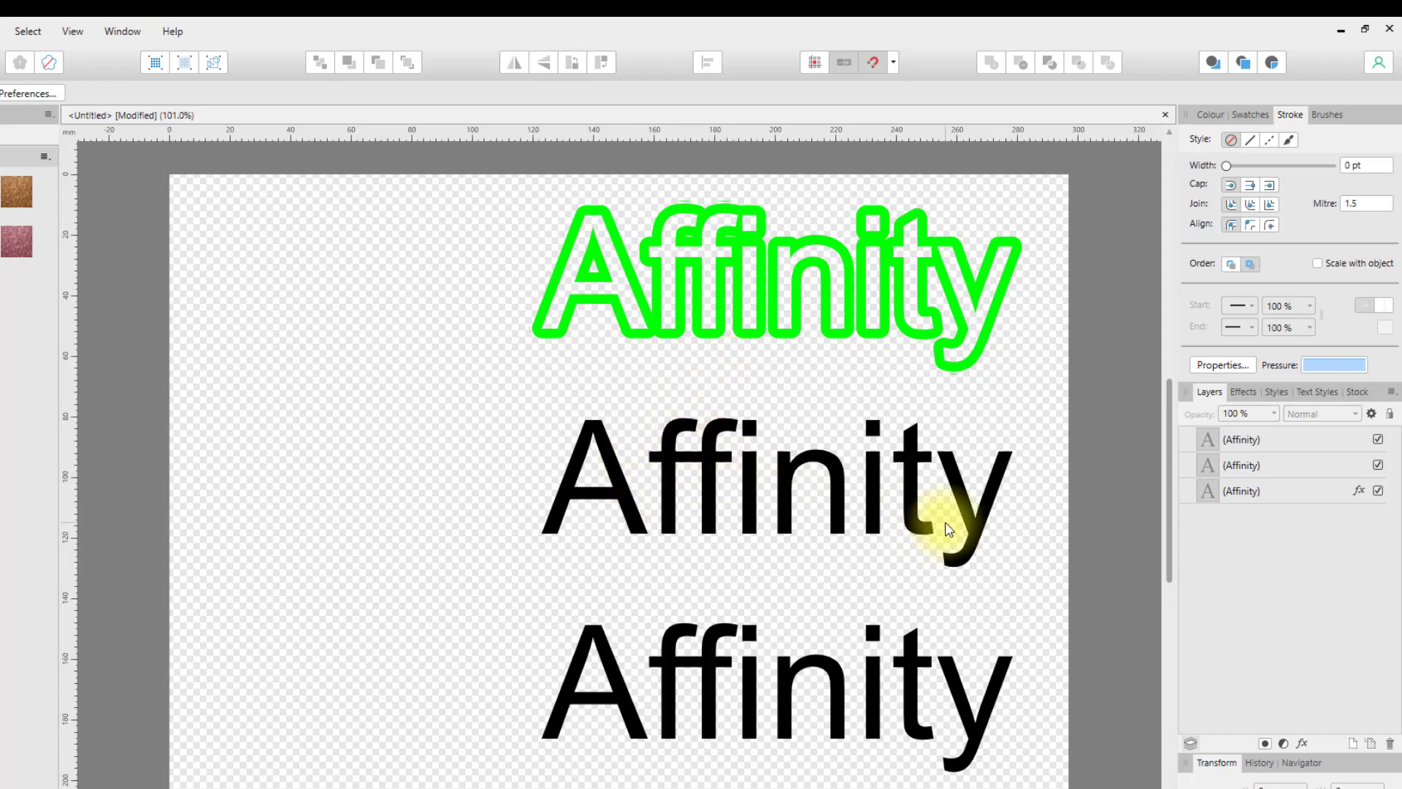
{"action": "mouse_move", "coordinate": [1248, 464]}
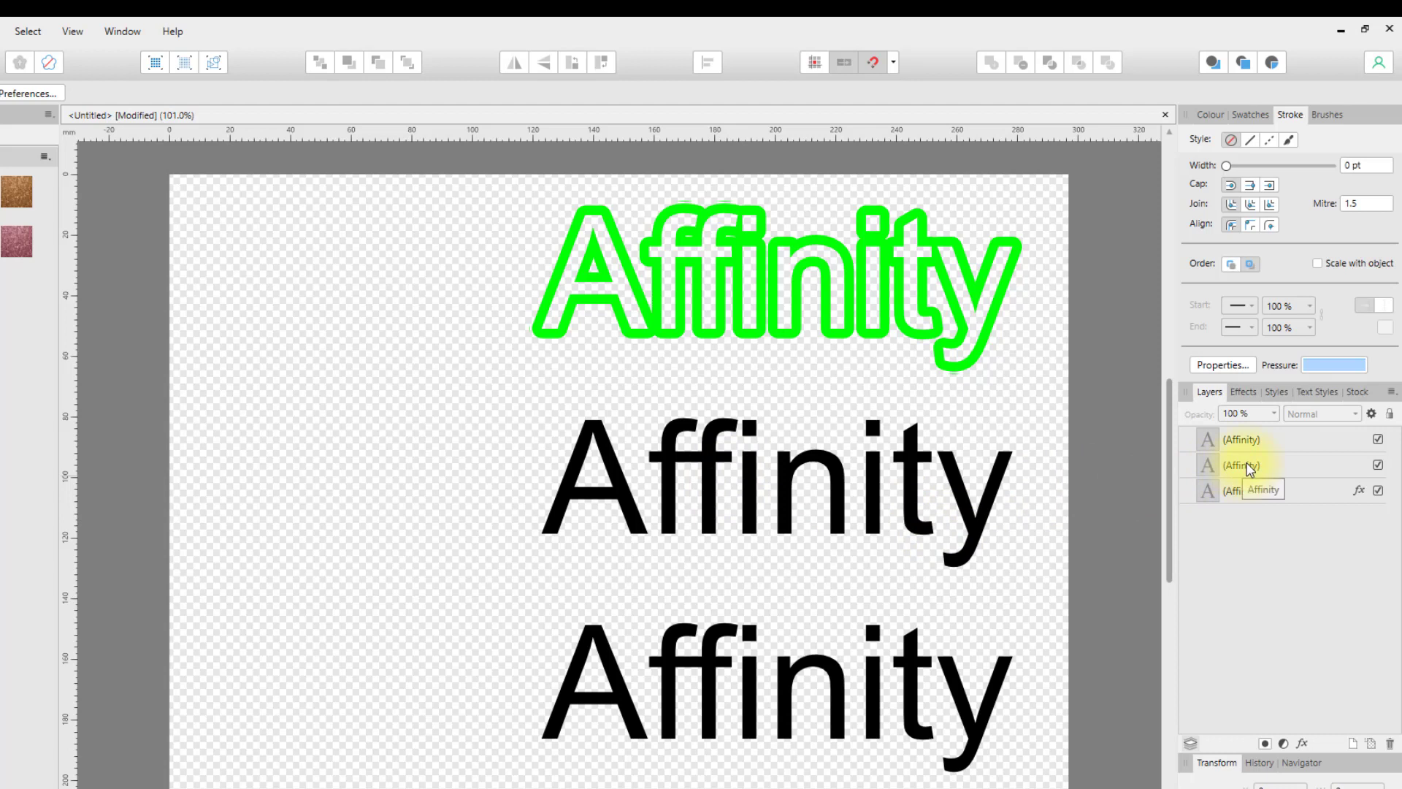
Step: Select the middle 'Affinity' word's layer for editing
{"action": "left_click", "coordinate": [1243, 464]}
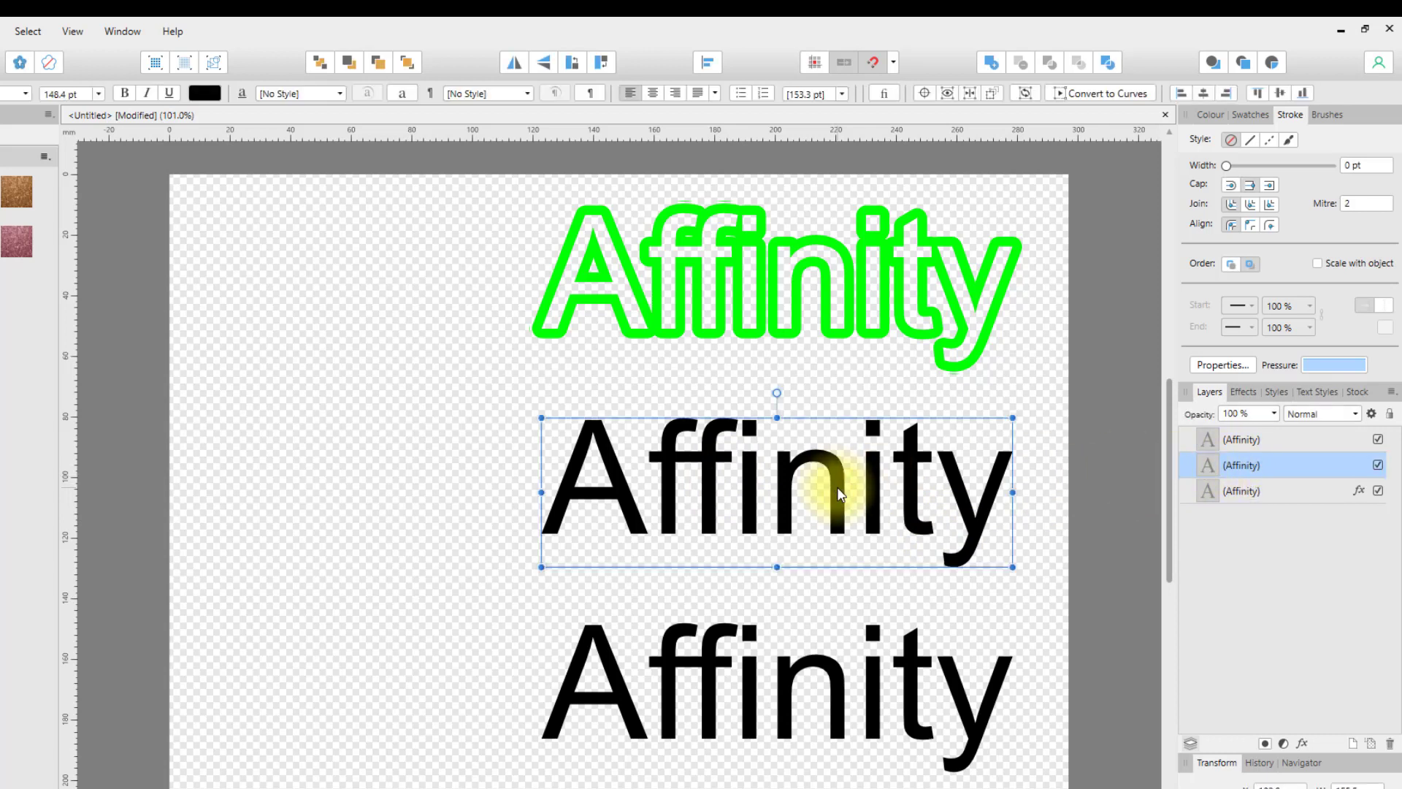
{"action": "mouse_move", "coordinate": [805, 476]}
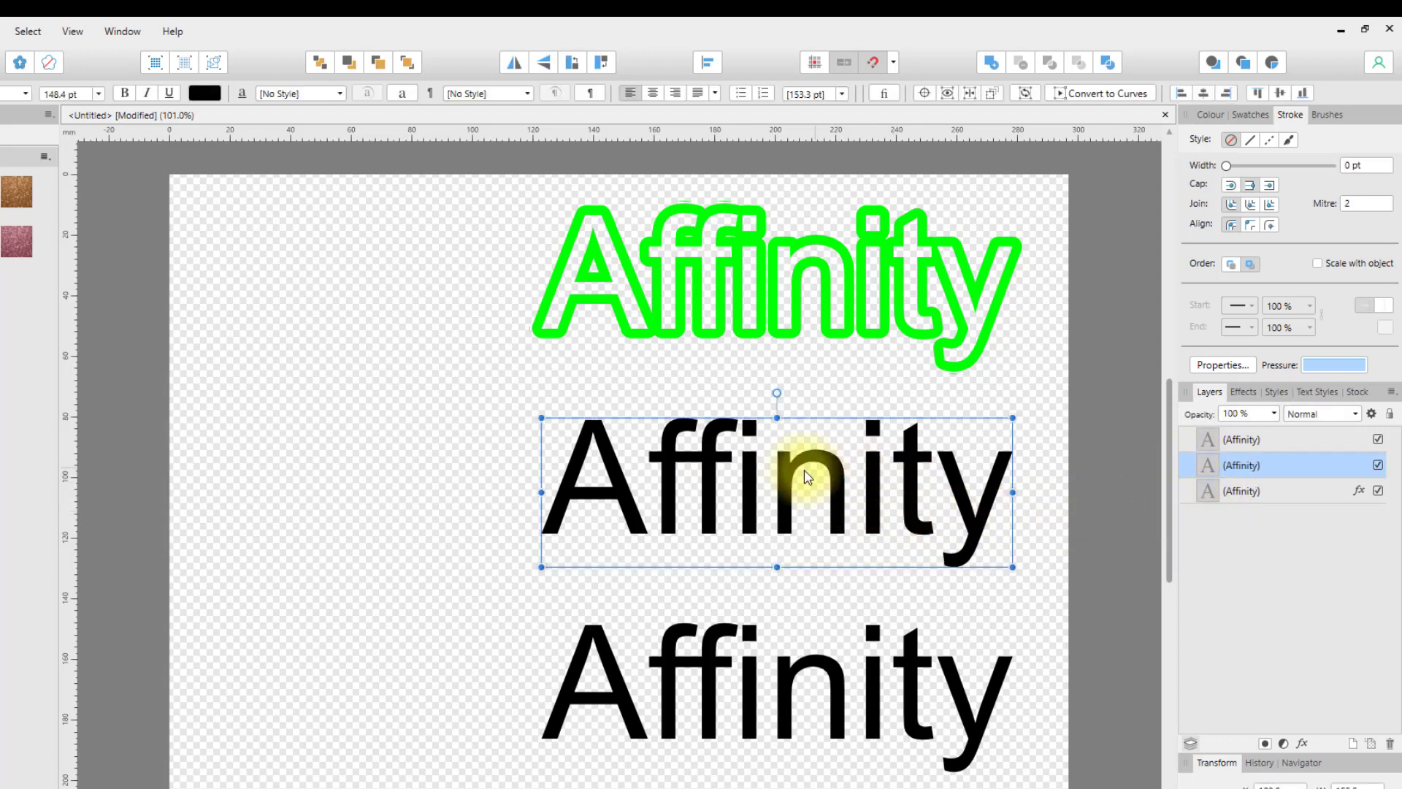
{"action": "mouse_move", "coordinate": [1292, 737]}
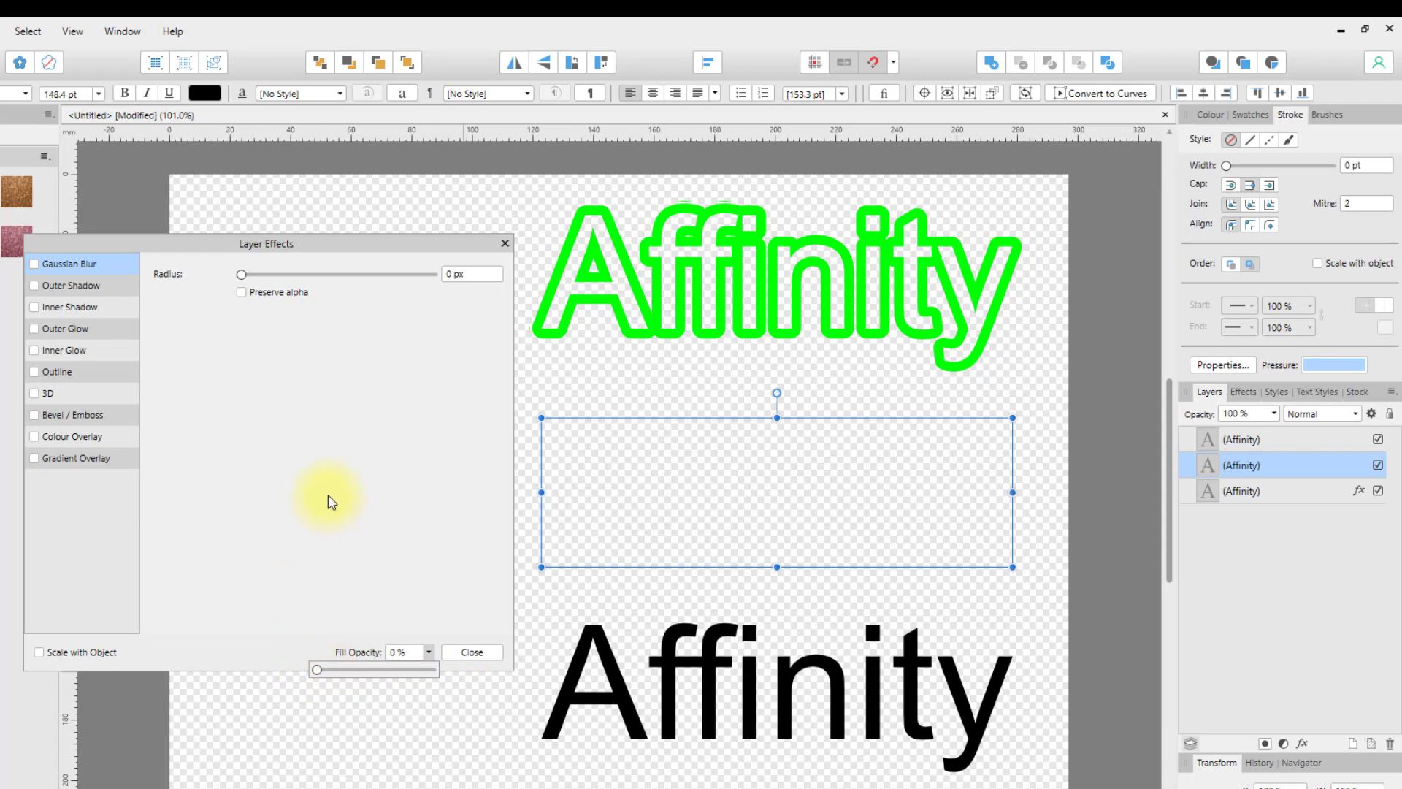
{"action": "mouse_move", "coordinate": [189, 400]}
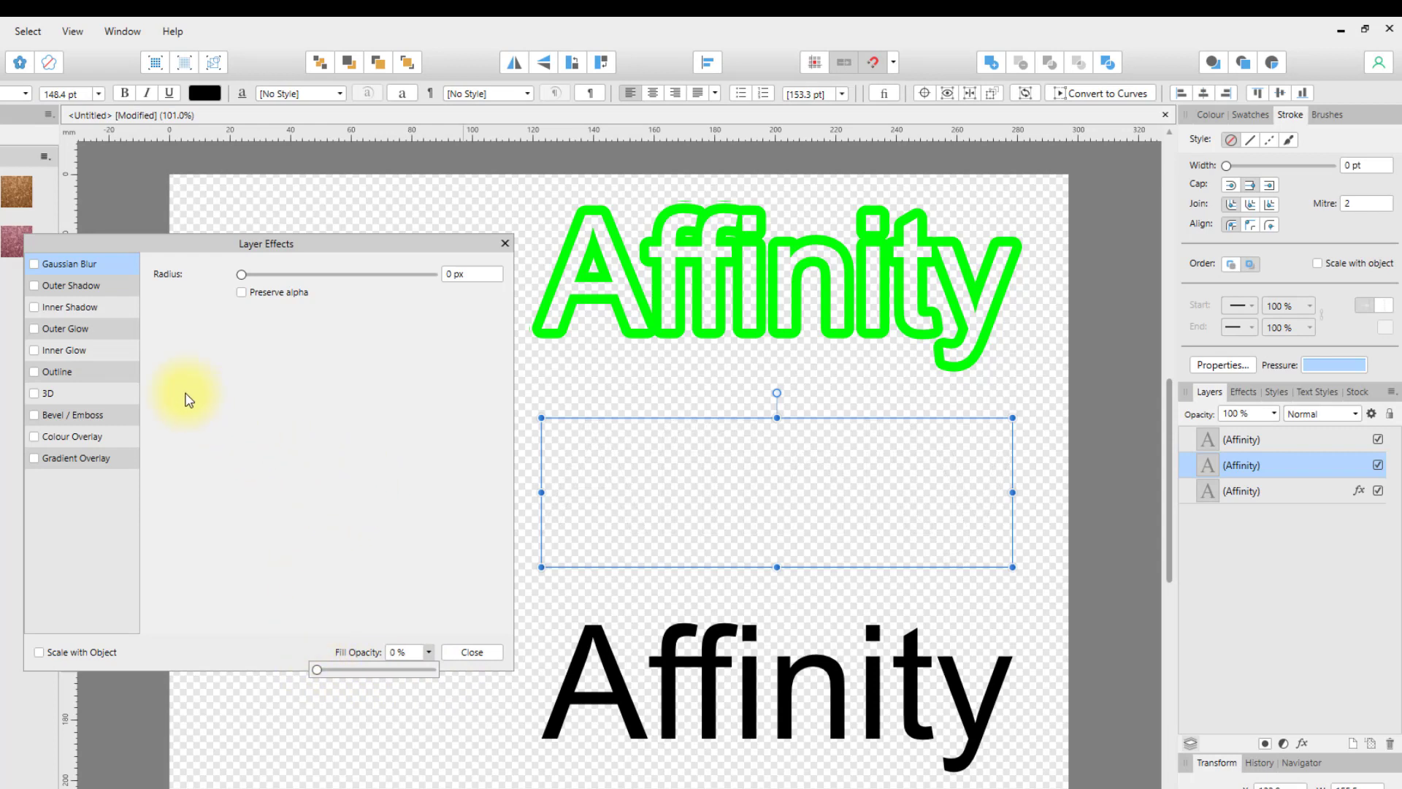
{"action": "mouse_move", "coordinate": [34, 335]}
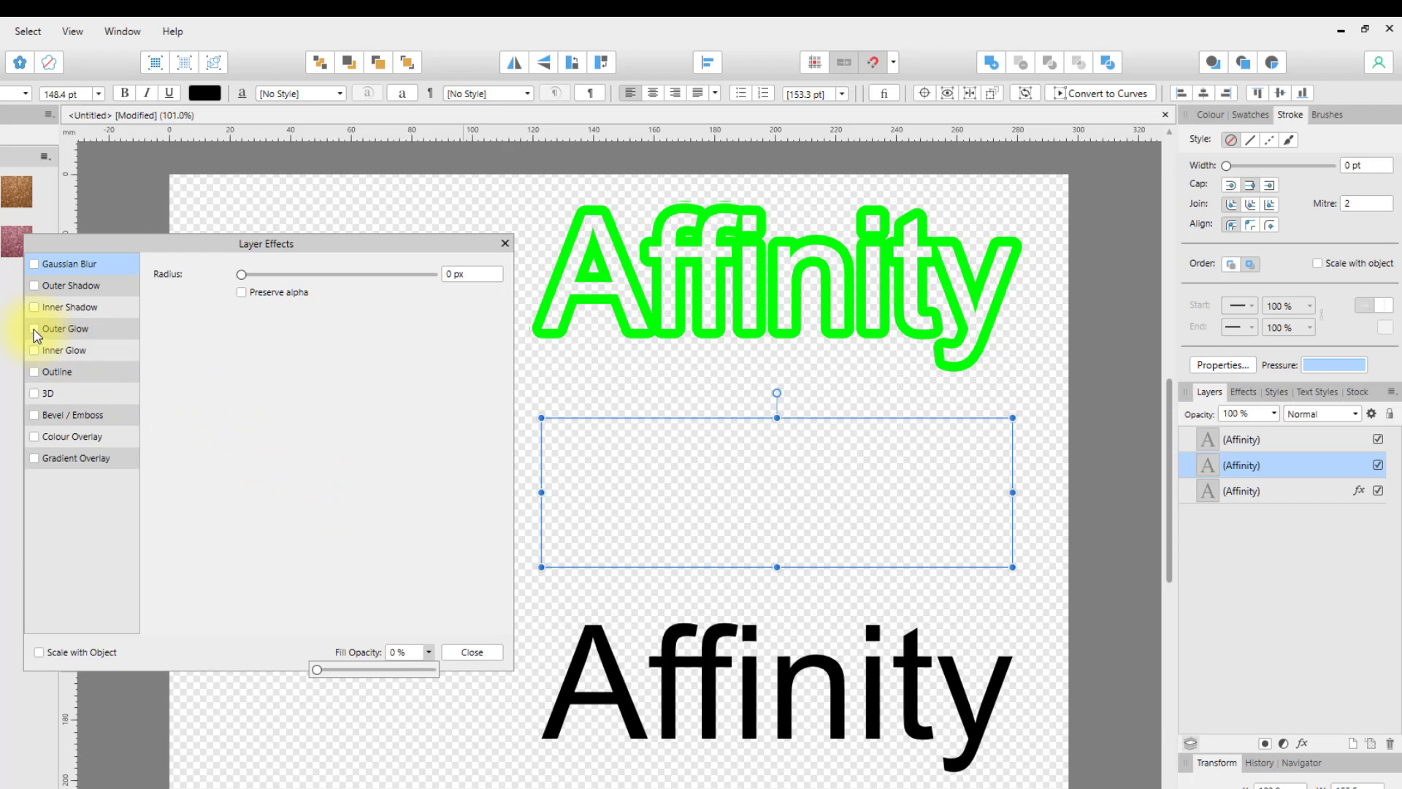
Step: Enable Outer Glow on the middle word and colour the glow green
{"action": "left_click", "coordinate": [34, 329]}
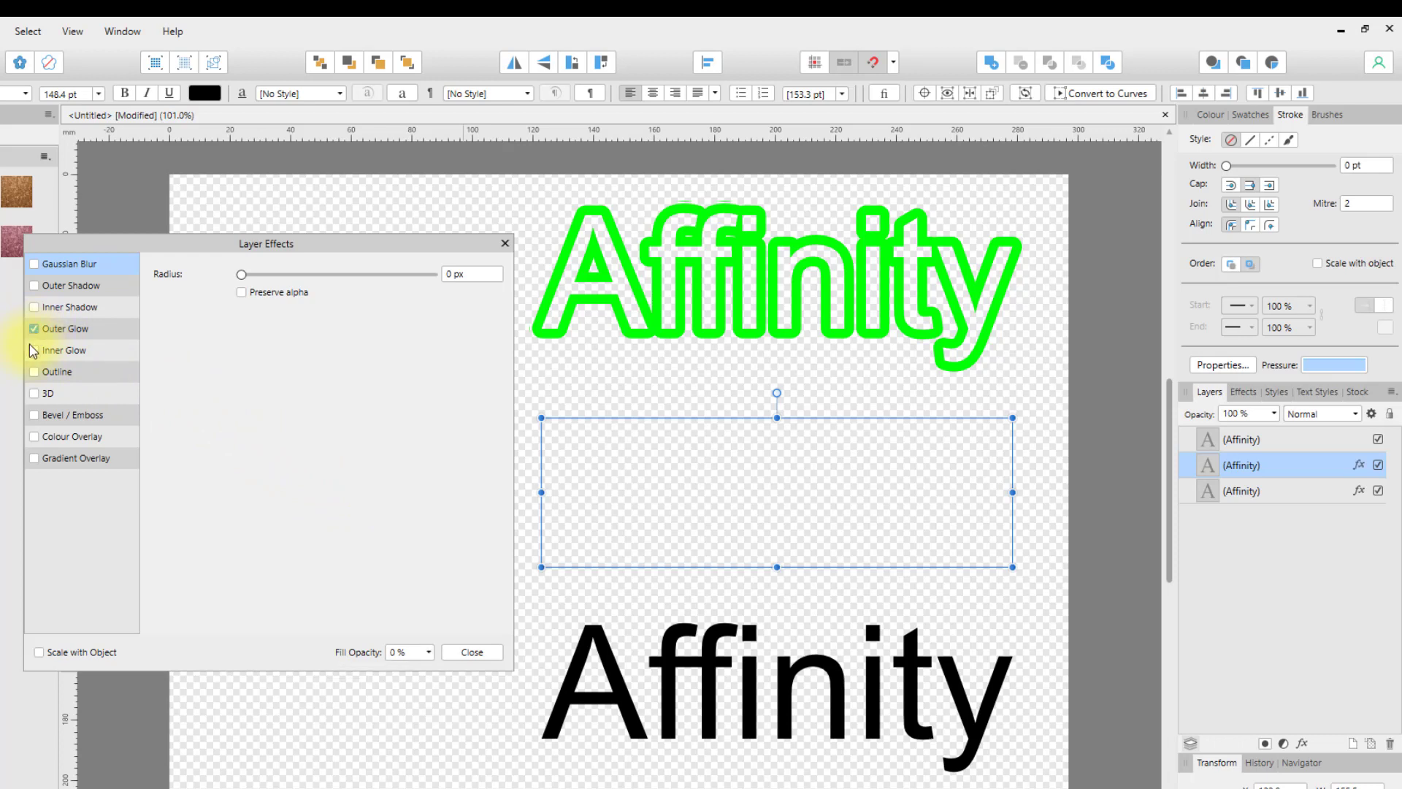
{"action": "left_click", "coordinate": [63, 329]}
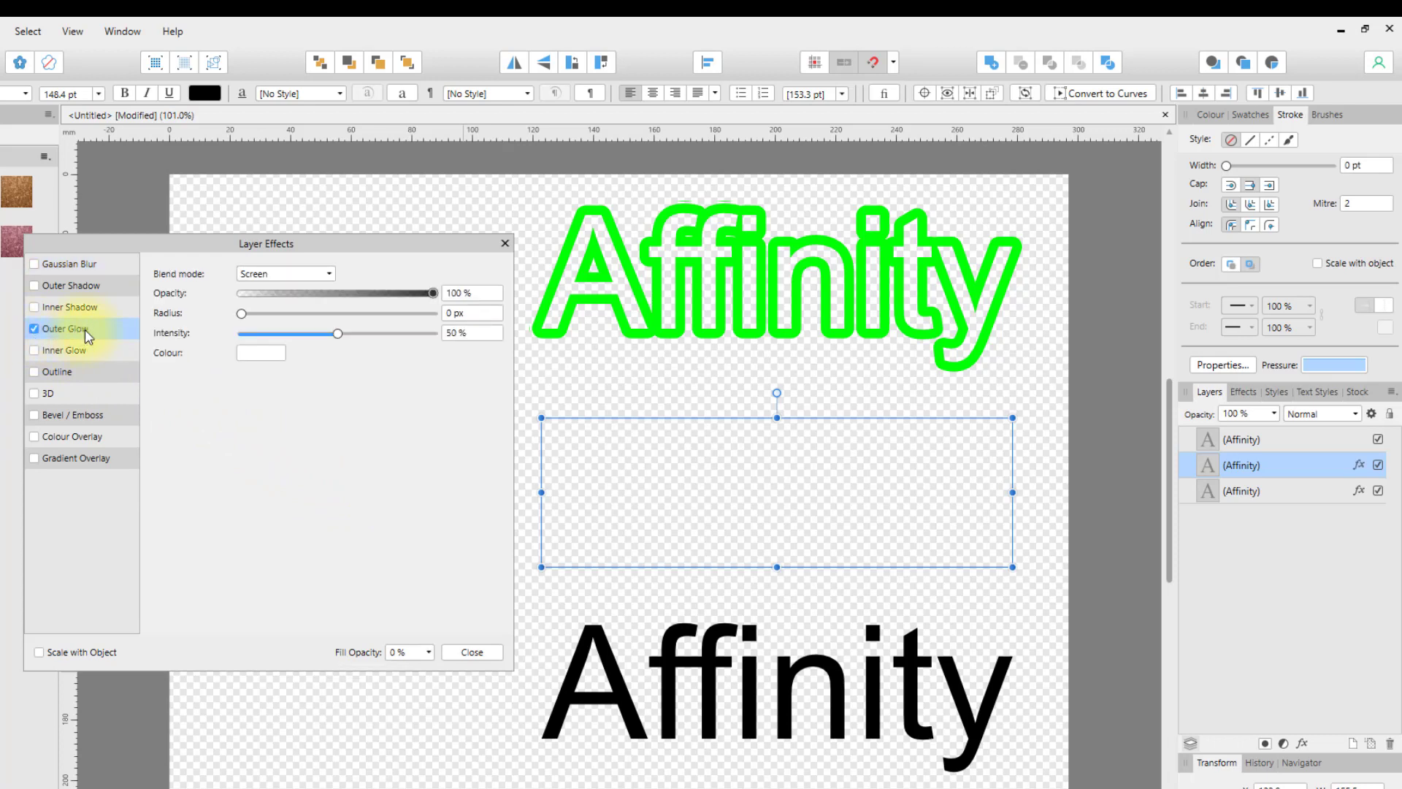
{"action": "left_click", "coordinate": [260, 352]}
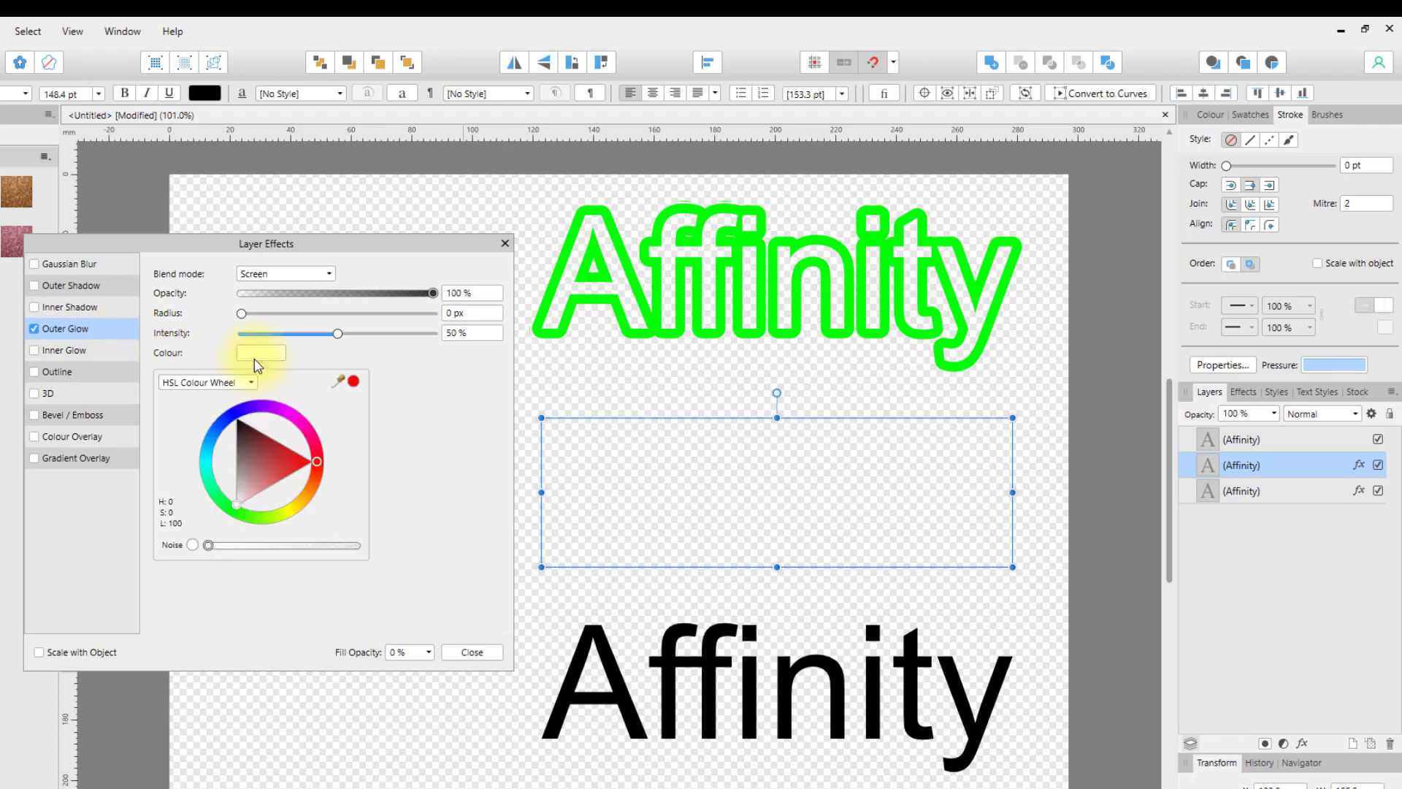
{"action": "left_click", "coordinate": [276, 468]}
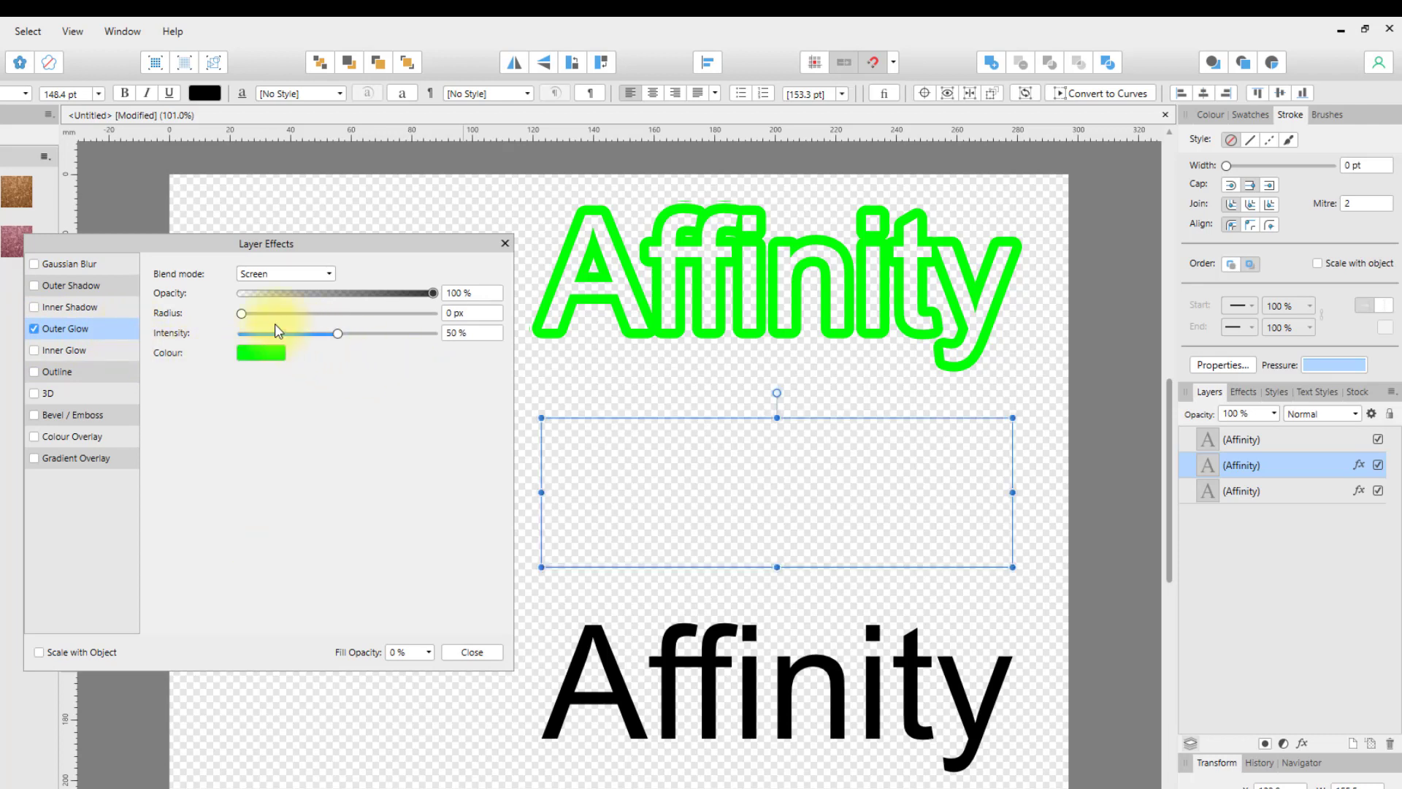
Step: Widen the green glow radius to 200 px and bring its intensity down to about 38%
{"action": "left_click_drag", "start_coordinate": [241, 313], "coordinate": [295, 312]}
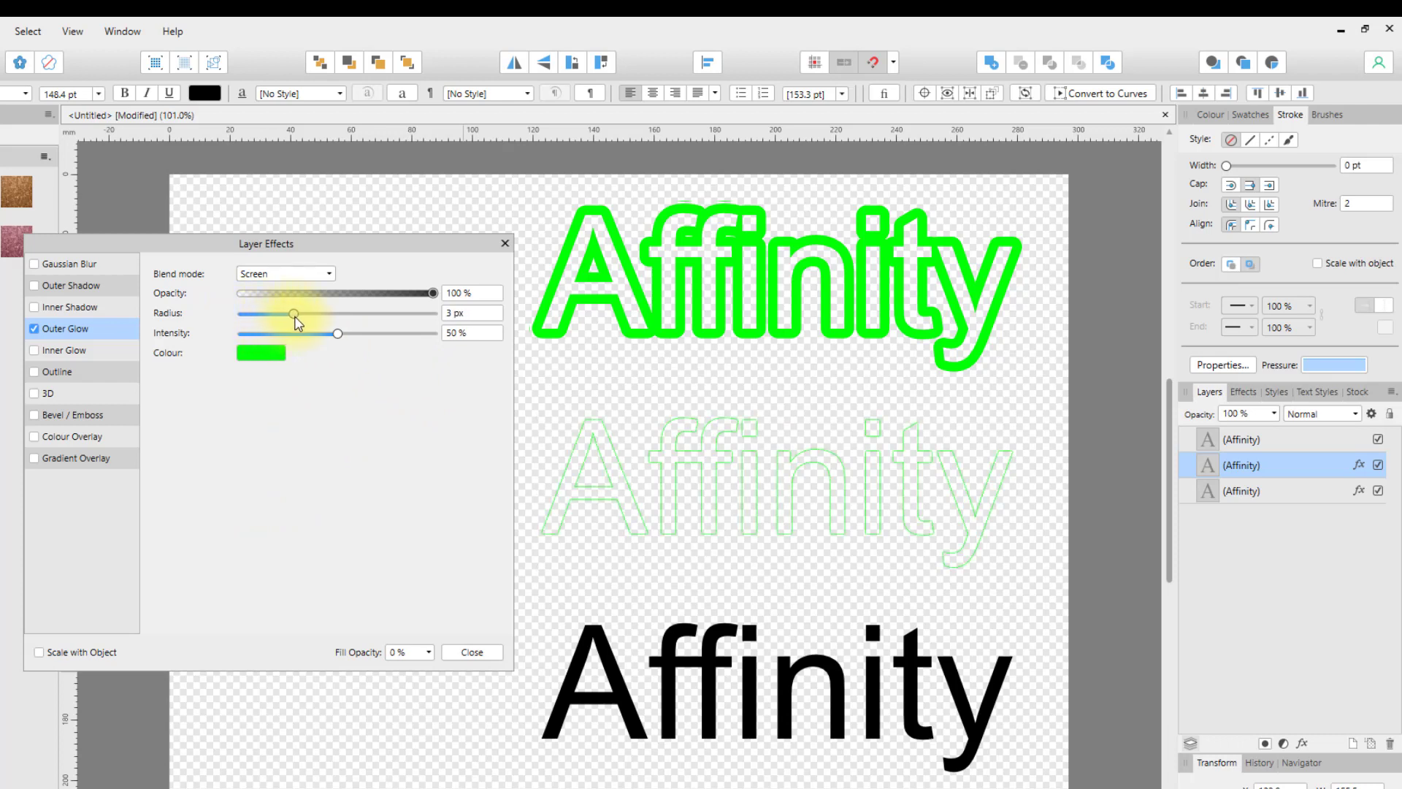
{"action": "left_click_drag", "start_coordinate": [292, 313], "coordinate": [355, 312]}
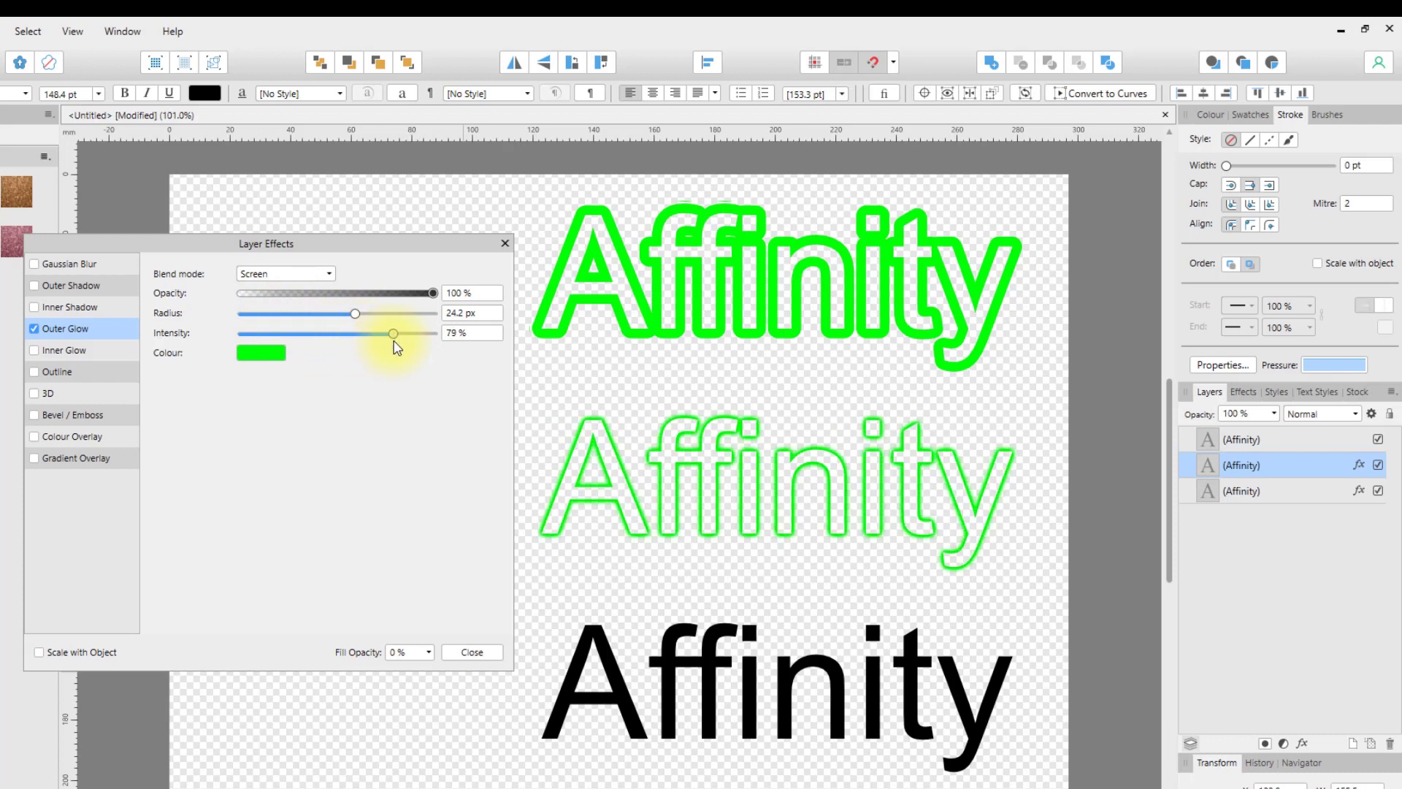
{"action": "left_click_drag", "start_coordinate": [355, 313], "coordinate": [414, 313]}
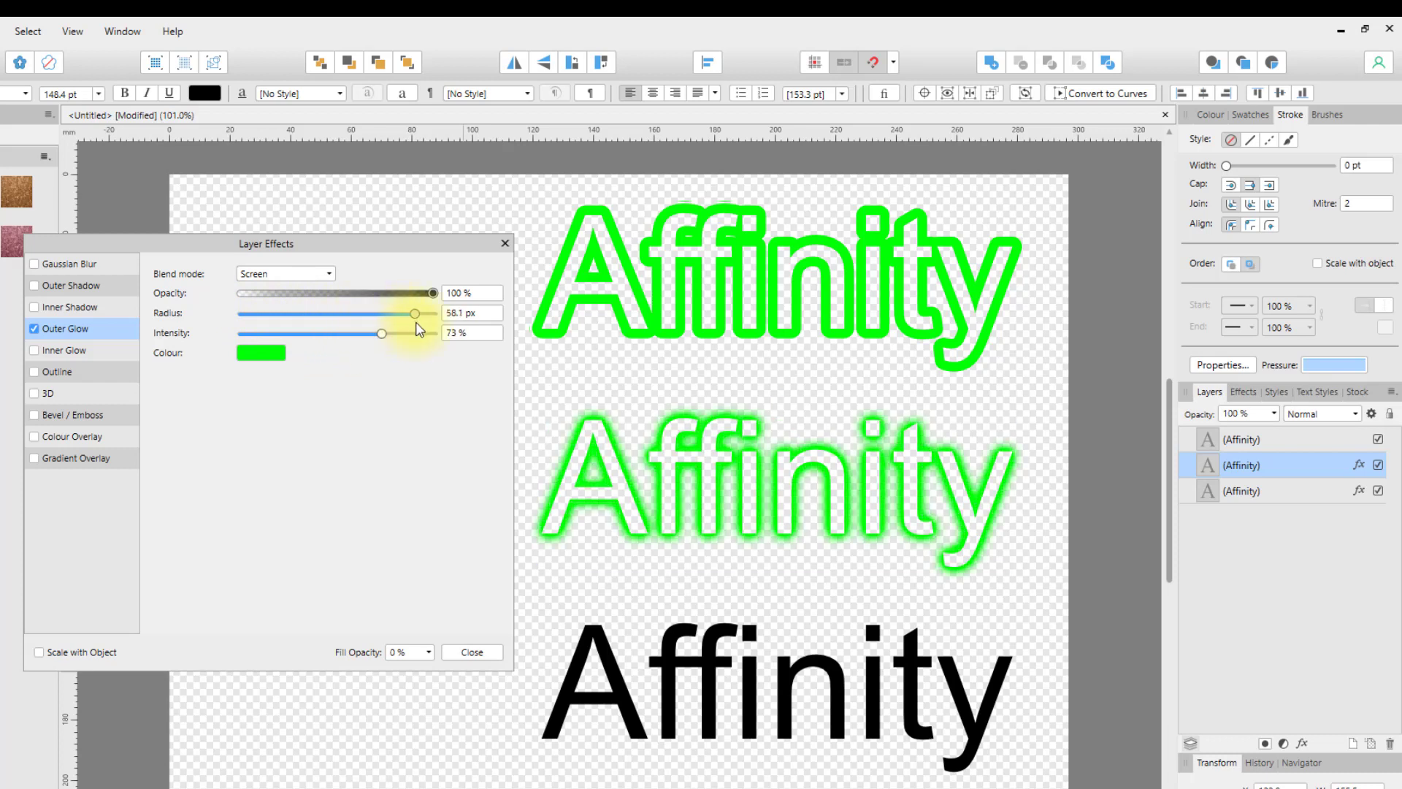
{"action": "left_click_drag", "start_coordinate": [413, 312], "coordinate": [434, 312]}
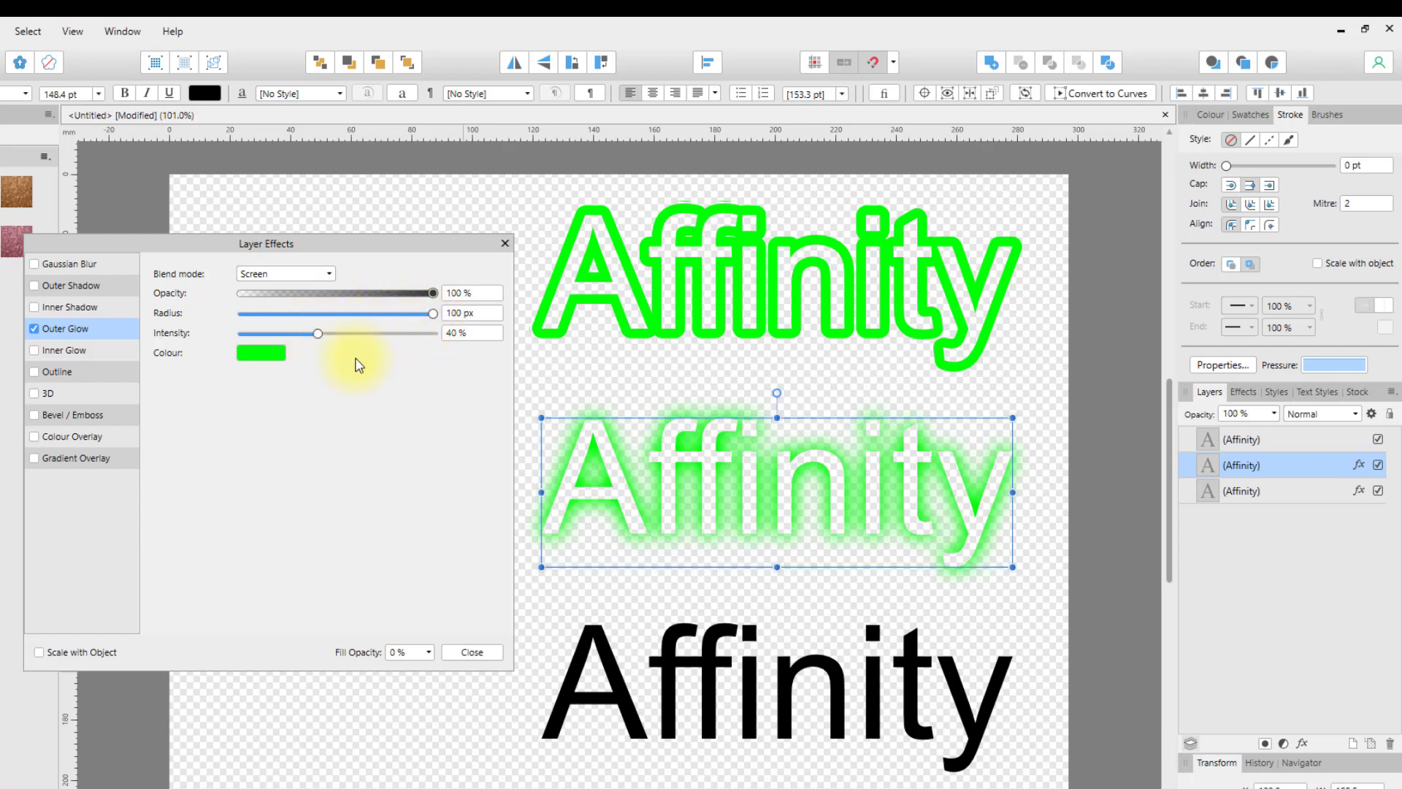
{"action": "mouse_move", "coordinate": [443, 328]}
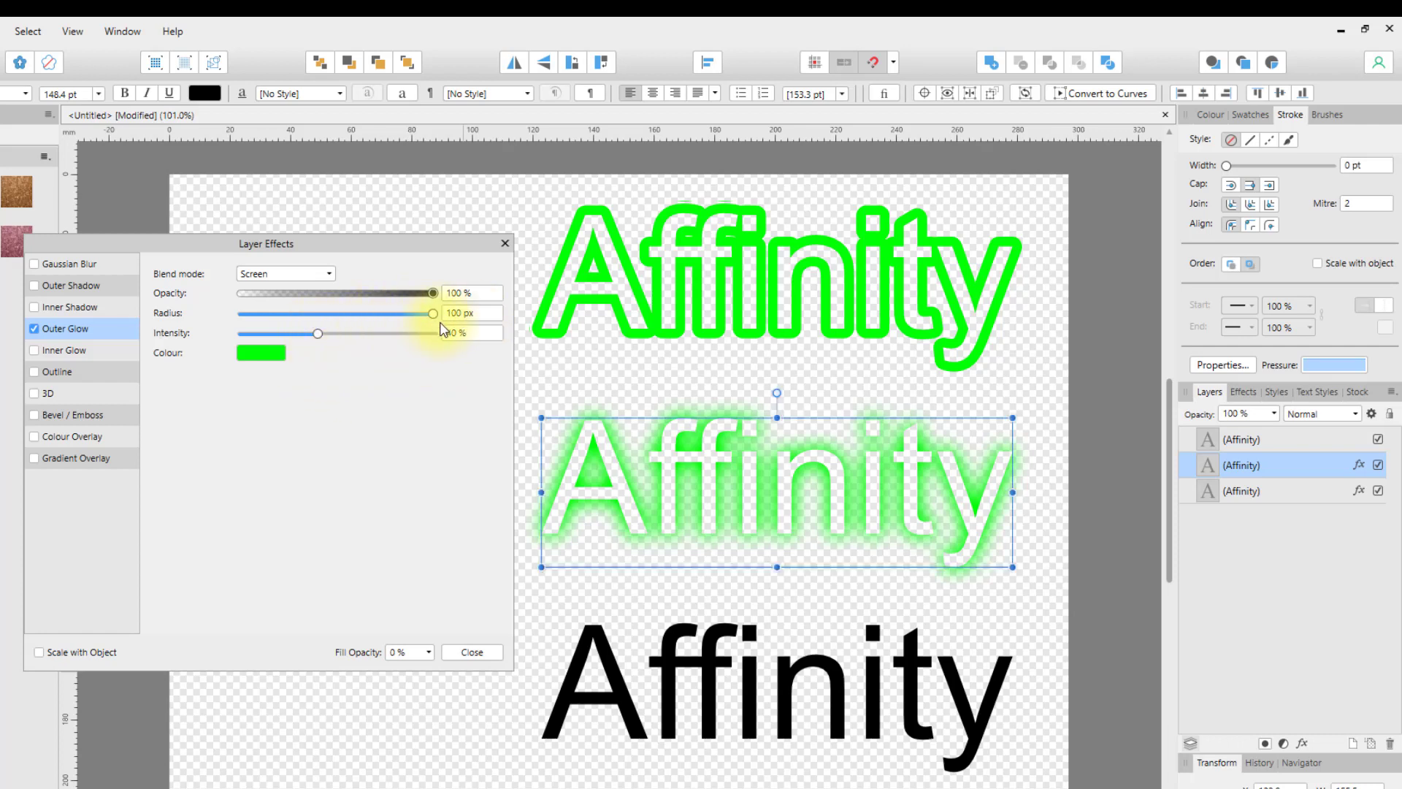
{"action": "left_click_drag", "start_coordinate": [432, 312], "coordinate": [428, 313]}
{"action": "type", "text": "200"}
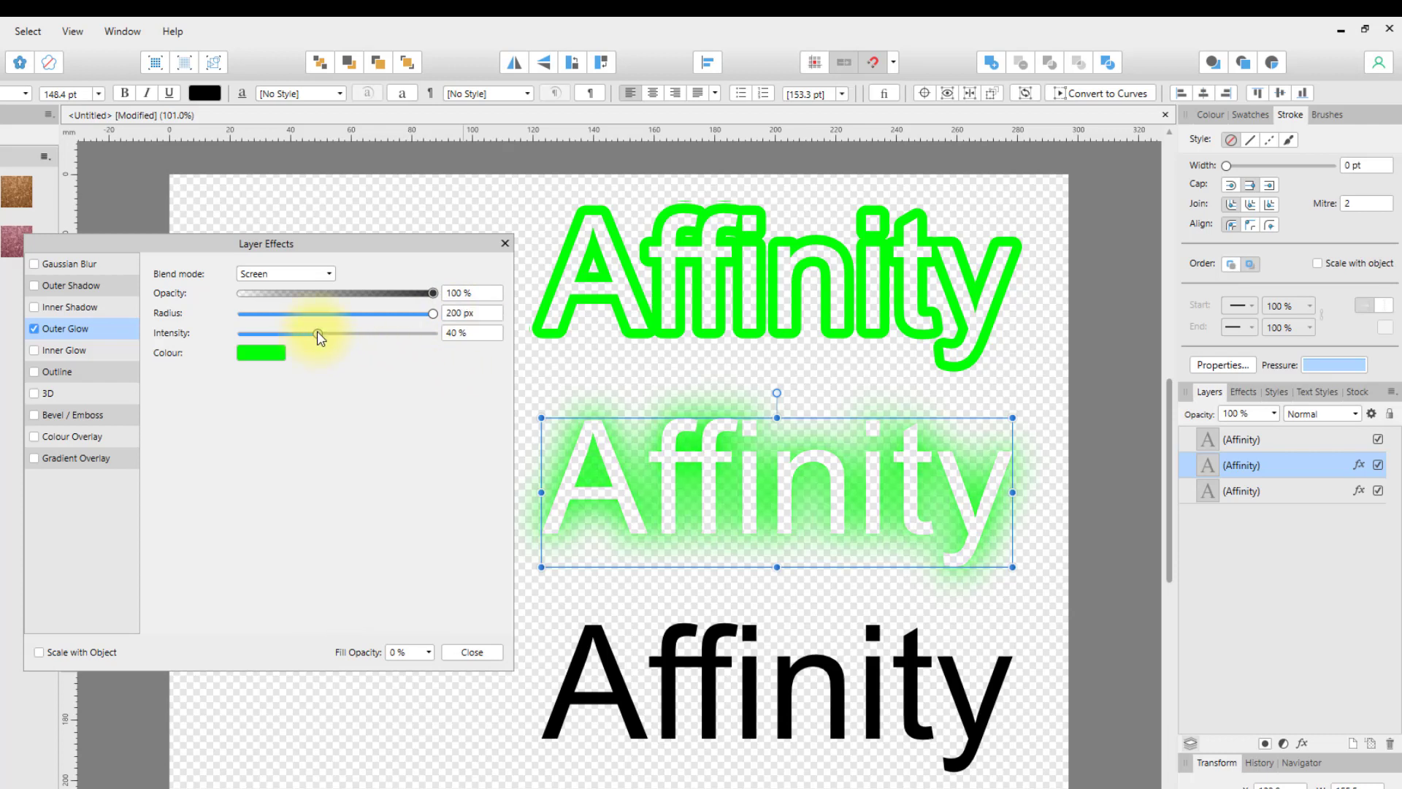
{"action": "left_click_drag", "start_coordinate": [321, 332], "coordinate": [299, 331]}
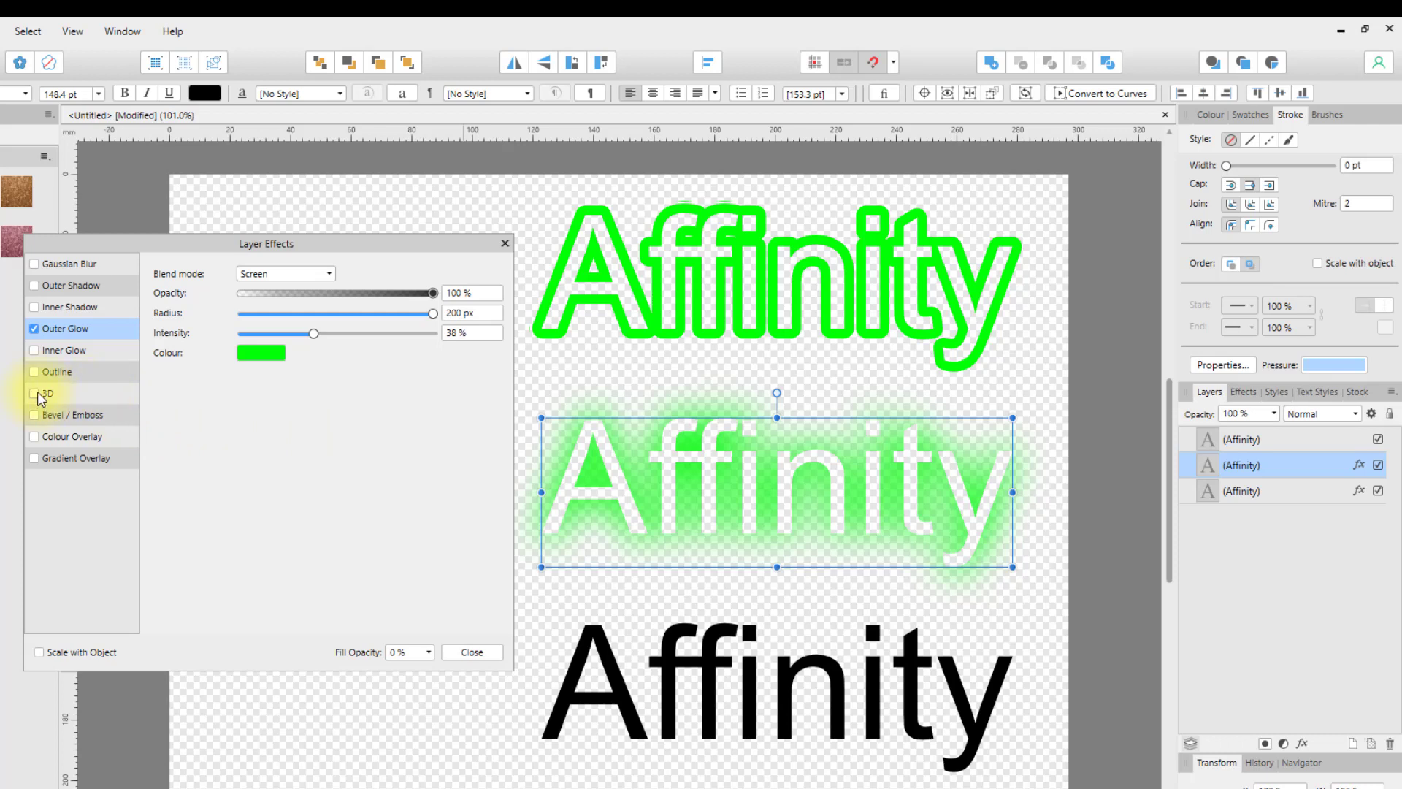
Step: Add an orange Outline effect about 5.5 px thick to the middle word alongside its green glow, then select the word
{"action": "left_click", "coordinate": [33, 372]}
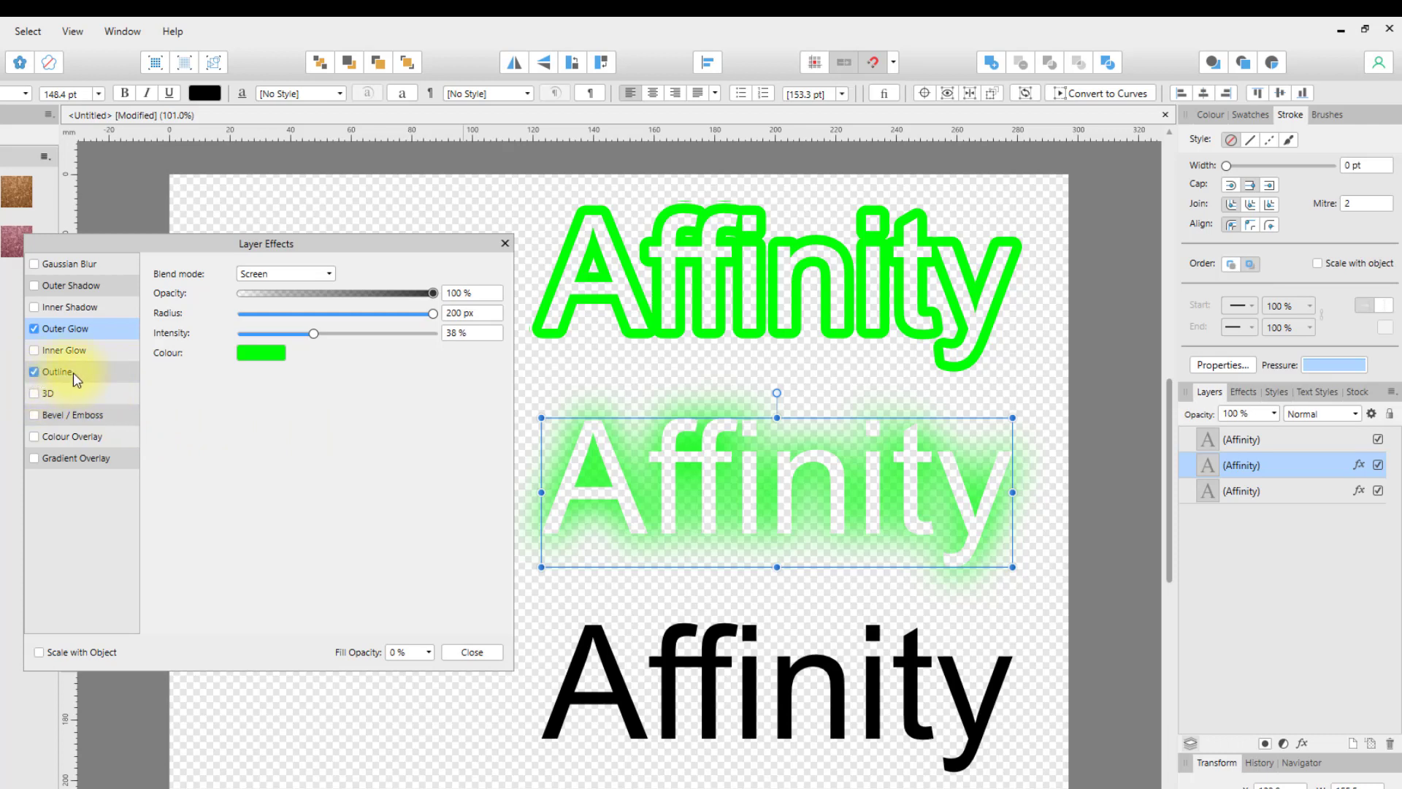
{"action": "left_click", "coordinate": [57, 371]}
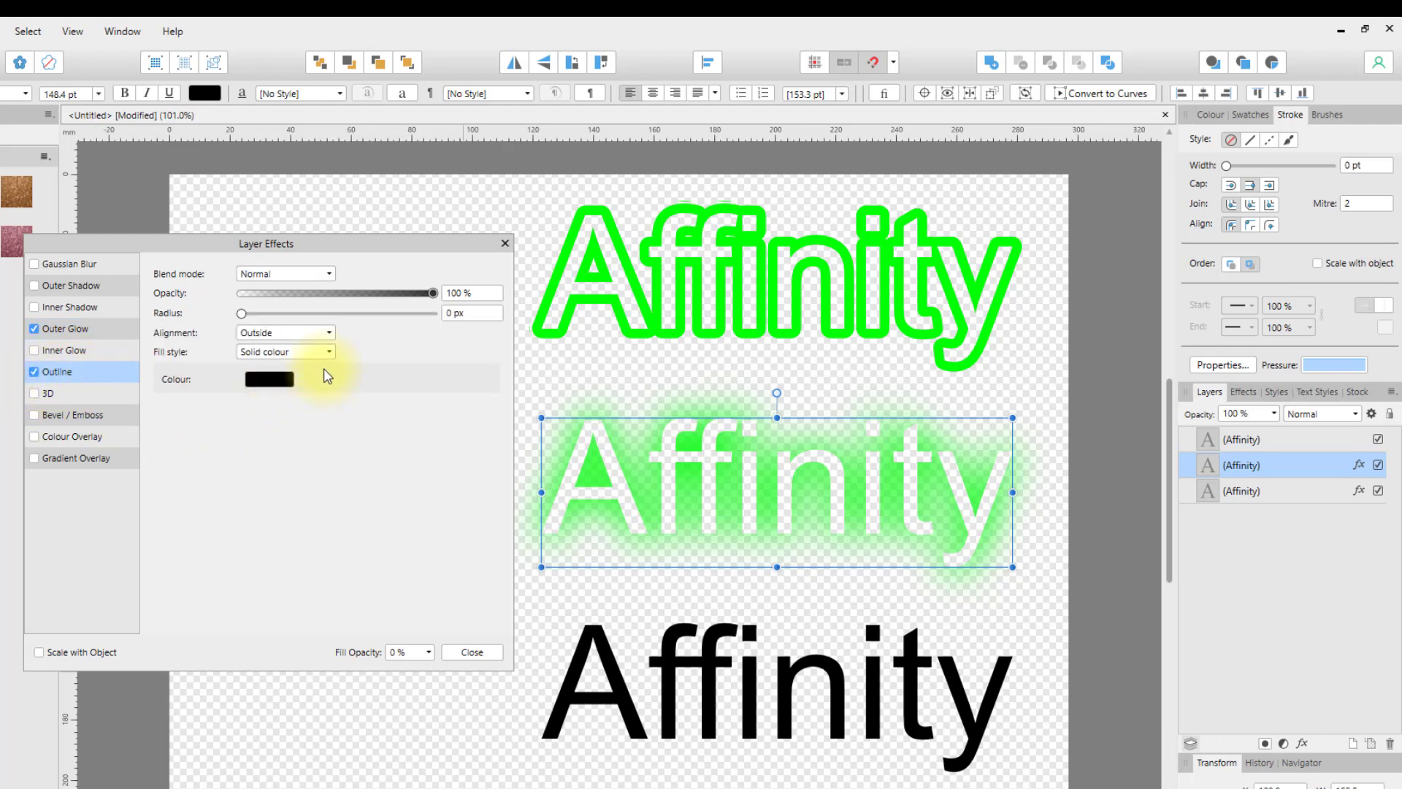
{"action": "left_click", "coordinate": [268, 380]}
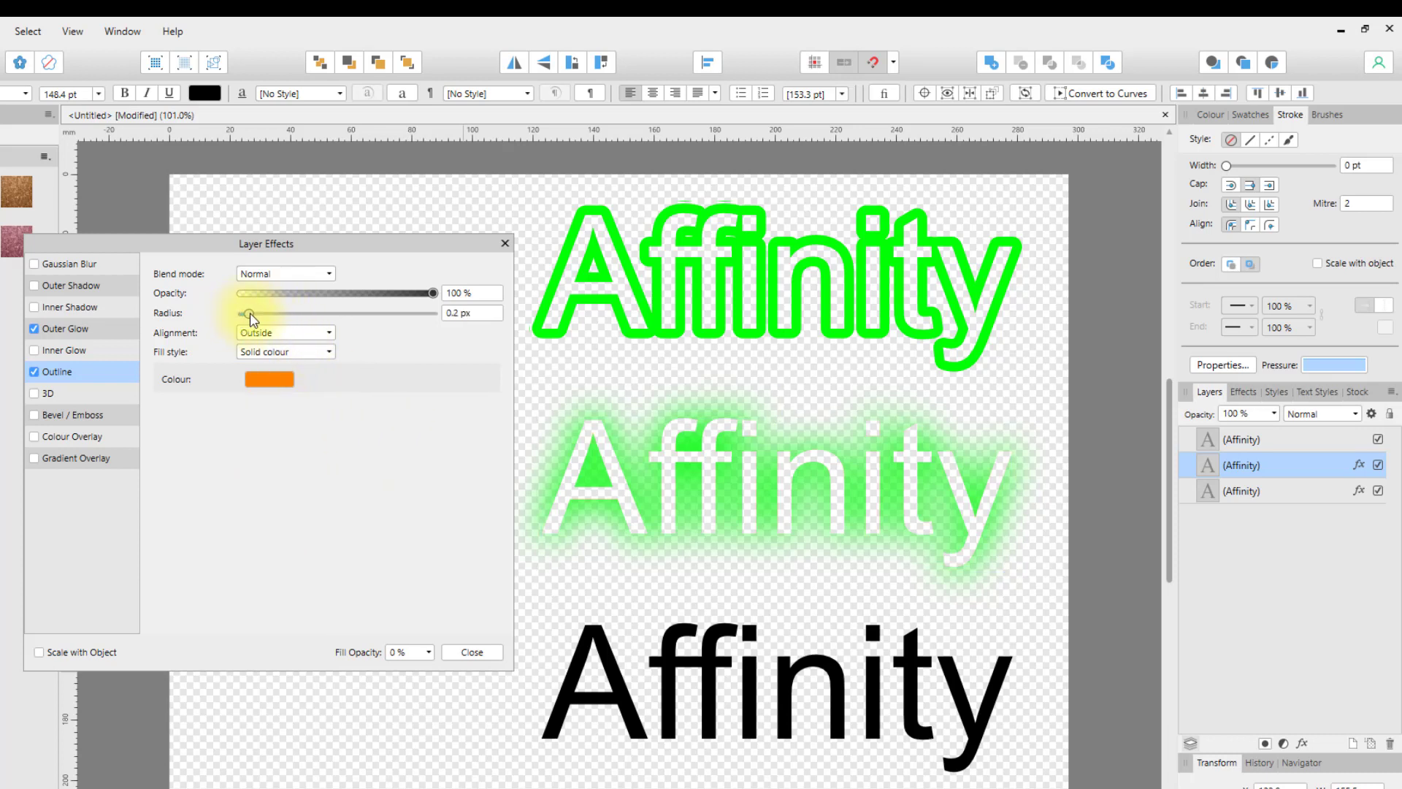
{"action": "left_click_drag", "start_coordinate": [234, 313], "coordinate": [302, 313]}
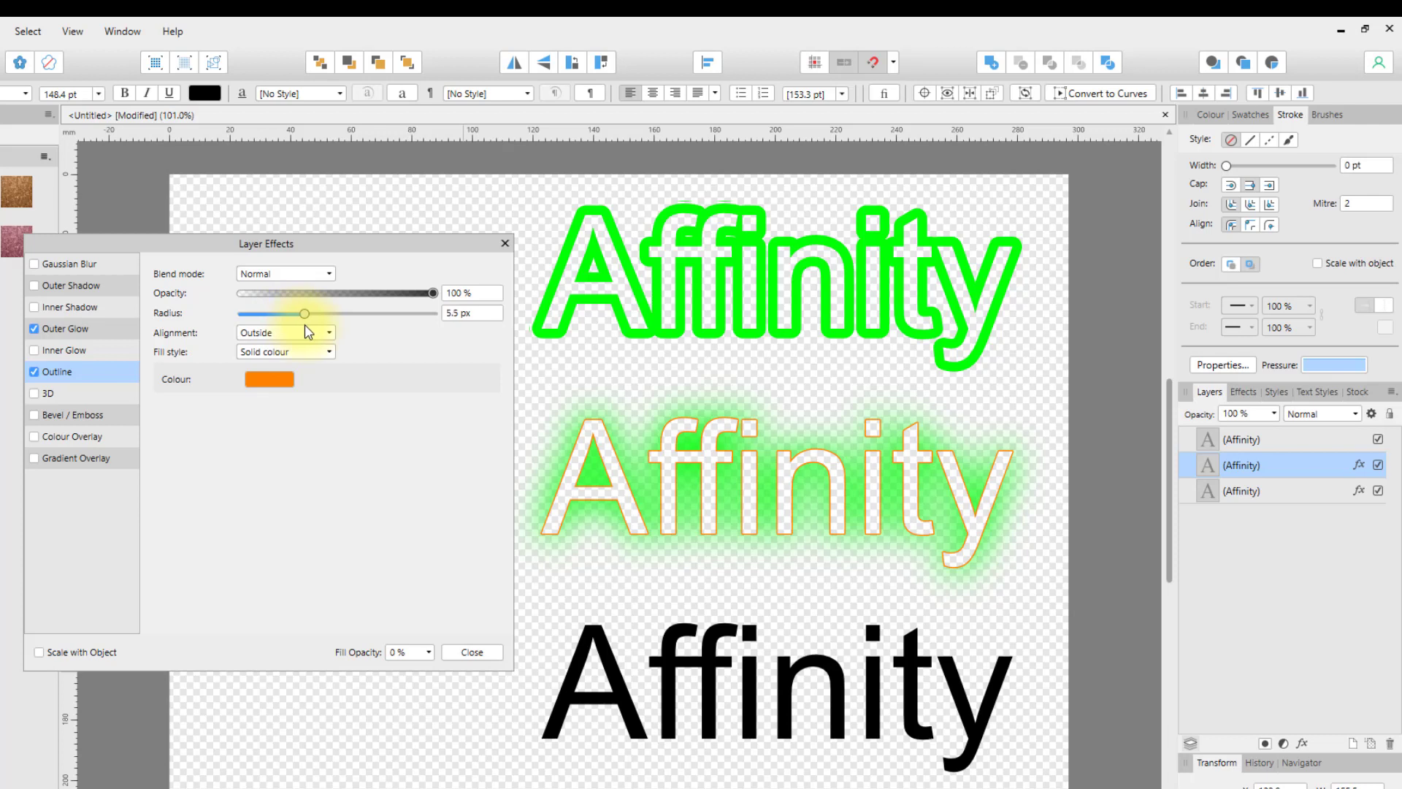
{"action": "left_click", "coordinate": [640, 521]}
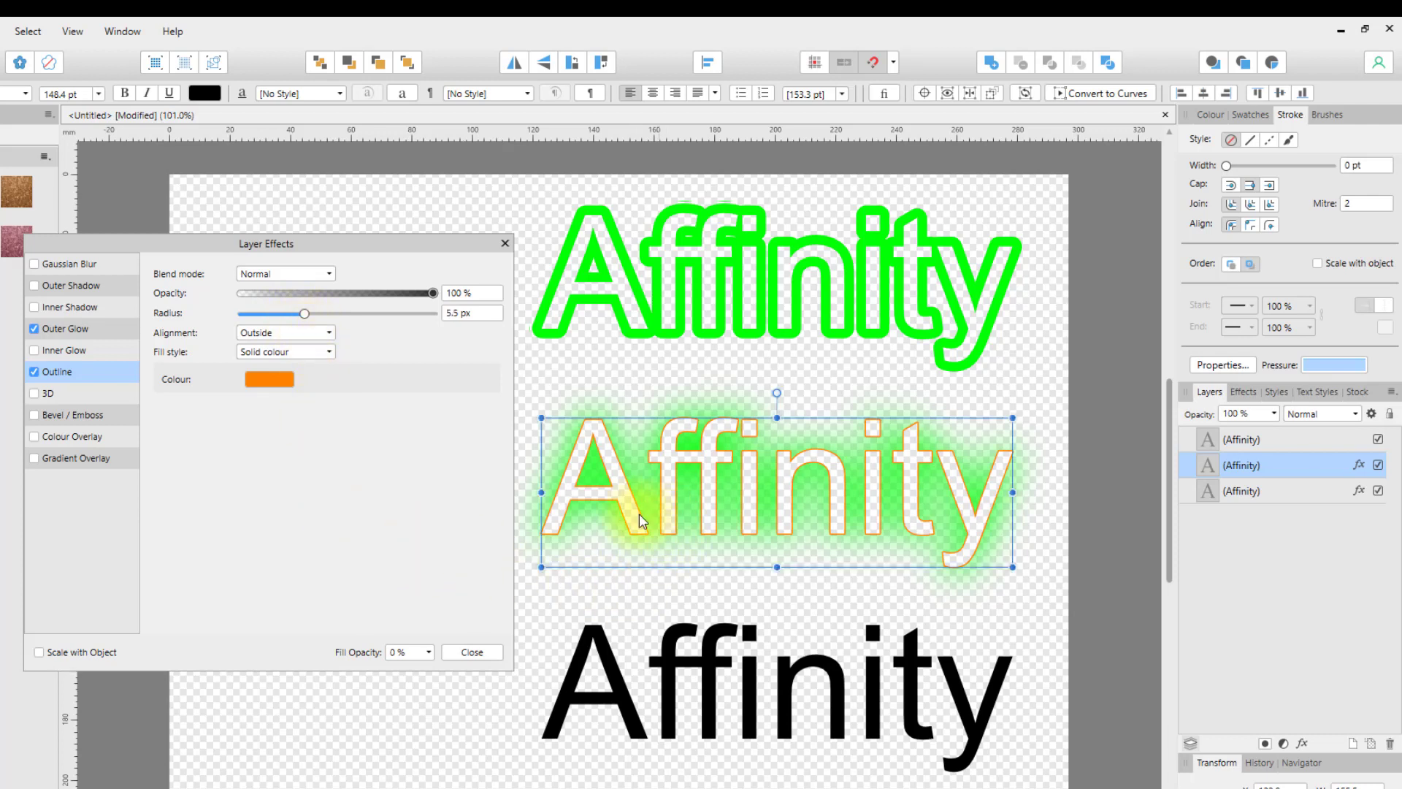
{"action": "mouse_move", "coordinate": [429, 501]}
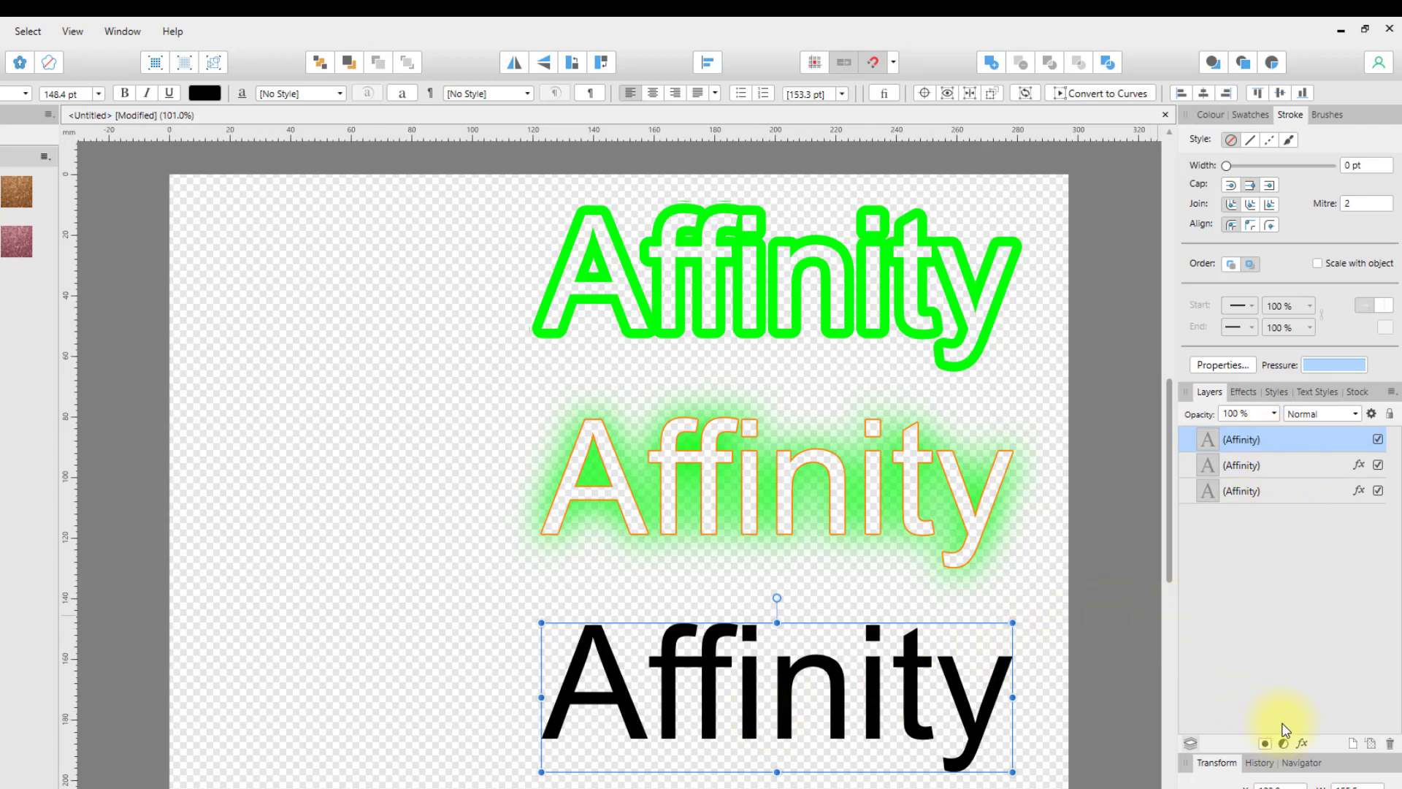
{"action": "mouse_move", "coordinate": [1373, 743]}
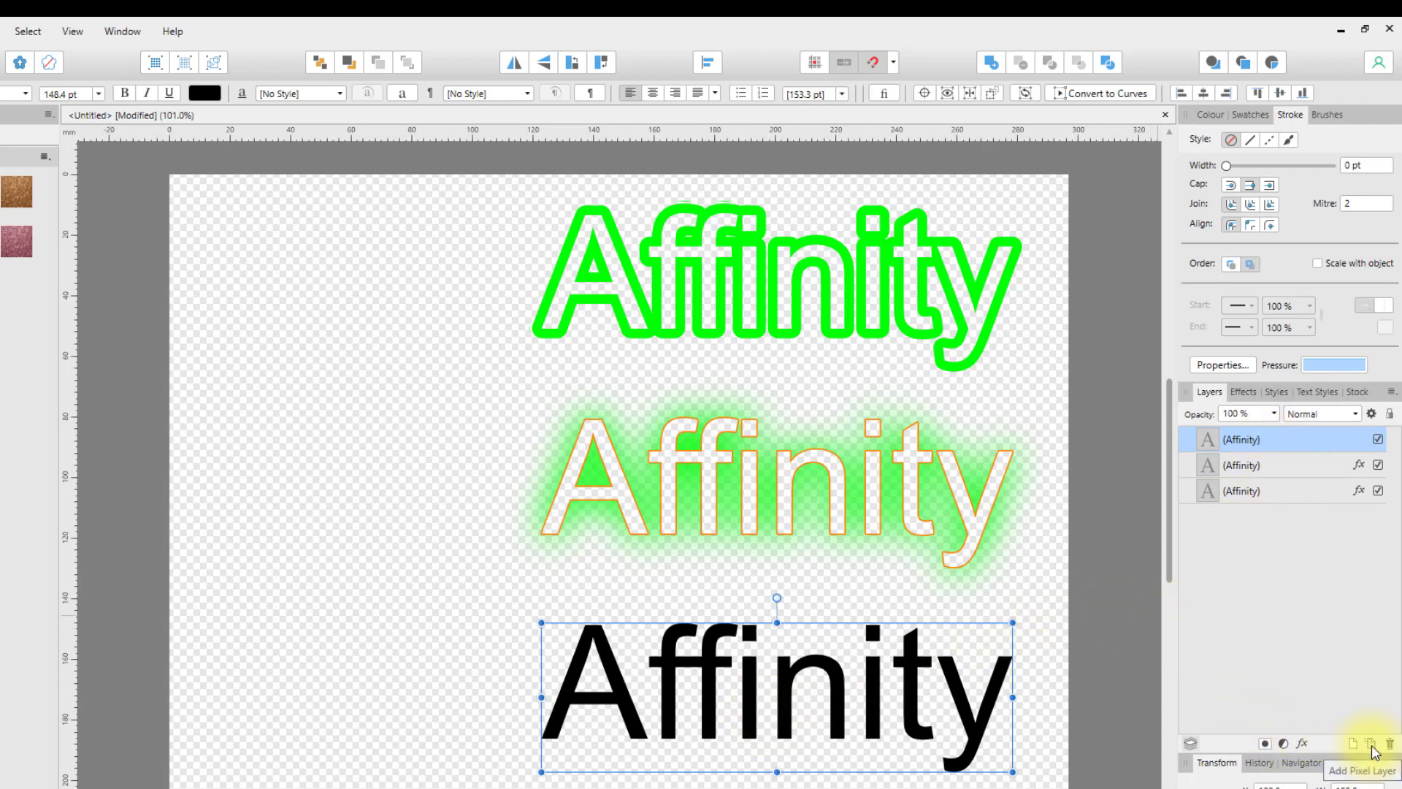
Step: Add a new empty pixel layer to the document
{"action": "left_click", "coordinate": [1340, 743]}
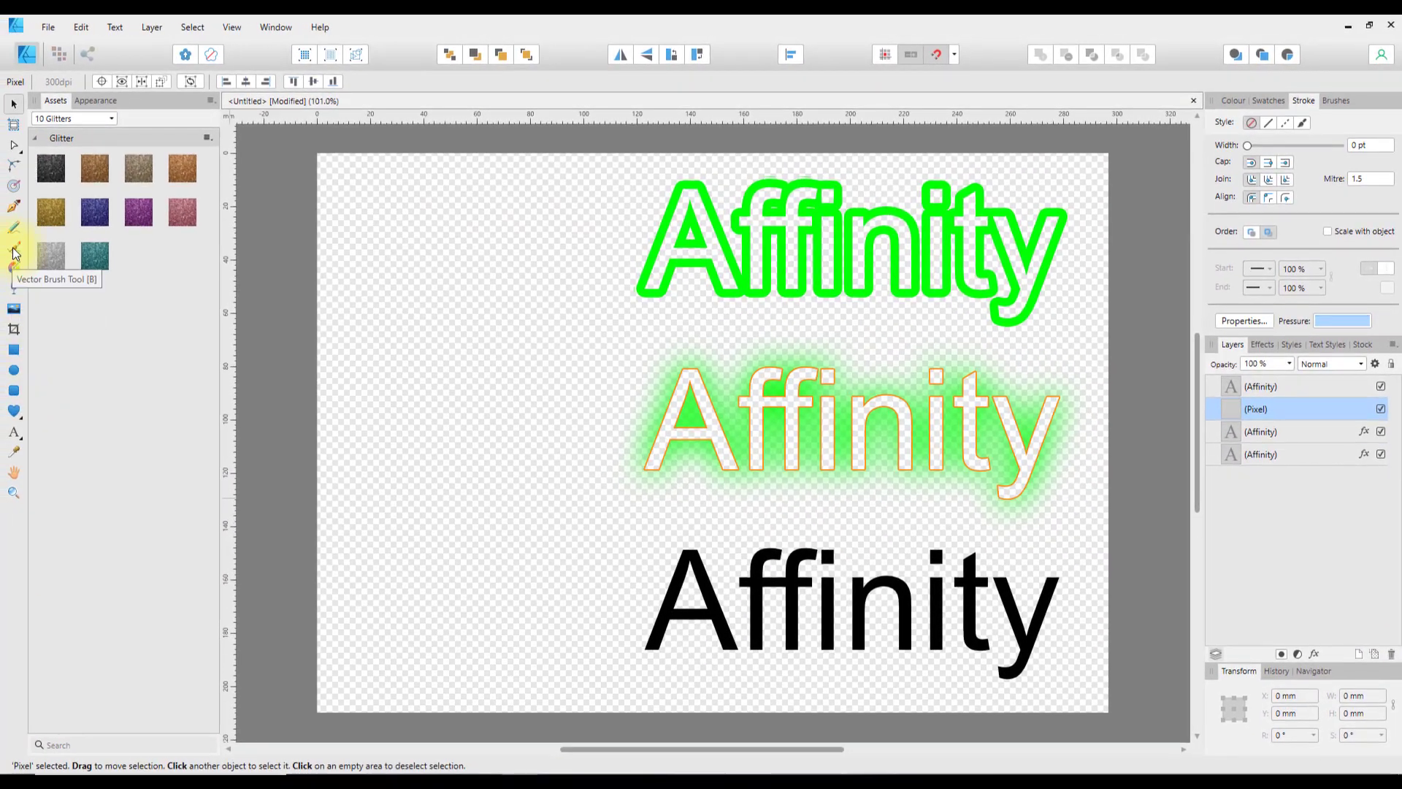
Step: Paint behind the bottom word with the Vector Brush, bright green, using a 200px Acrylics brush
{"action": "left_click", "coordinate": [13, 227]}
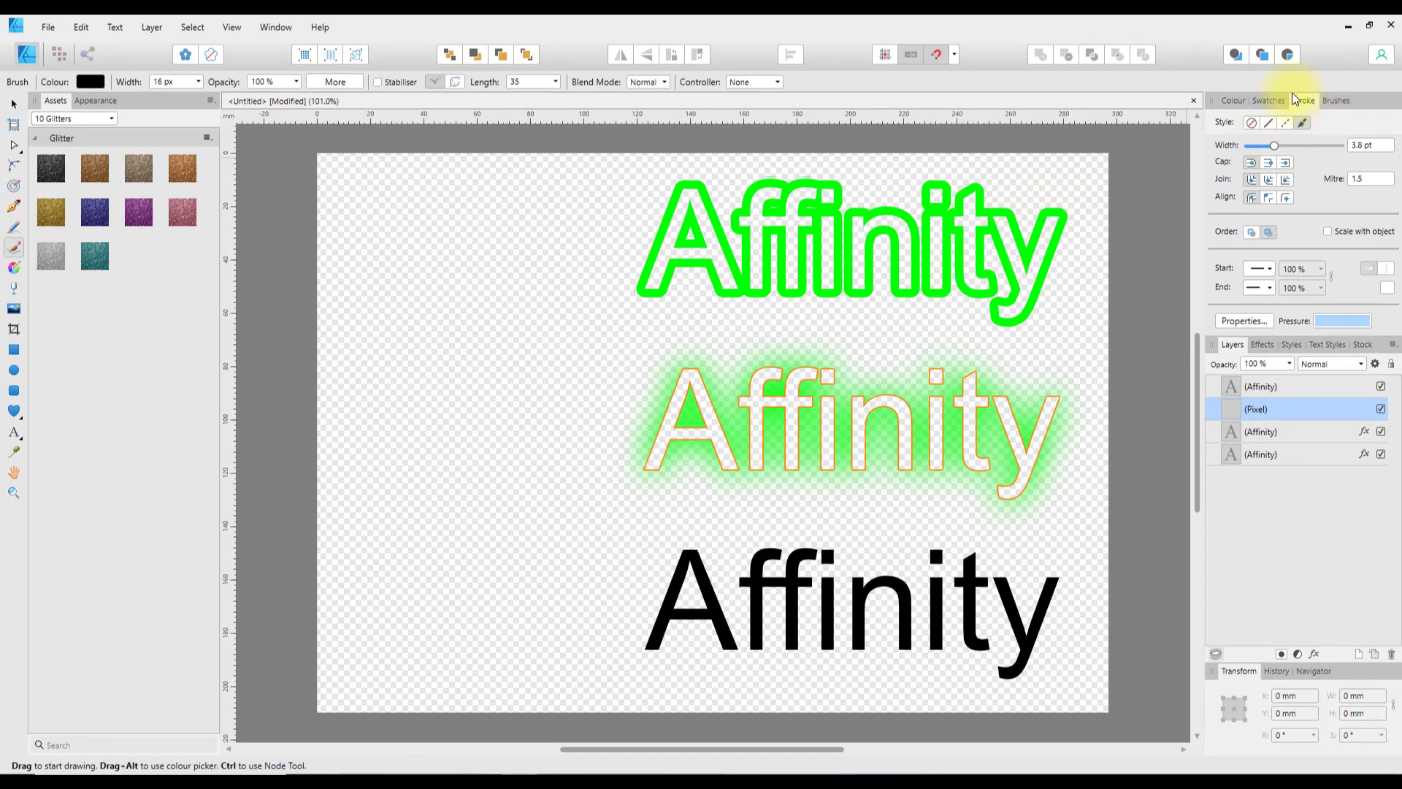
{"action": "left_click", "coordinate": [1234, 101]}
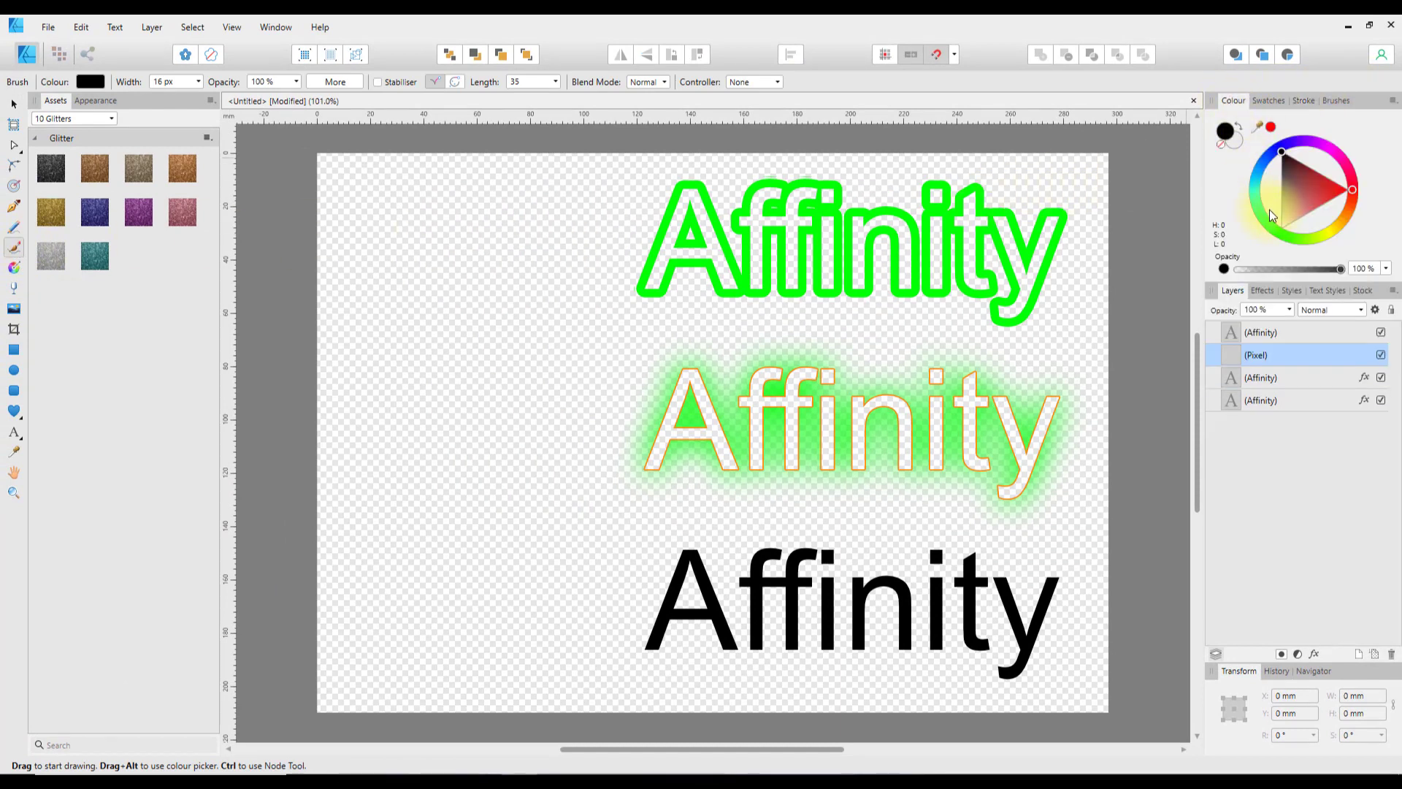
{"action": "left_click", "coordinate": [1296, 186]}
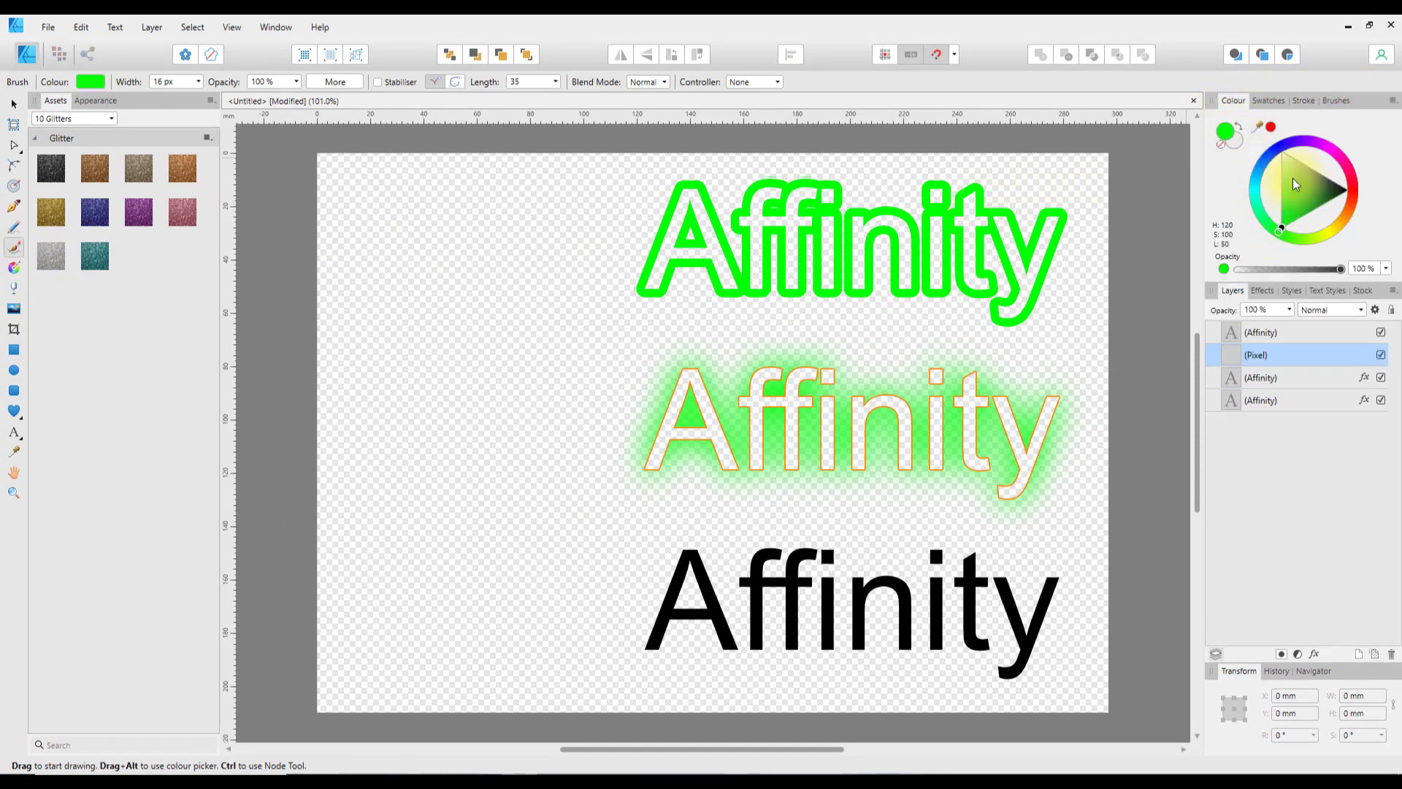
{"action": "left_click", "coordinate": [1336, 101]}
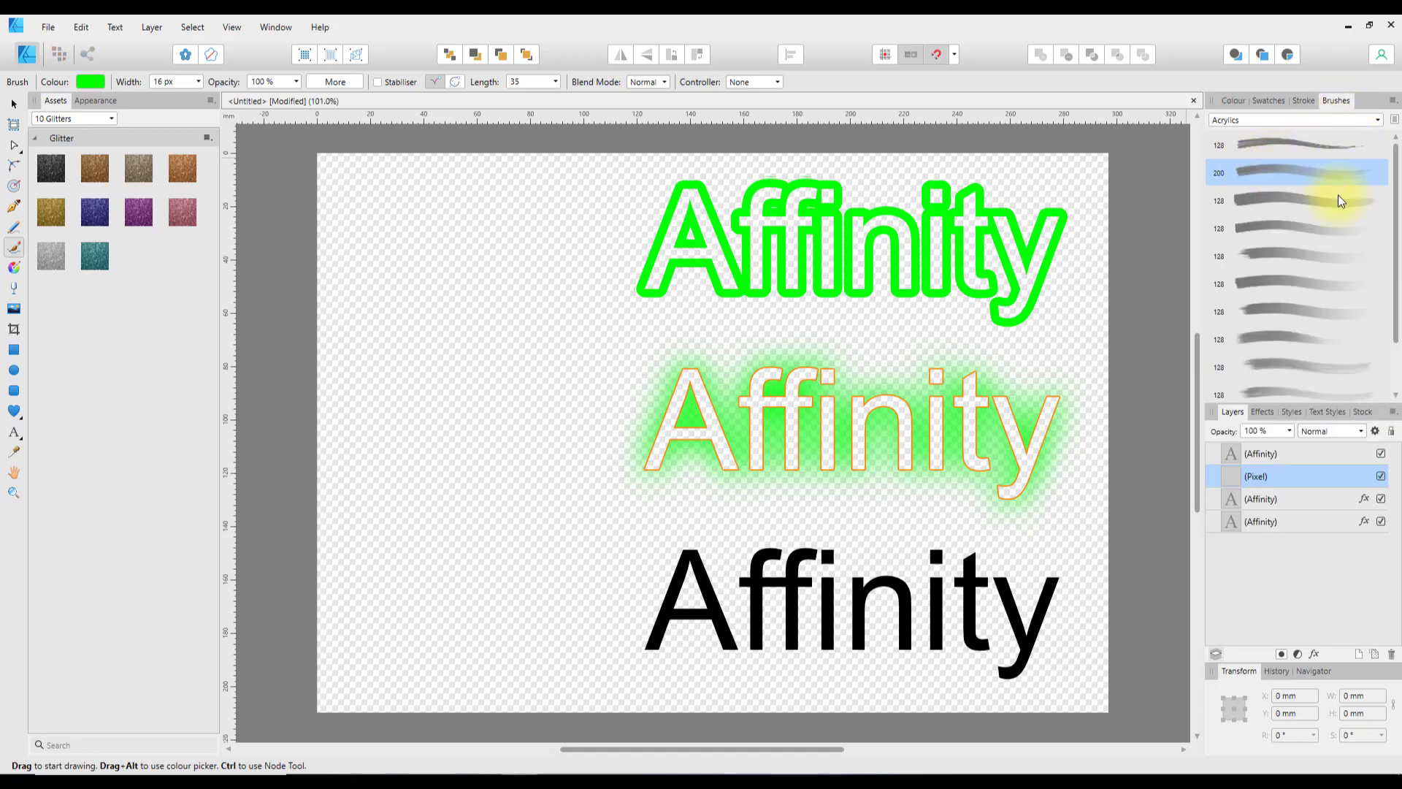
{"action": "left_click", "coordinate": [1295, 172]}
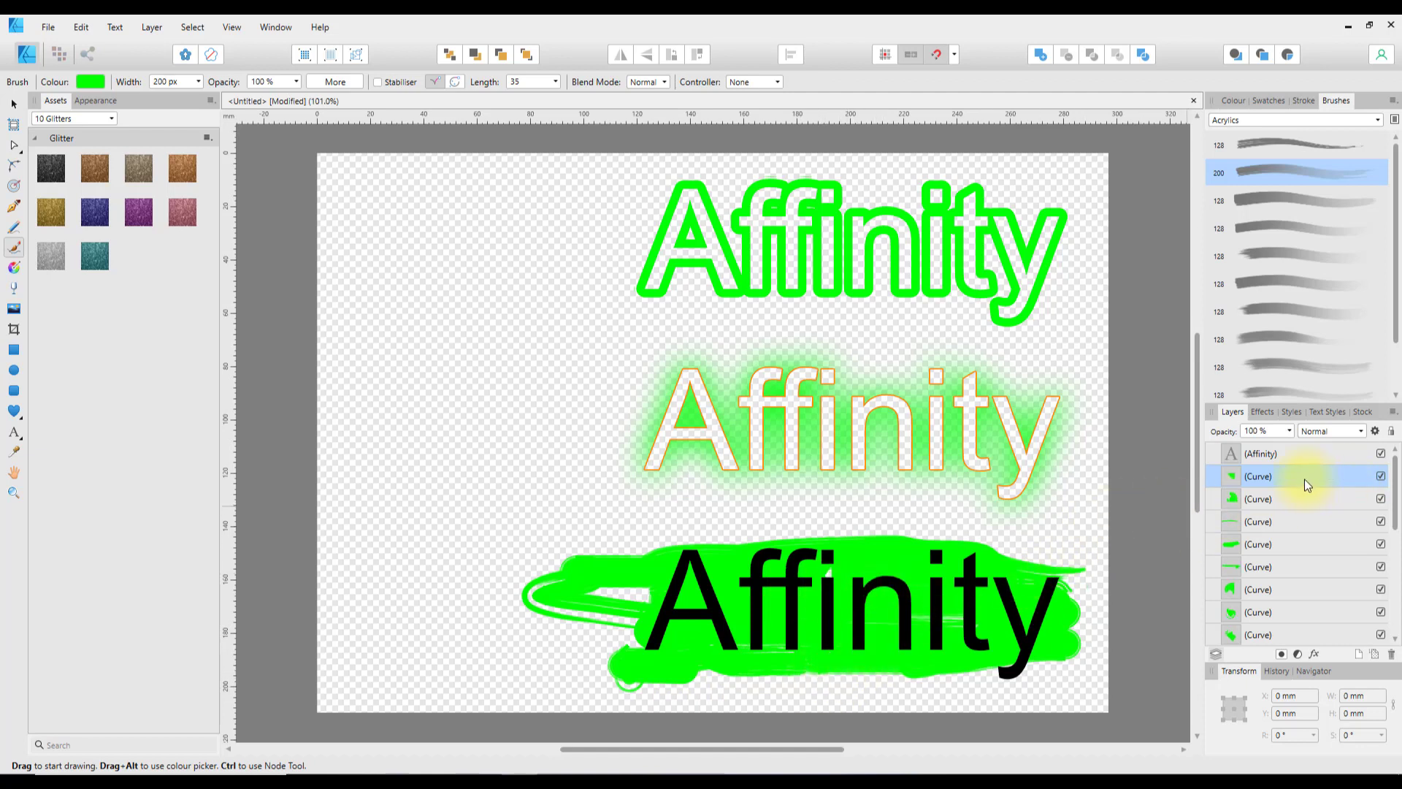
{"action": "left_click", "coordinate": [1260, 452]}
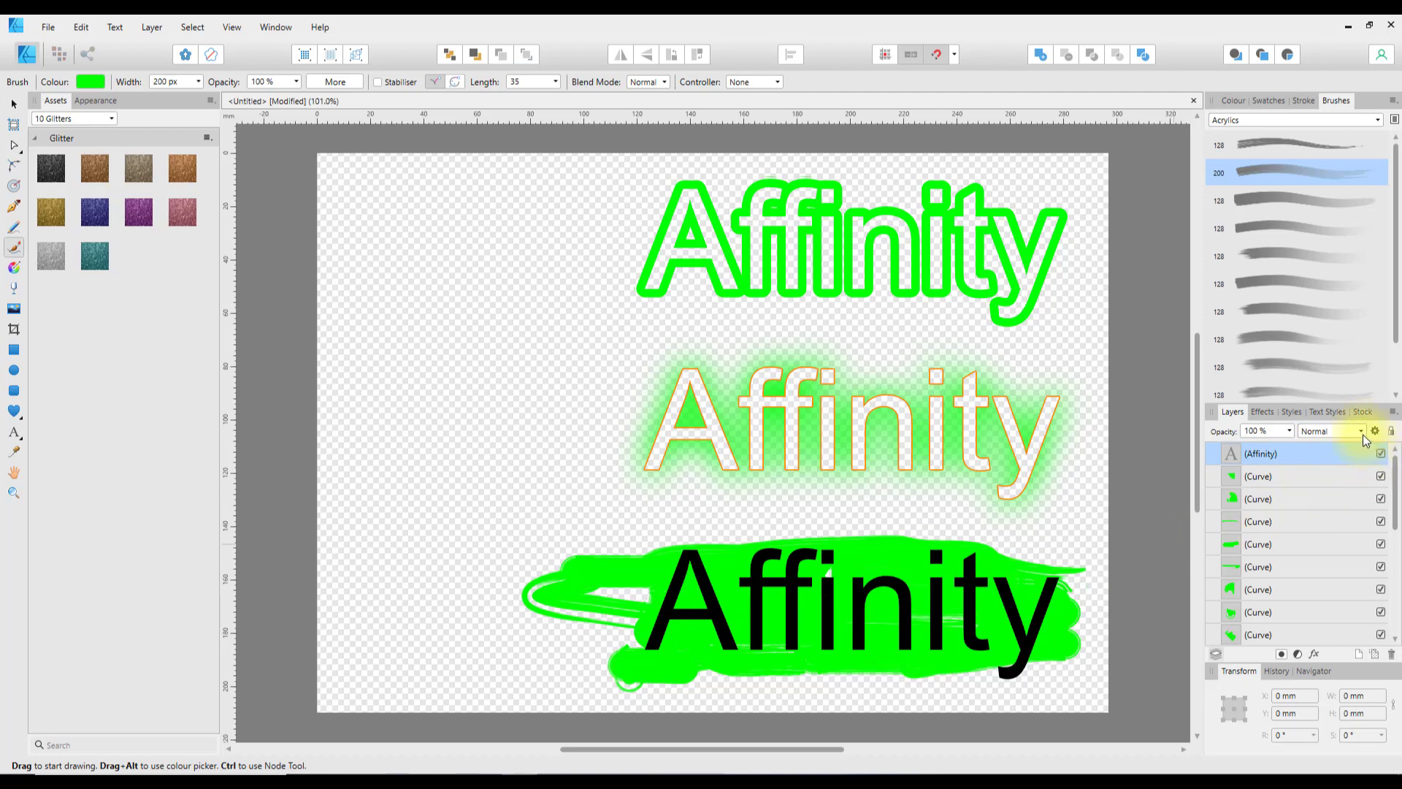
Step: Set the black text layer's blend mode to Erase so its letters cut through the green paint
{"action": "left_click", "coordinate": [1330, 431]}
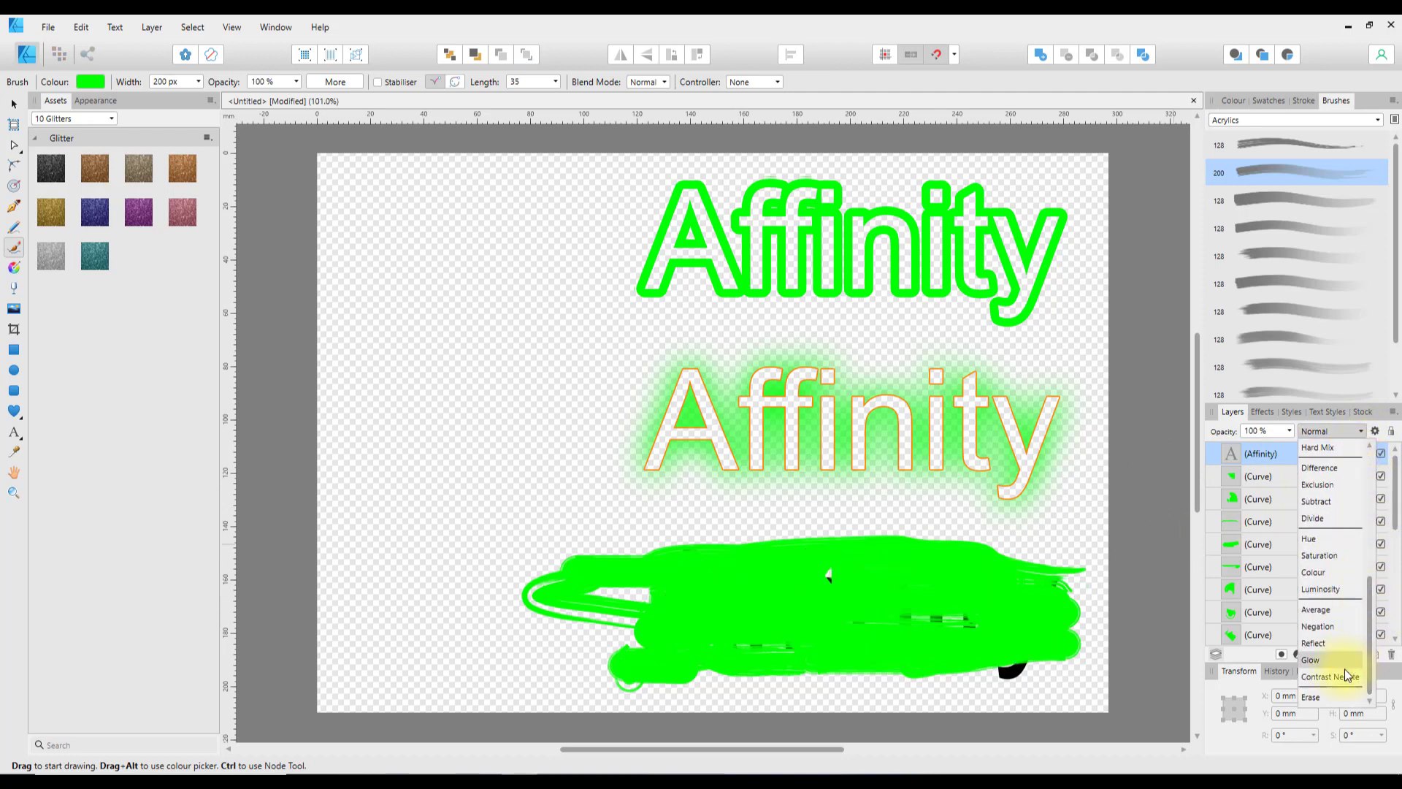
{"action": "left_click", "coordinate": [1312, 697]}
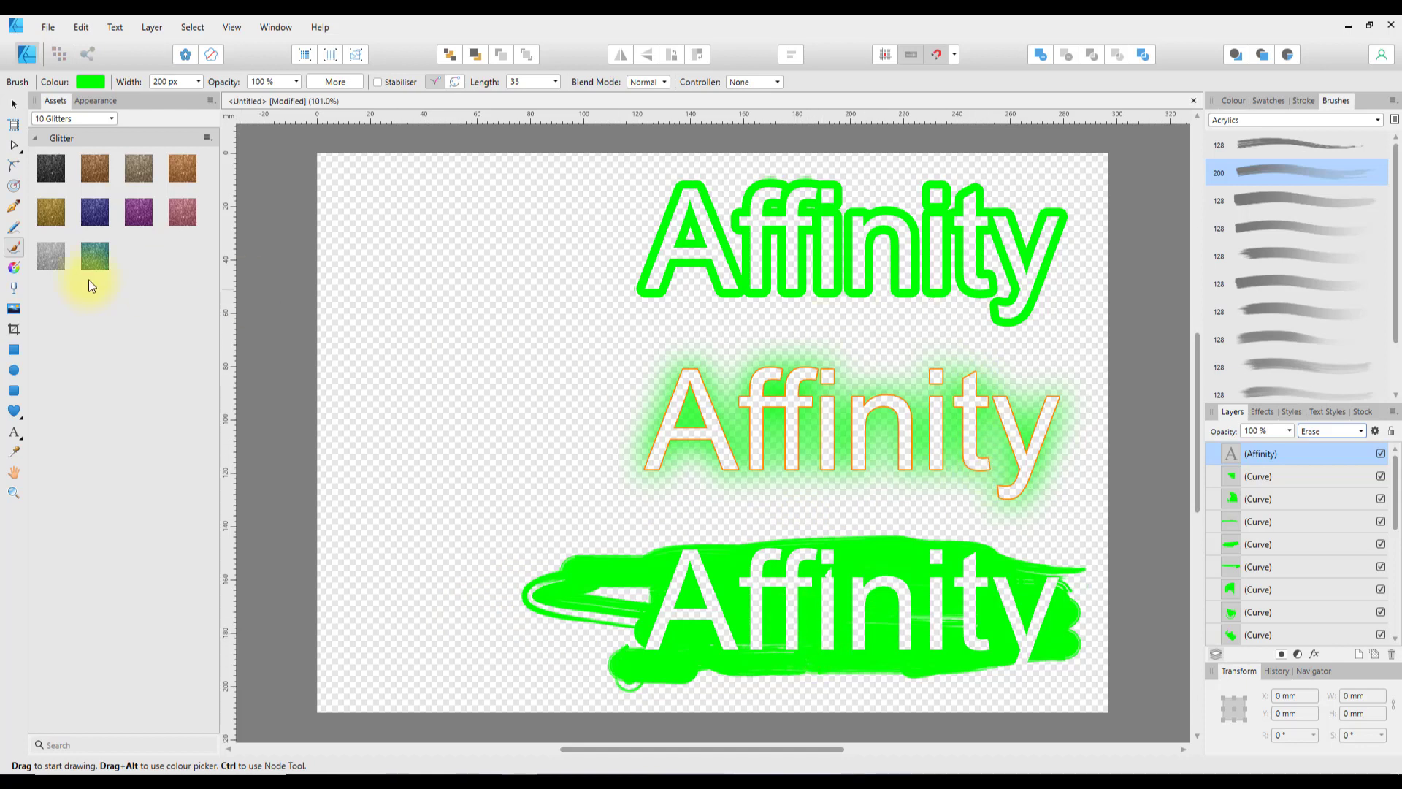
{"action": "mouse_move", "coordinate": [15, 410]}
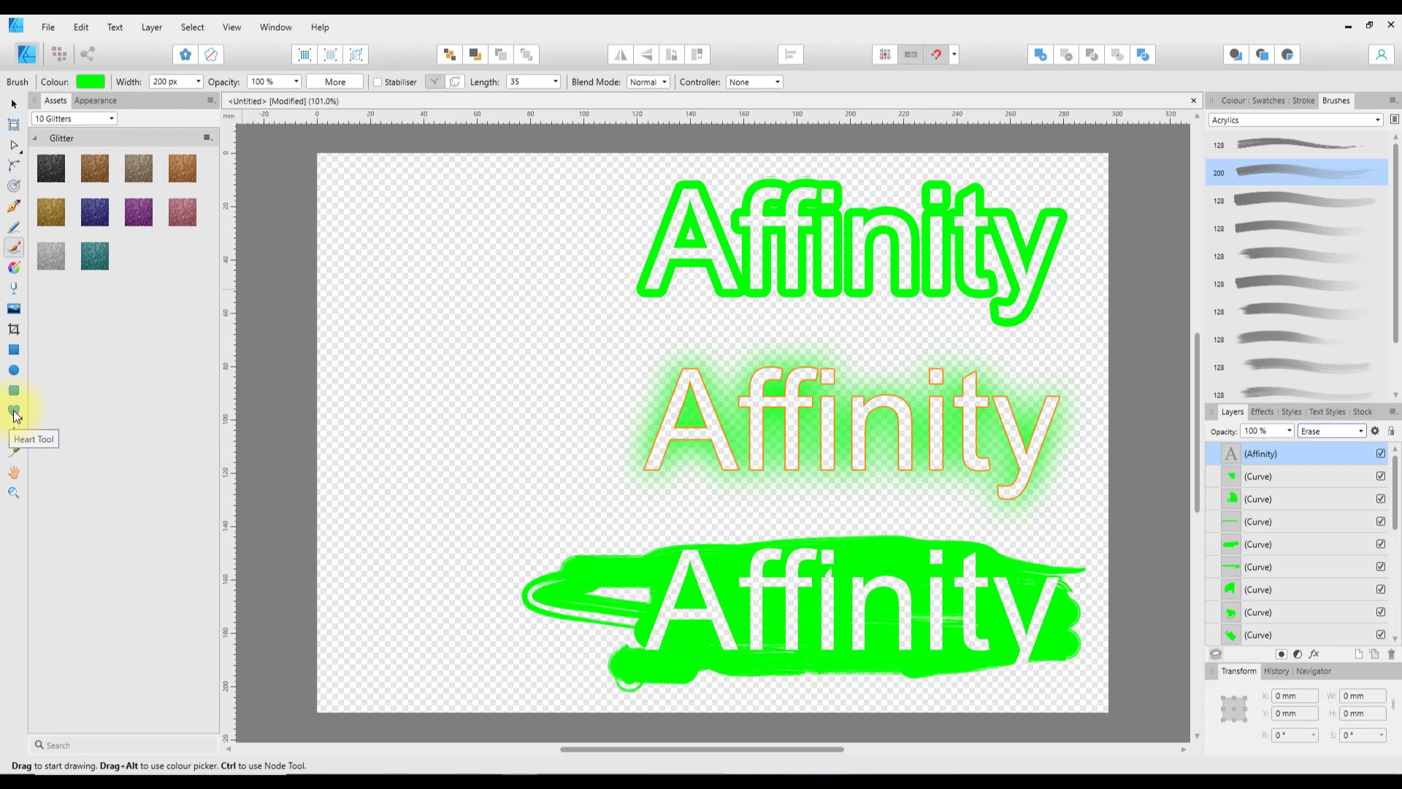
Step: Draw a large heart shape on the left side of the page with the Heart Tool
{"action": "left_click", "coordinate": [14, 411]}
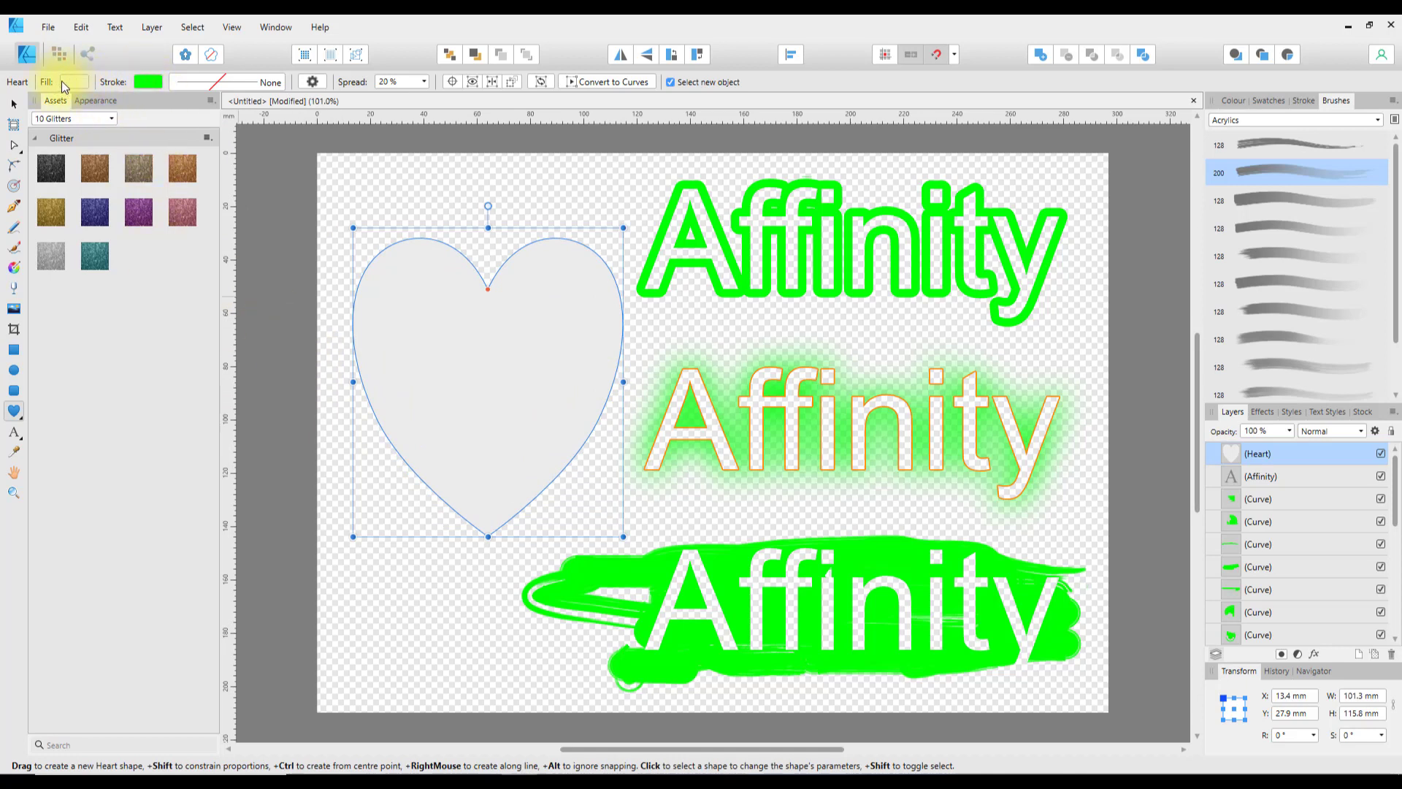
Step: Fill the heart red and give it a thick green stroke about 32 pt wide, ordered behind the fill
{"action": "left_click", "coordinate": [73, 82]}
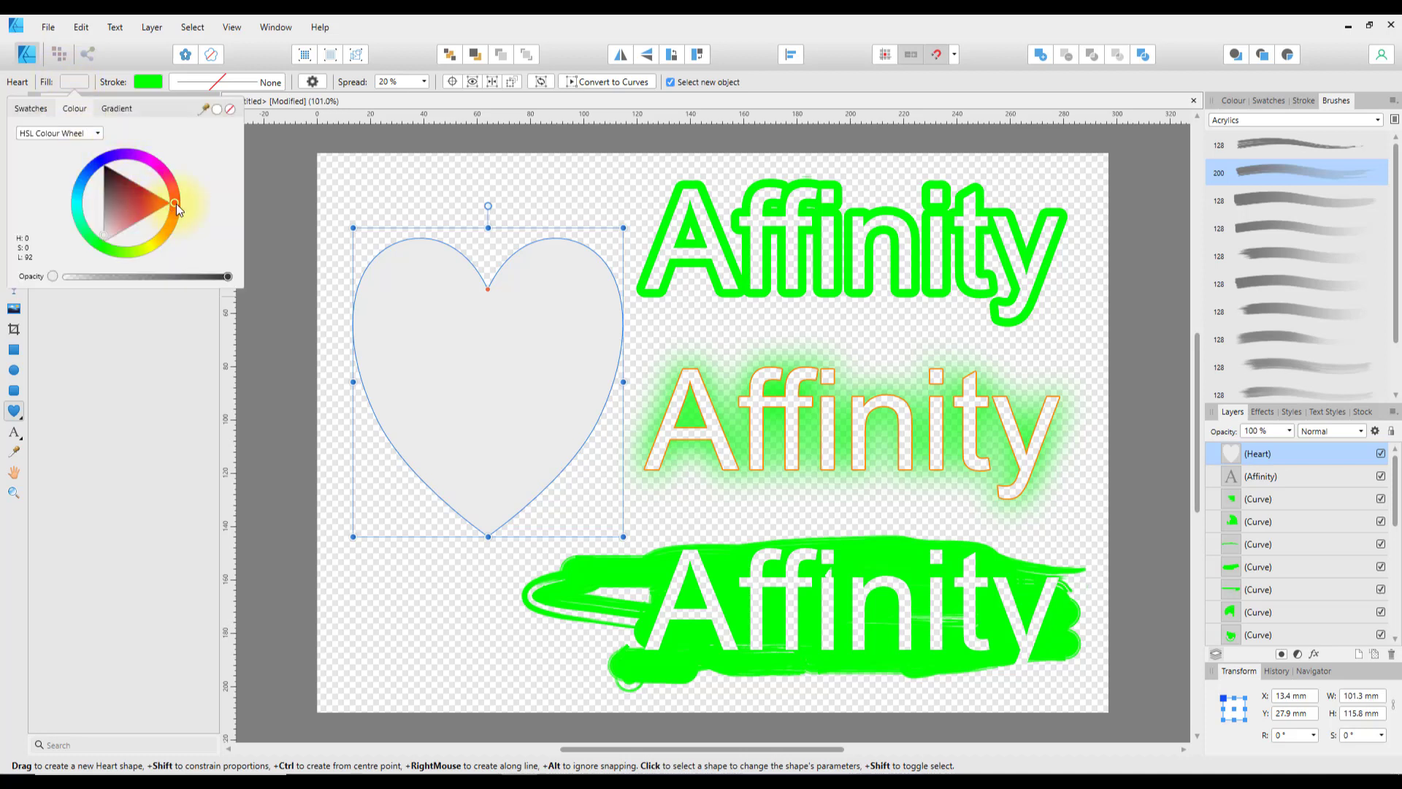
{"action": "left_click", "coordinate": [174, 201]}
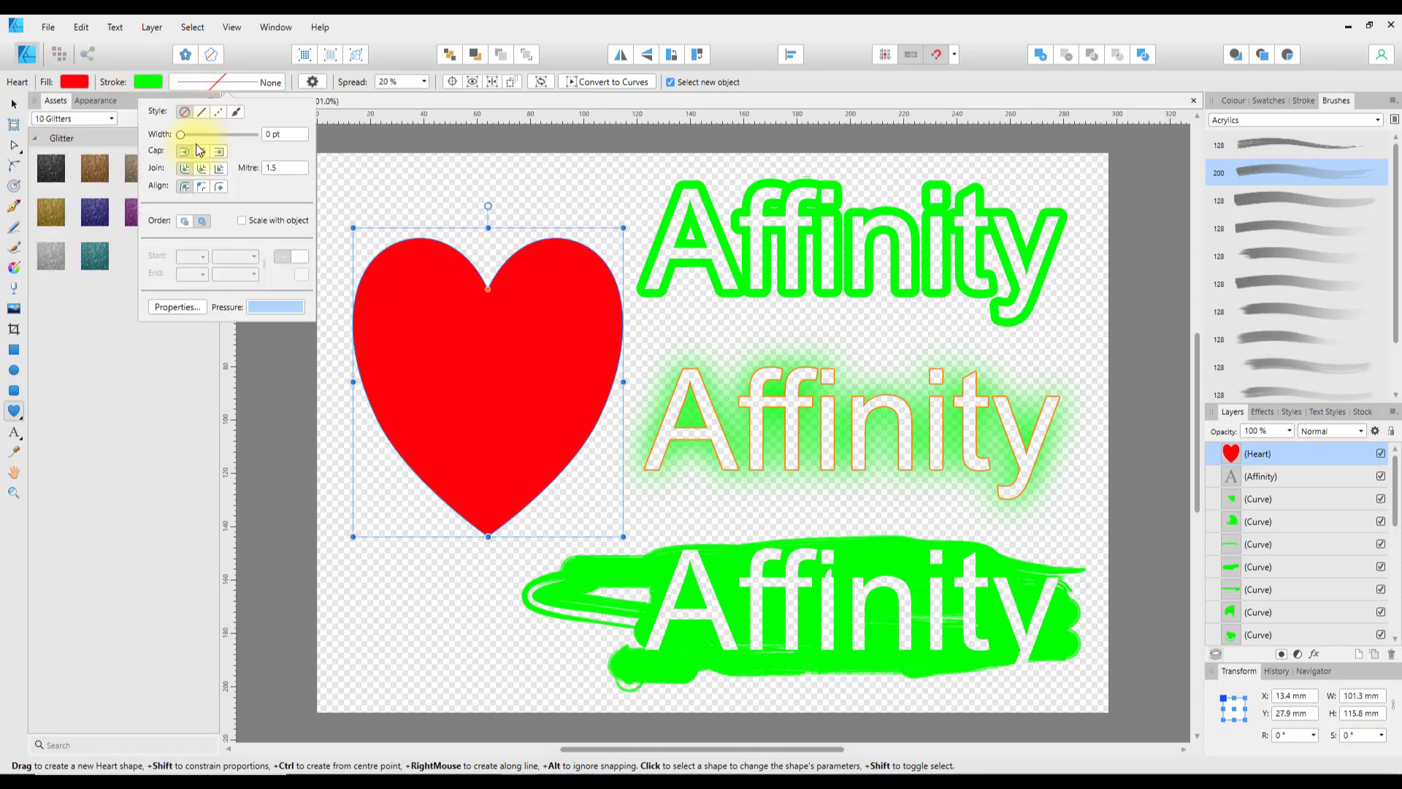
{"action": "left_click_drag", "start_coordinate": [181, 134], "coordinate": [250, 135]}
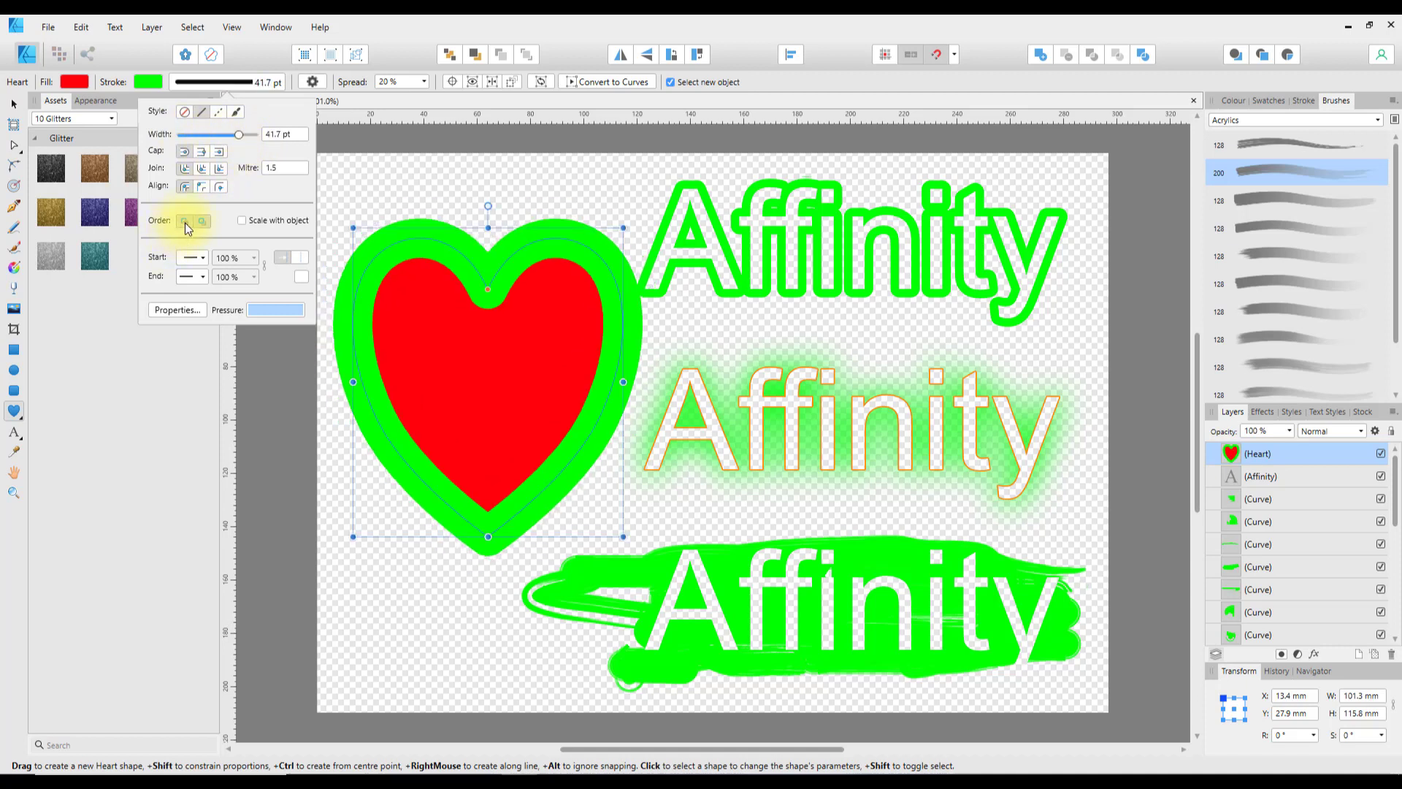
{"action": "left_click", "coordinate": [185, 221]}
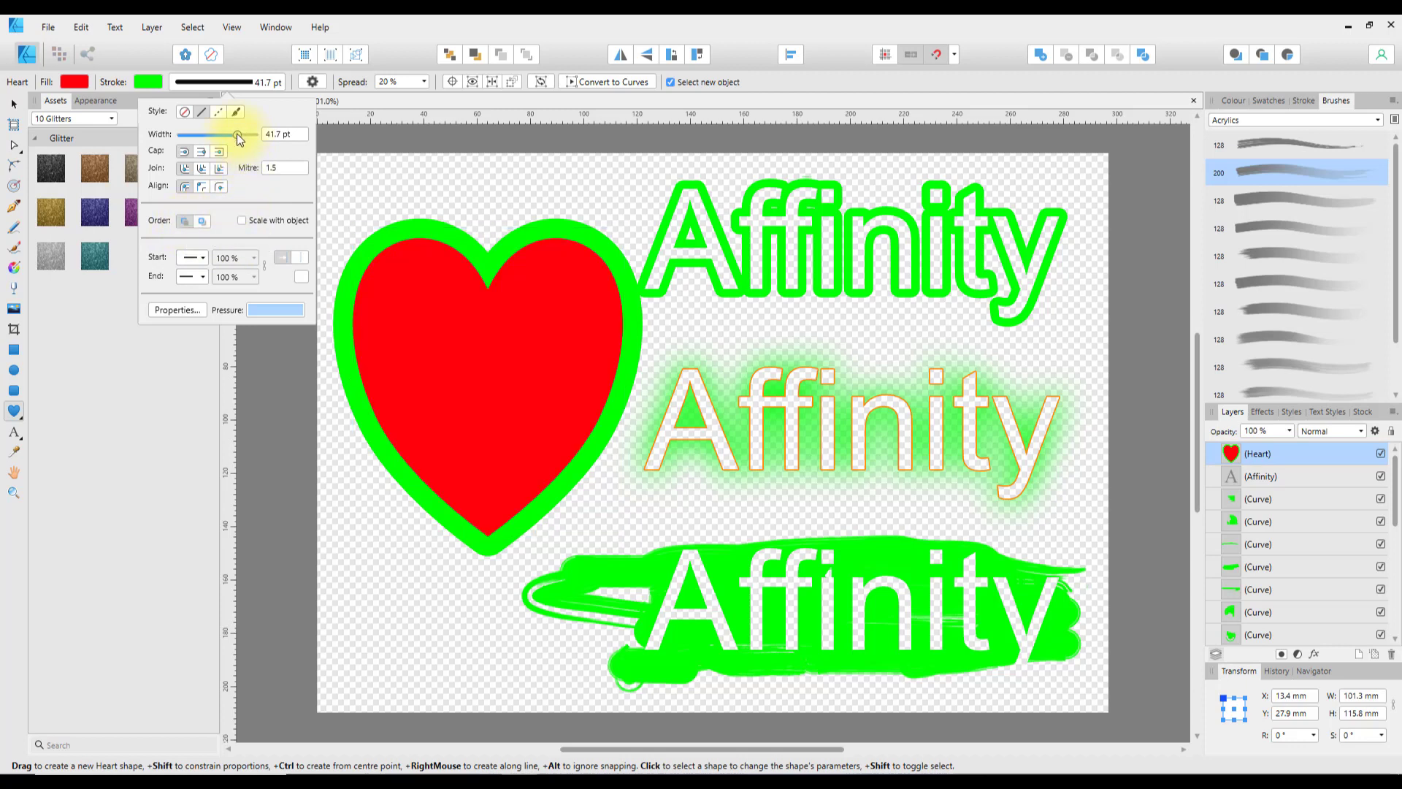
{"action": "left_click_drag", "start_coordinate": [236, 134], "coordinate": [231, 135]}
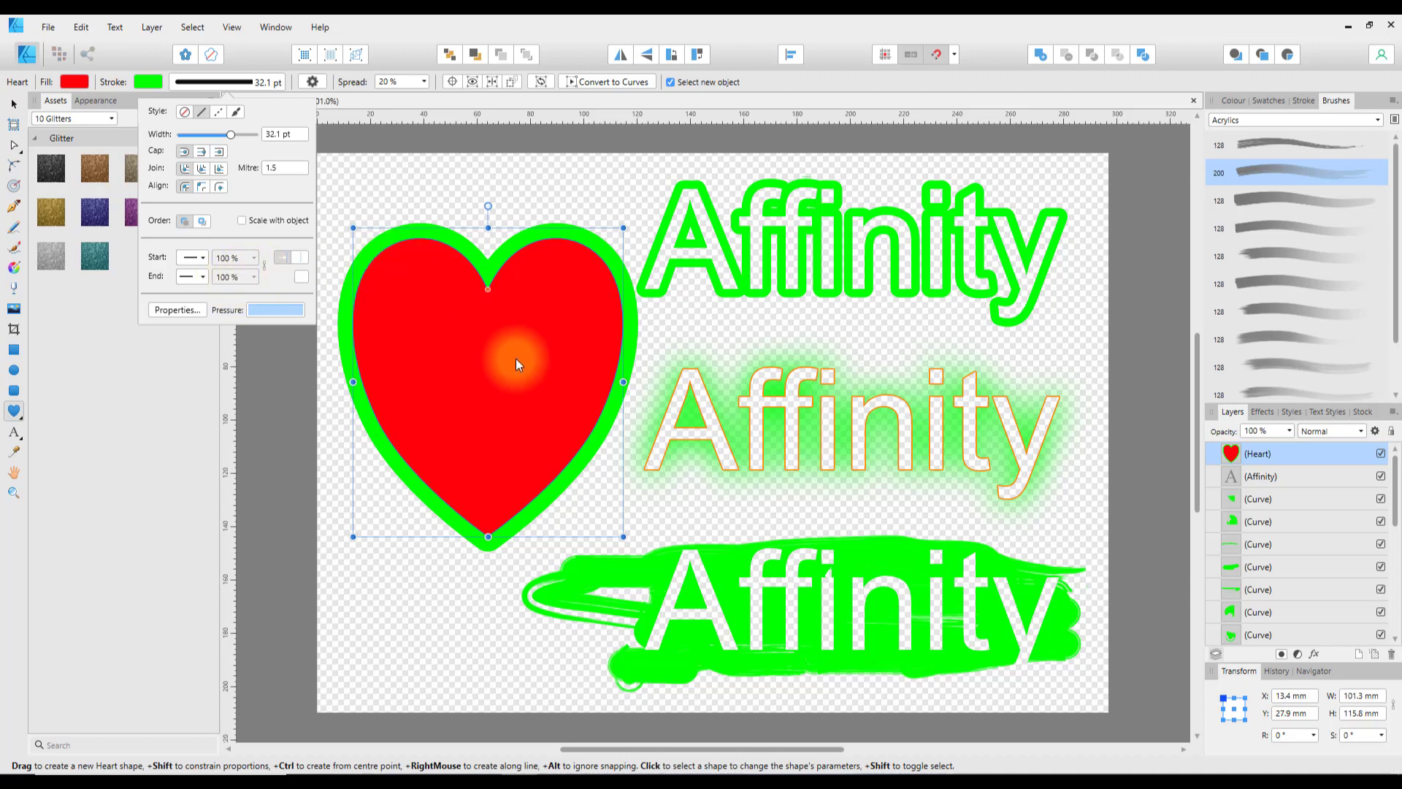
{"action": "mouse_move", "coordinate": [473, 420]}
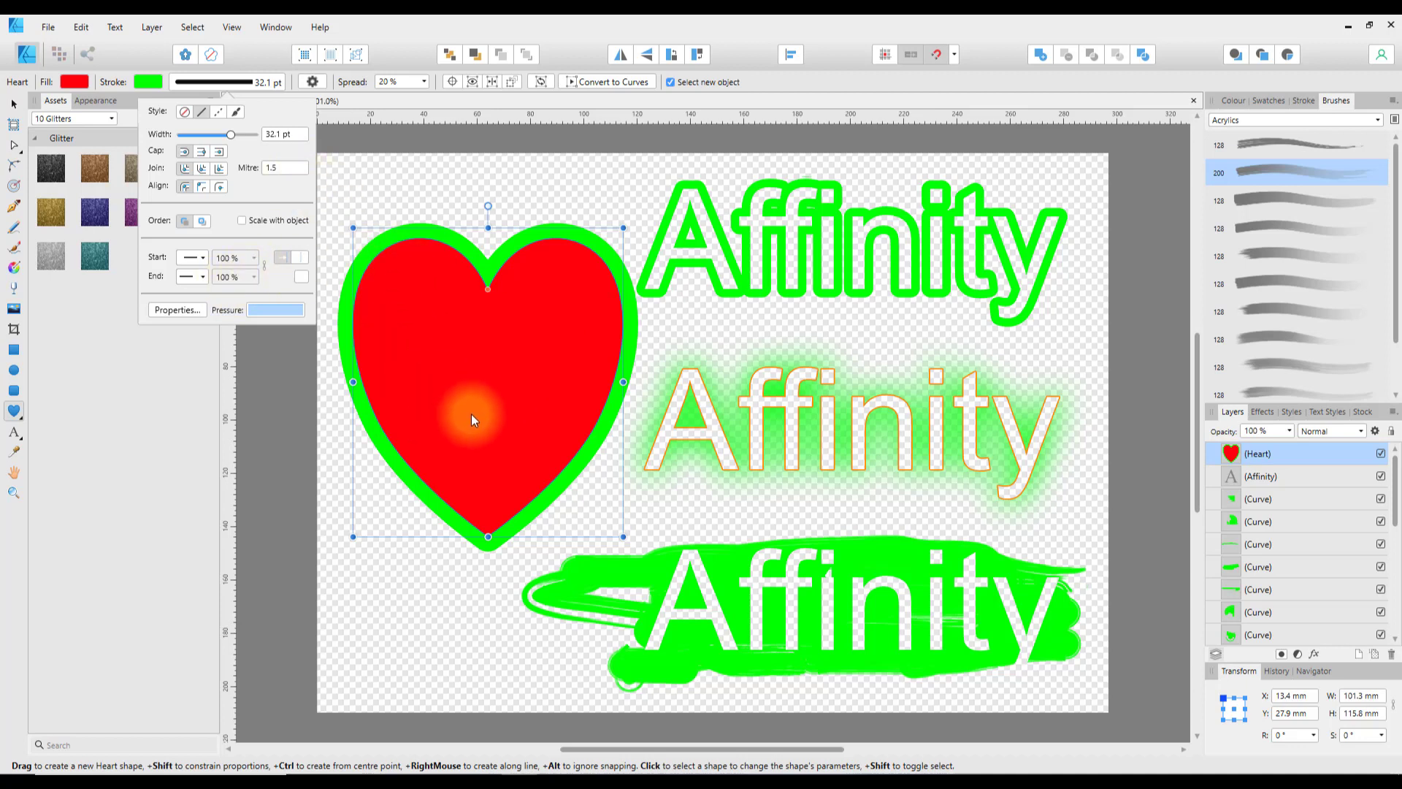
{"action": "mouse_move", "coordinate": [379, 308]}
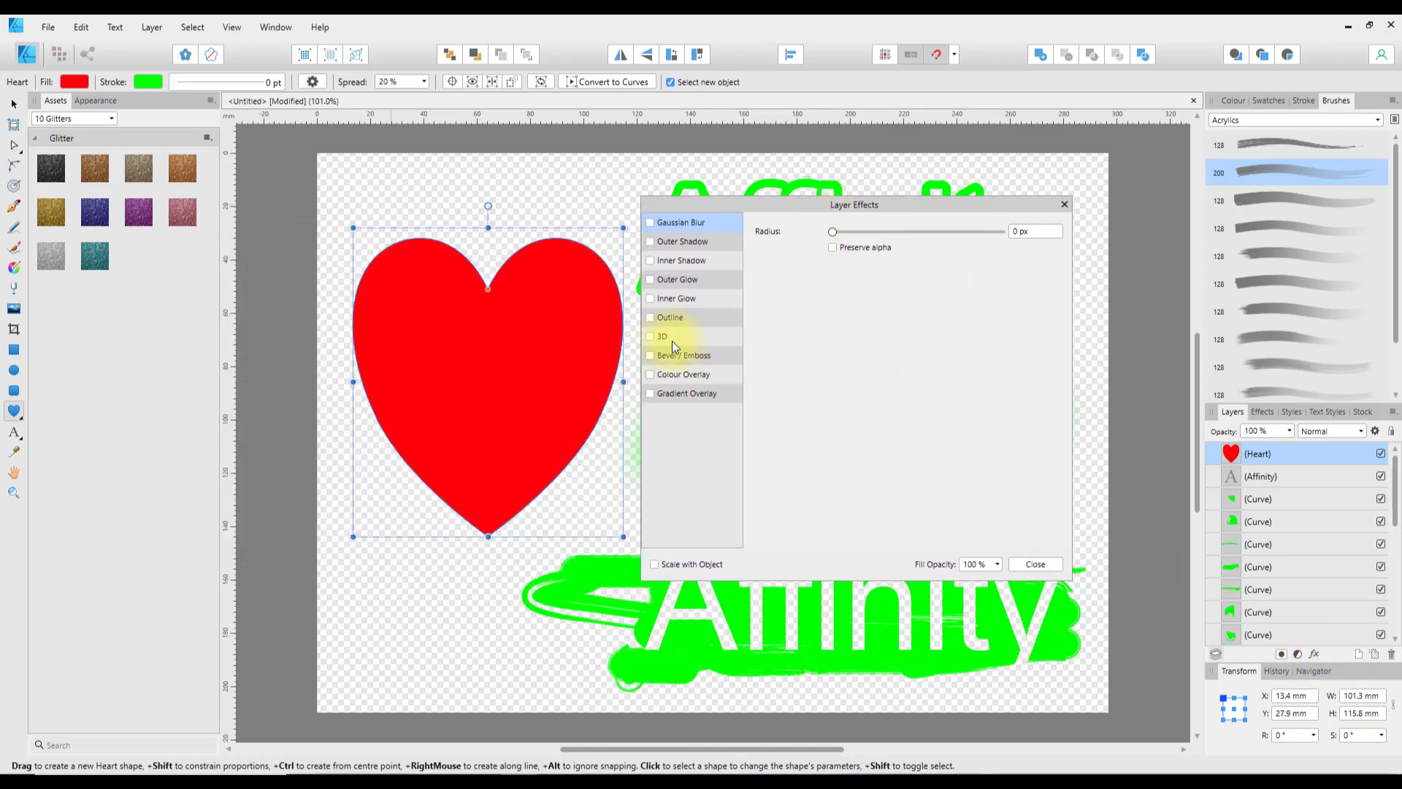
Step: Apply a wide green Outline effect with 0% fill opacity, leaving the heart hollow
{"action": "left_click", "coordinate": [650, 317]}
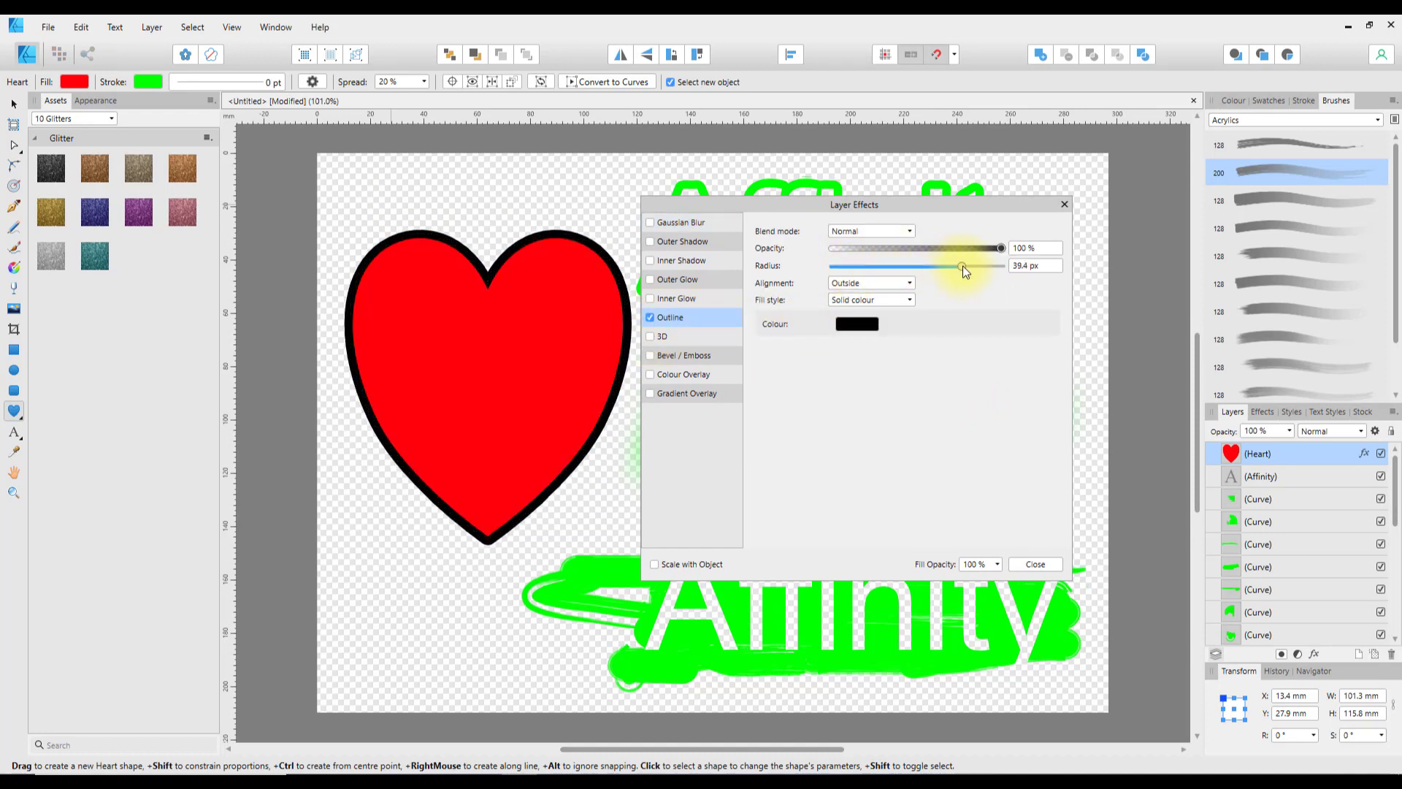
{"action": "left_click", "coordinate": [856, 324]}
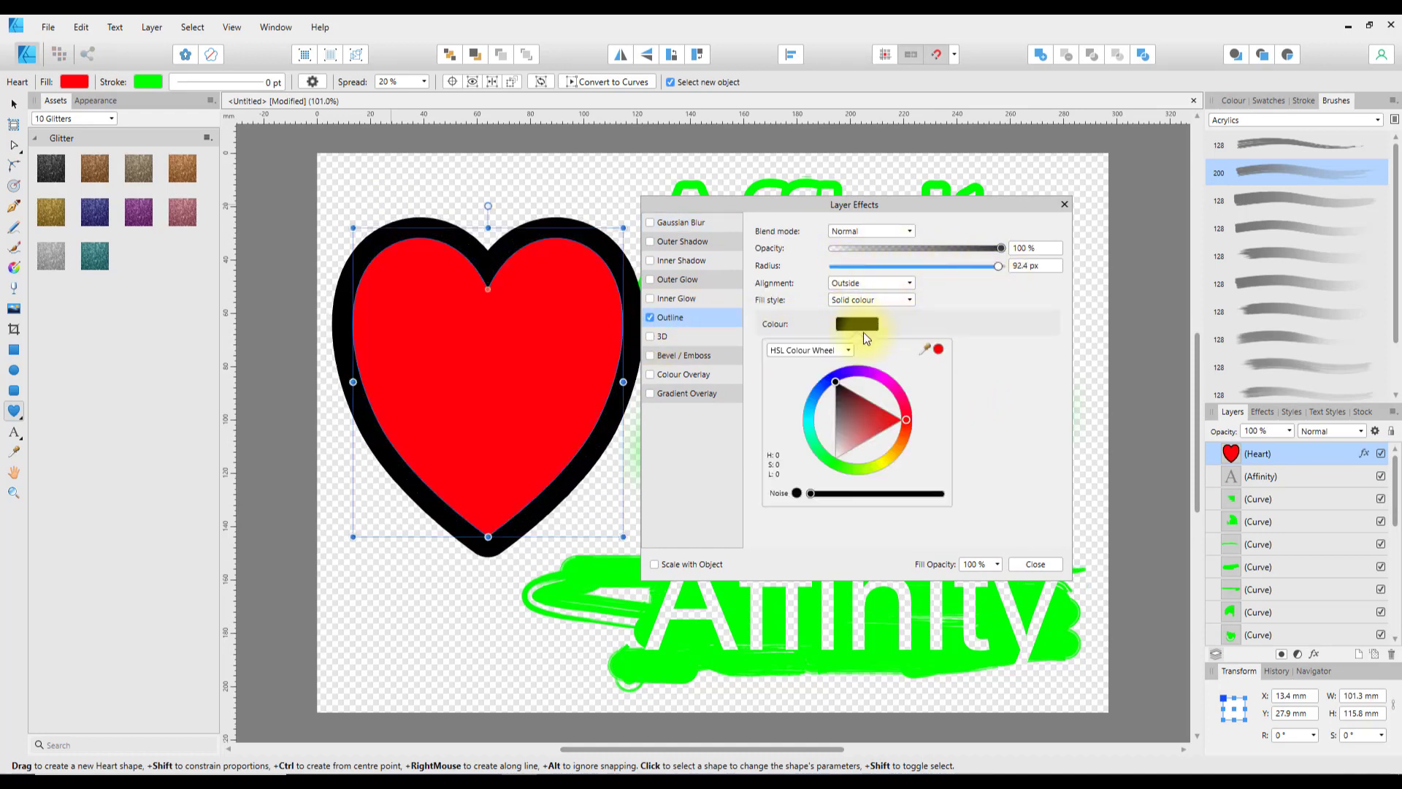
{"action": "left_click", "coordinate": [830, 459]}
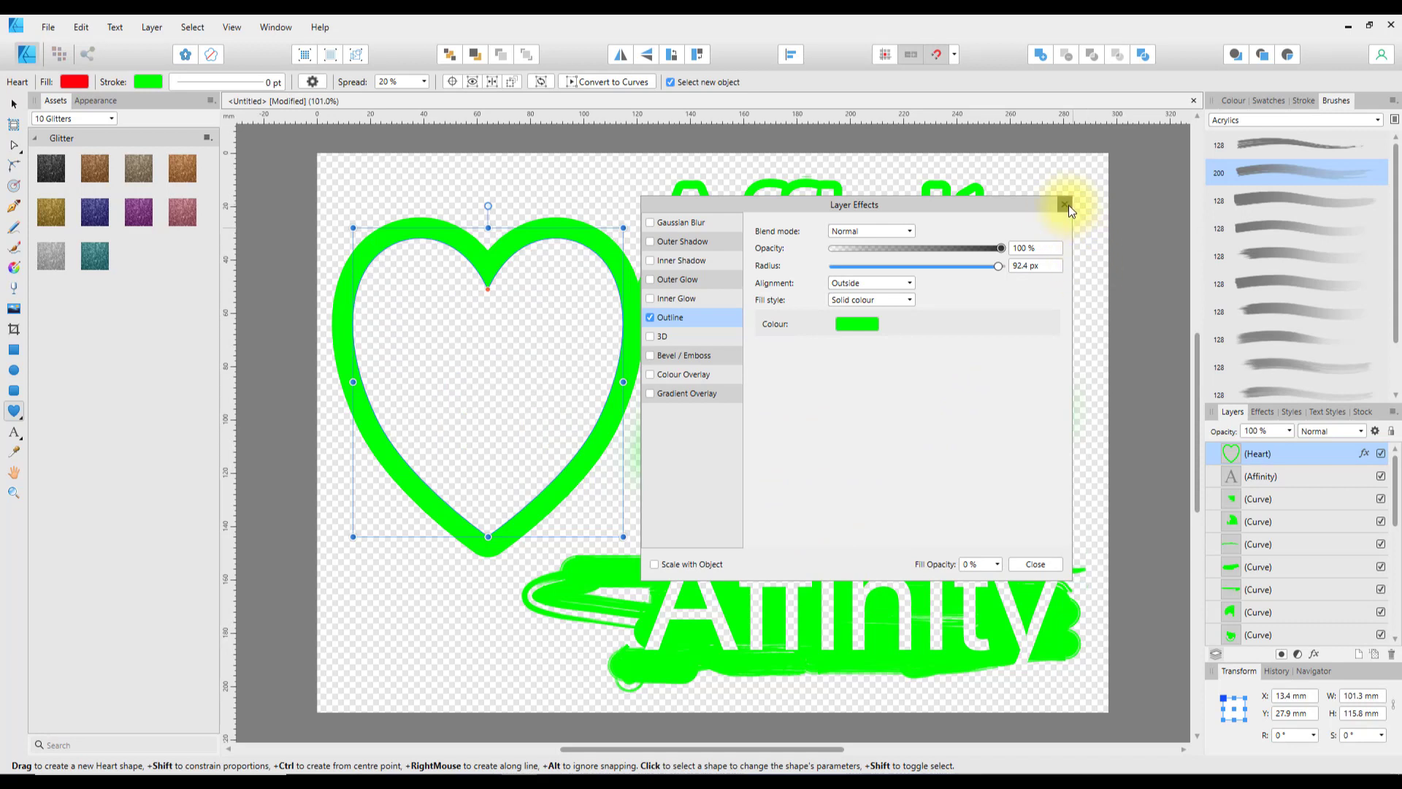
{"action": "left_click", "coordinate": [1064, 204]}
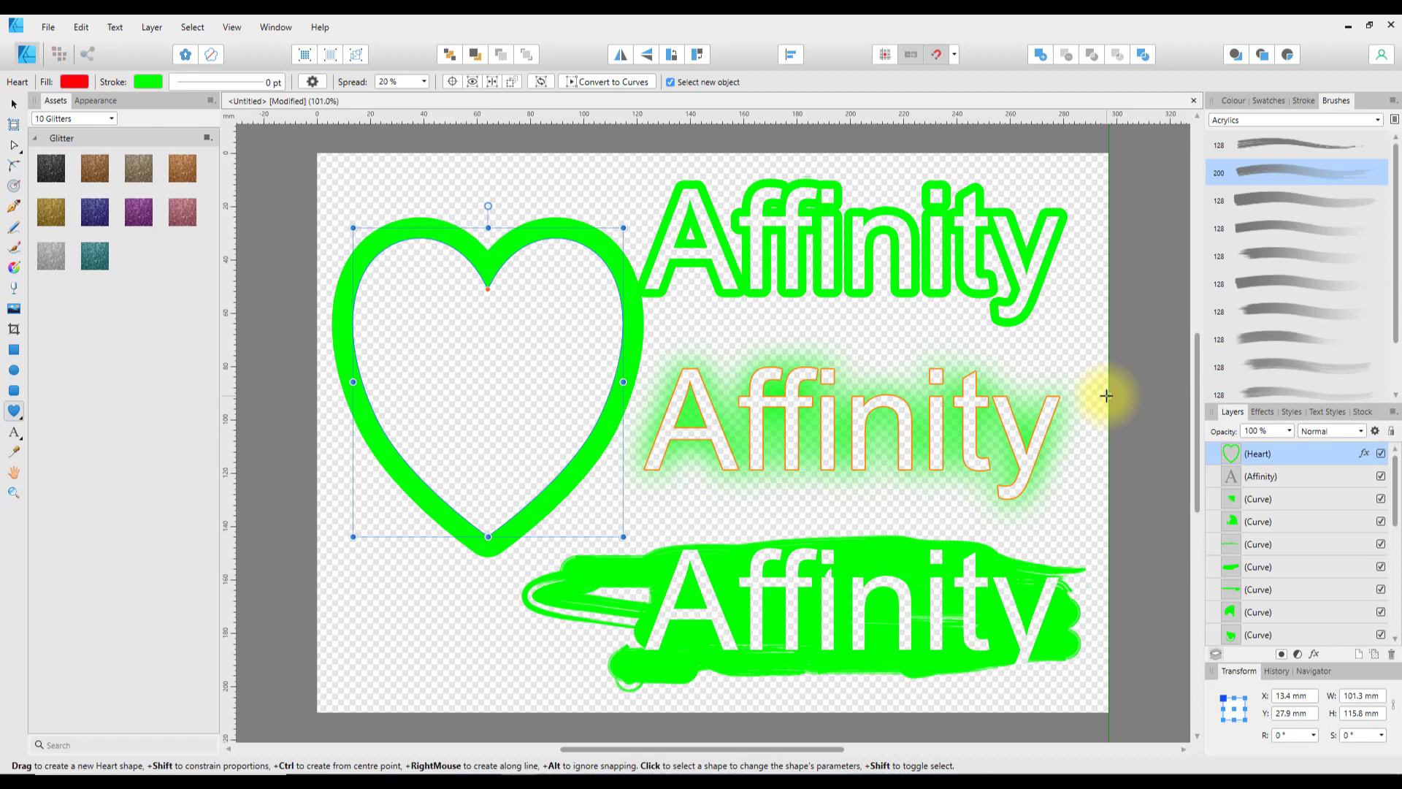
{"action": "mouse_move", "coordinate": [1117, 400]}
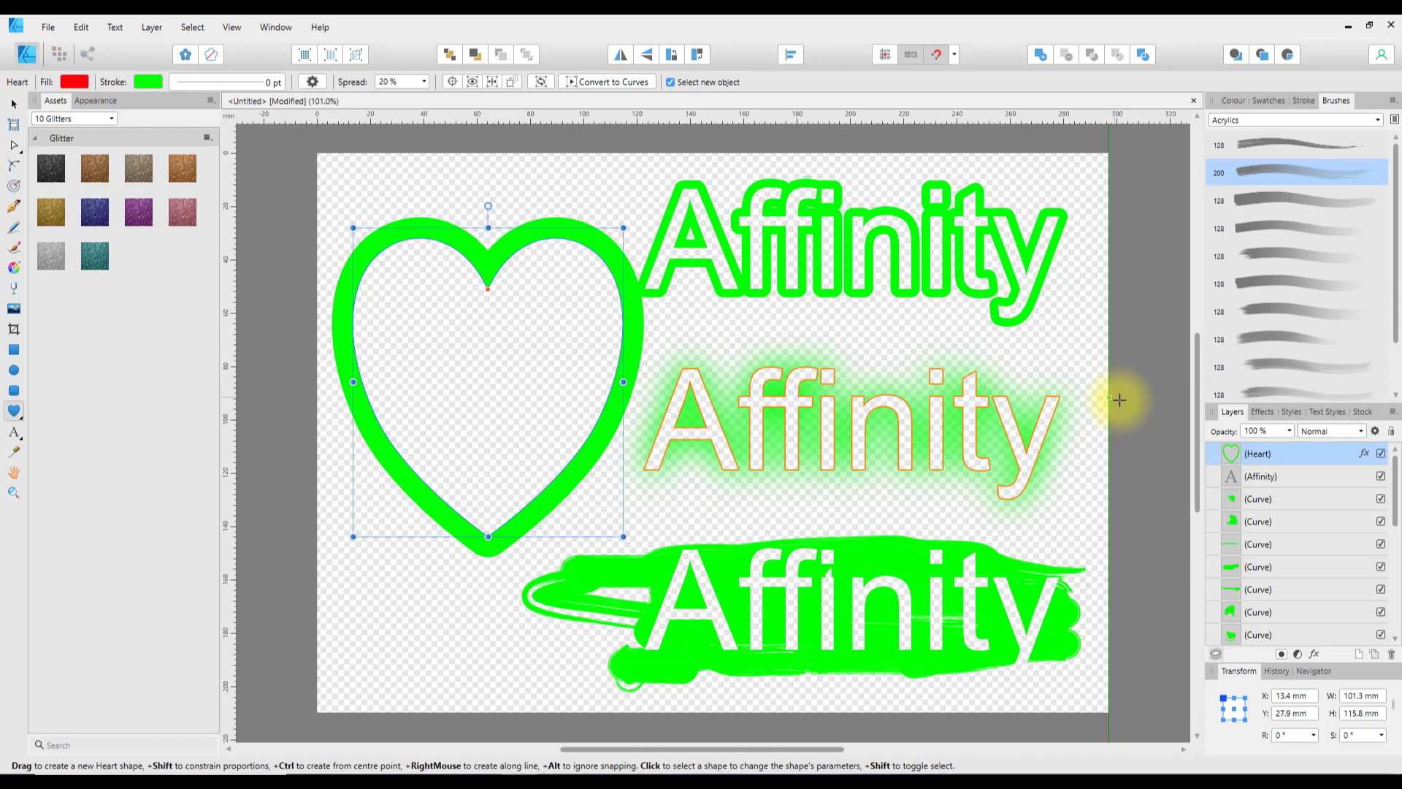
{"action": "mouse_move", "coordinate": [1152, 594]}
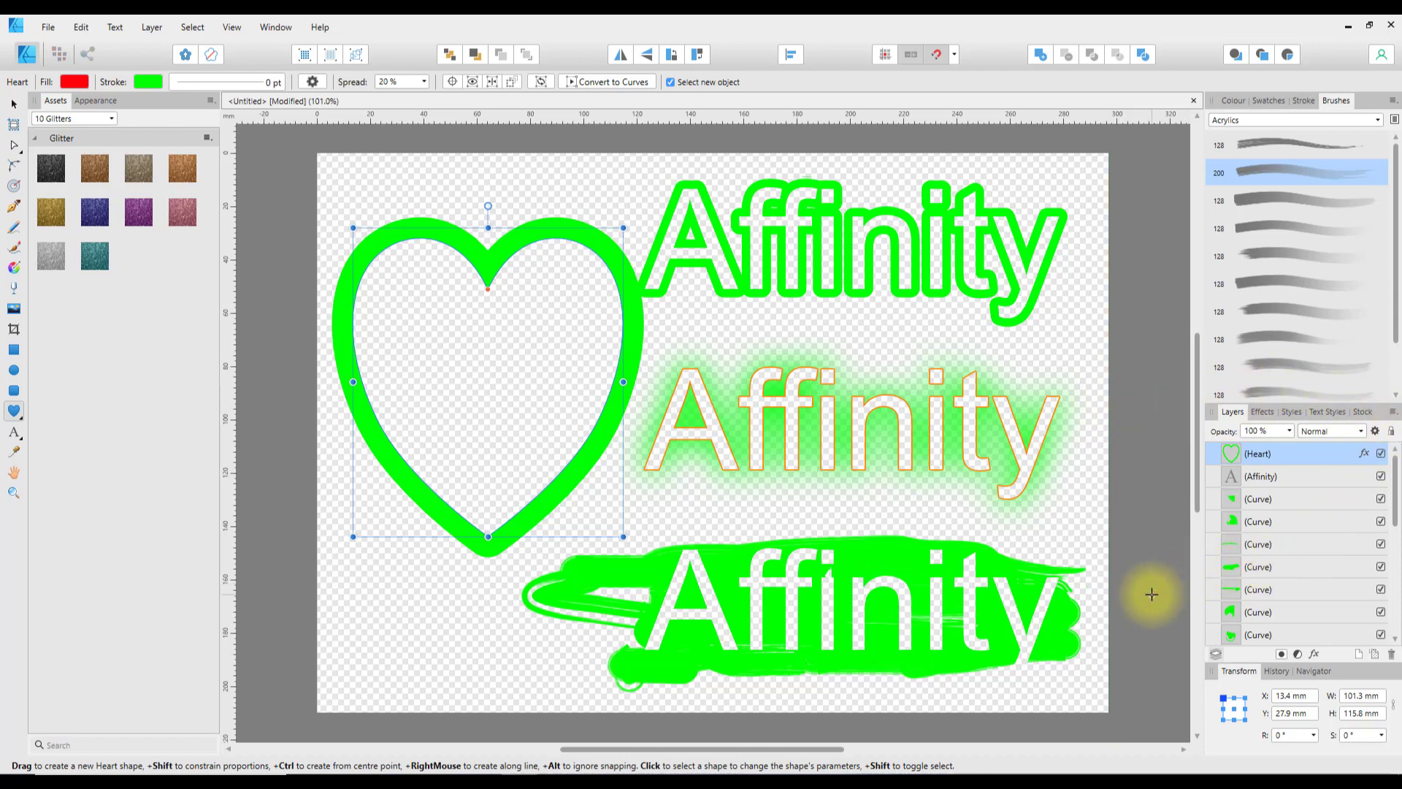
{"action": "mouse_move", "coordinate": [245, 169]}
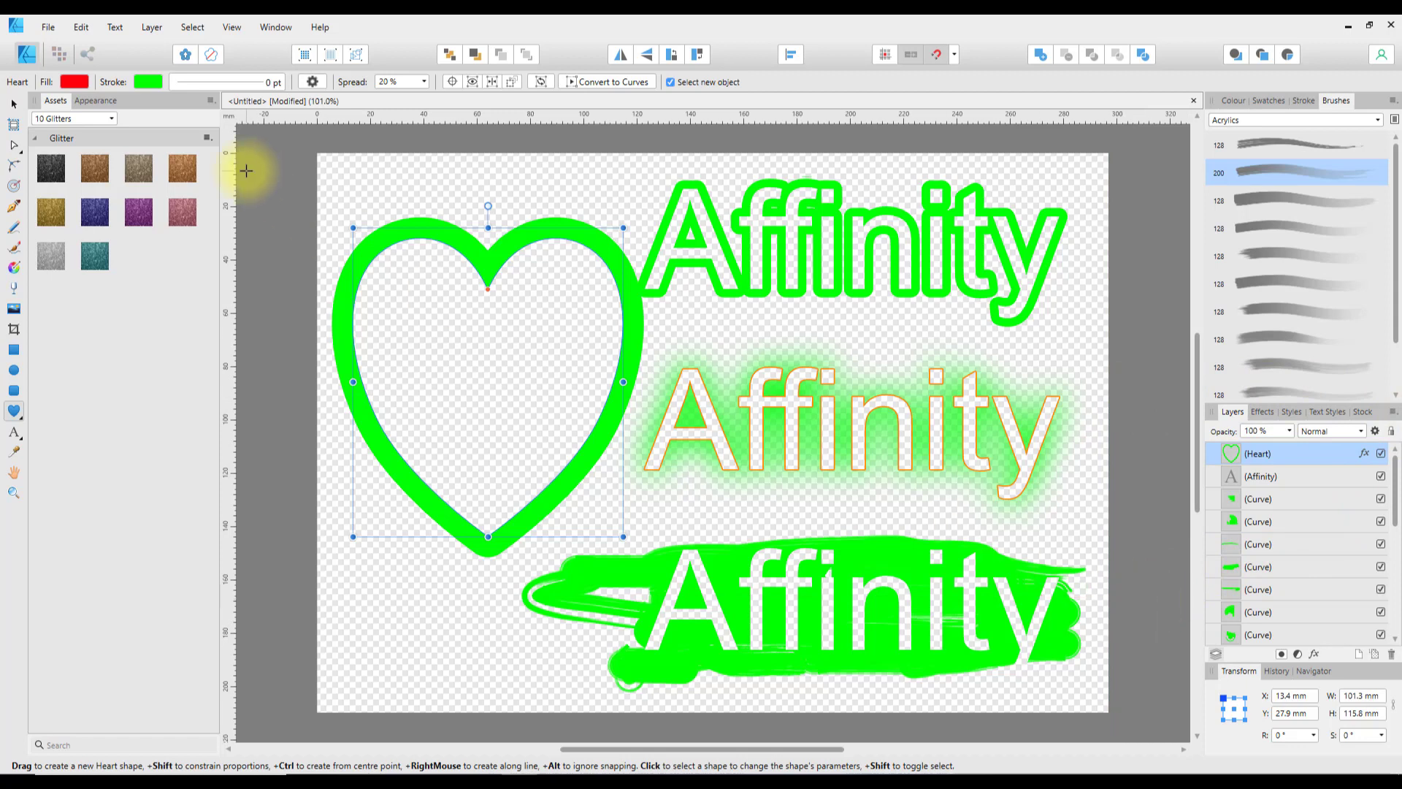